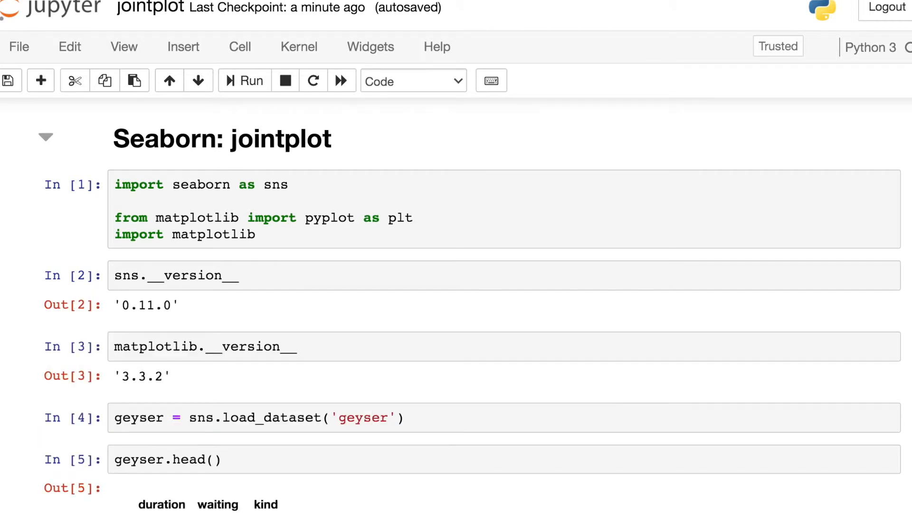
Enter and run sns.jointplot(x=geyser.waiting, y=geyser.duration) in the empty cell.
scroll(down, 3)
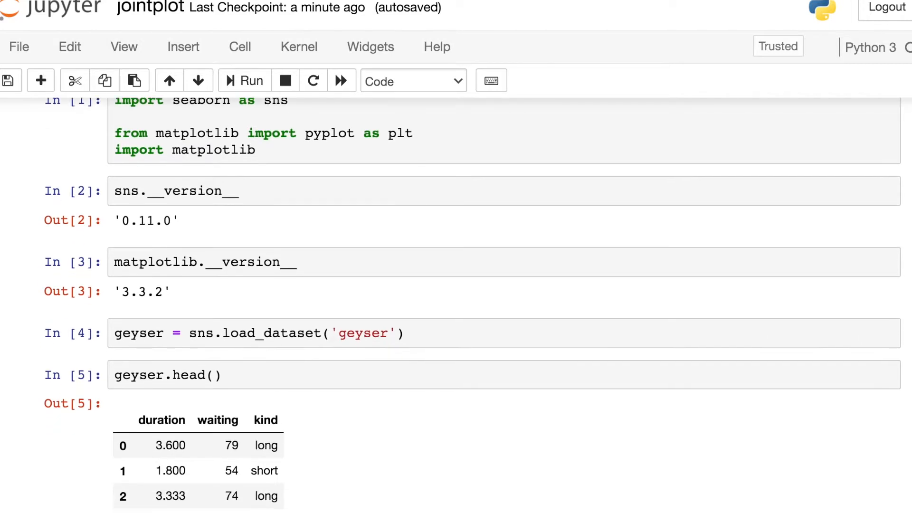
scroll(down, 3)
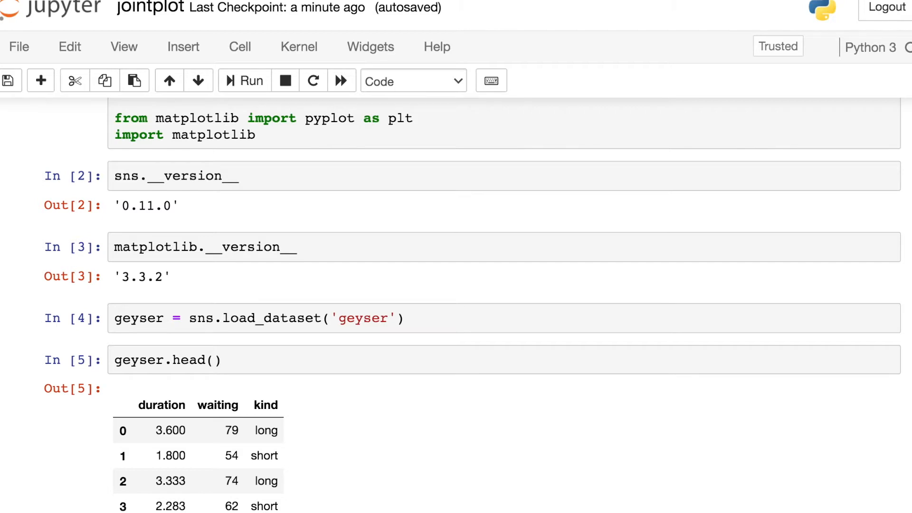
scroll(down, 3)
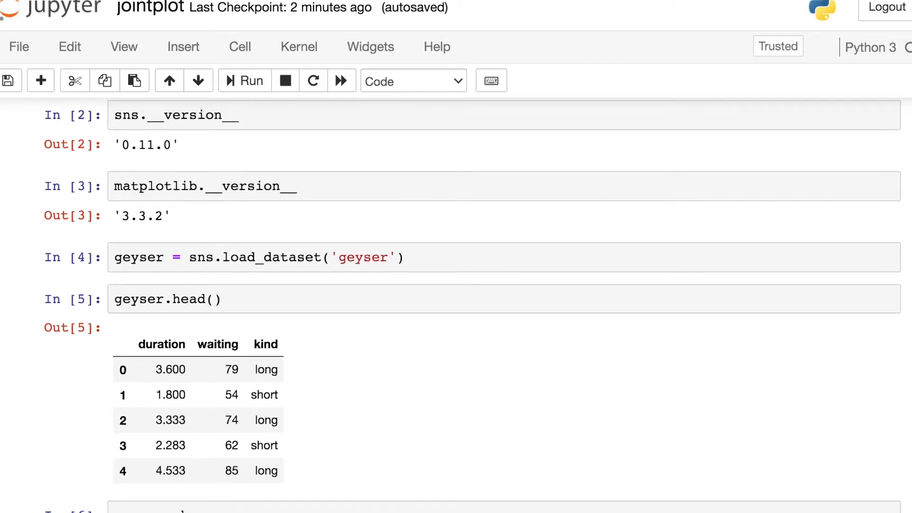
scroll(down, 3)
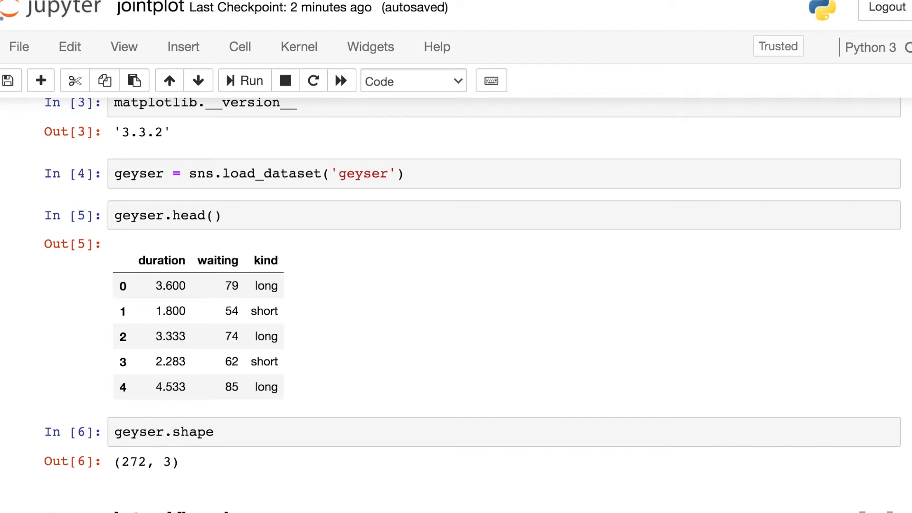
scroll(down, 3)
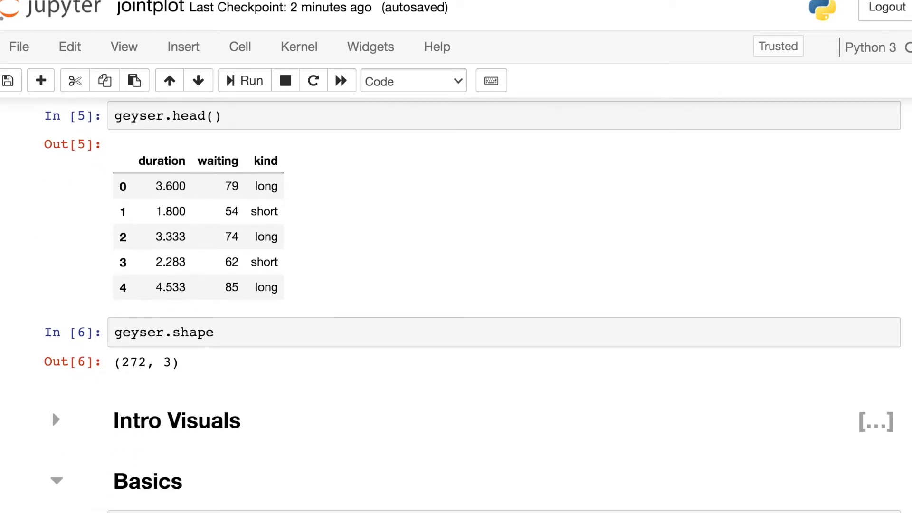
scroll(down, 3)
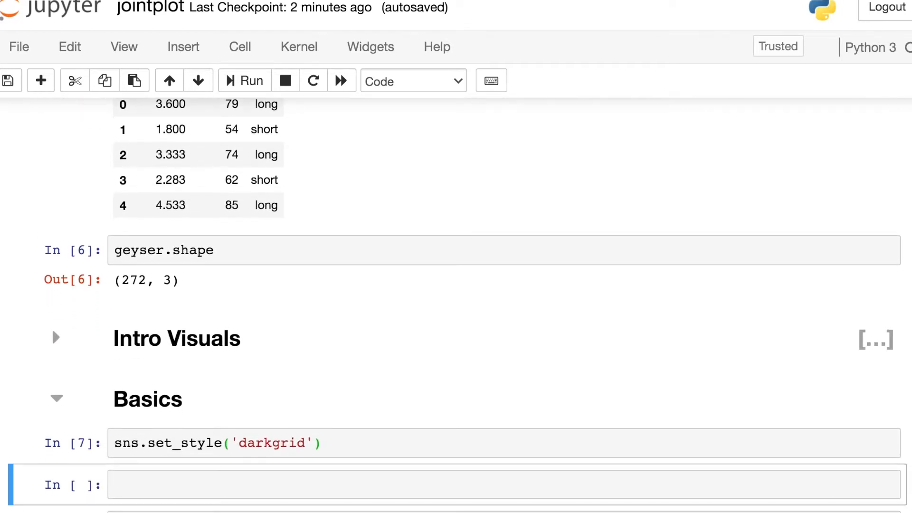
scroll(down, 3)
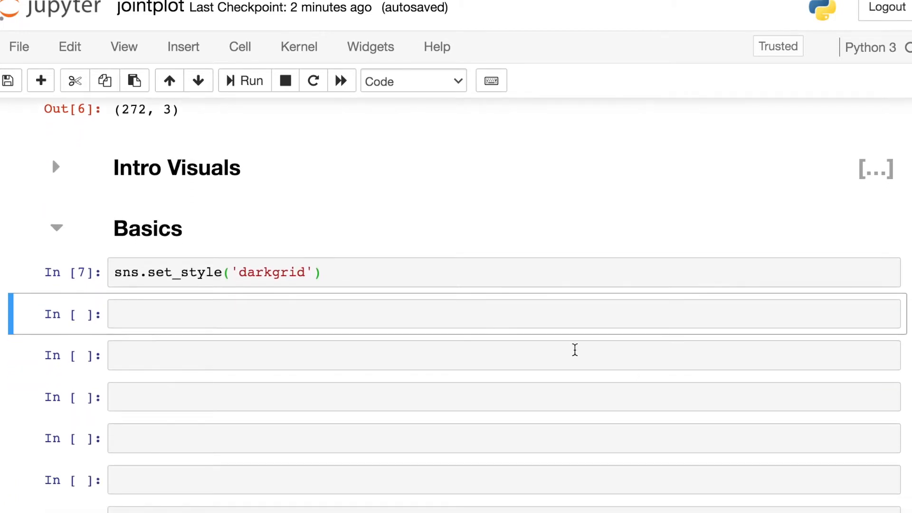
click(506, 314)
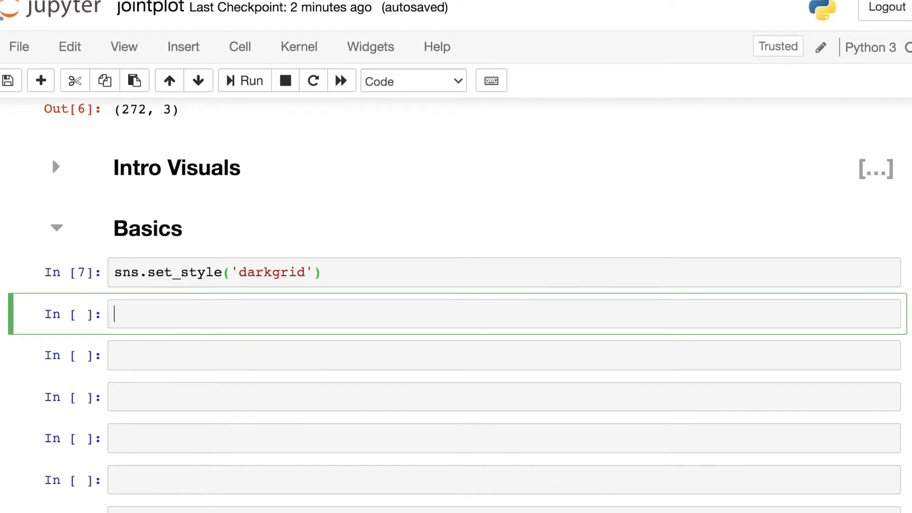
text(sns.join)
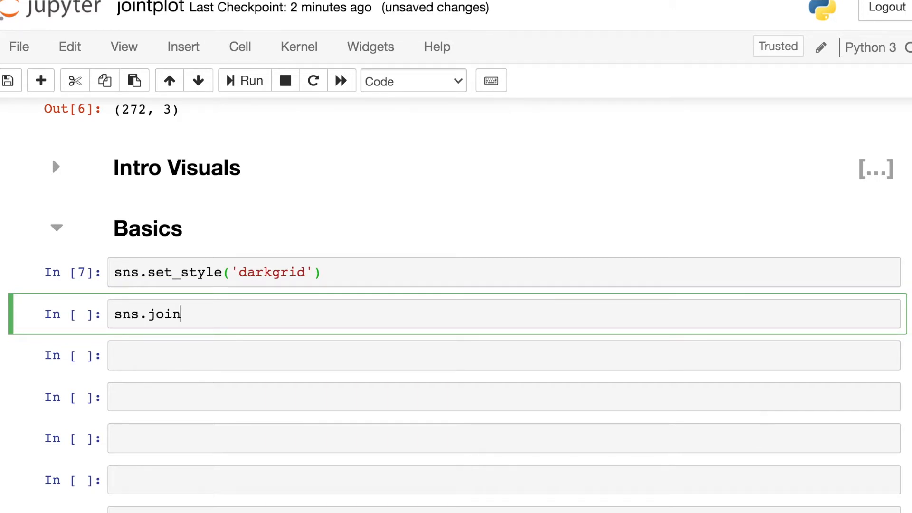
text(tplot())
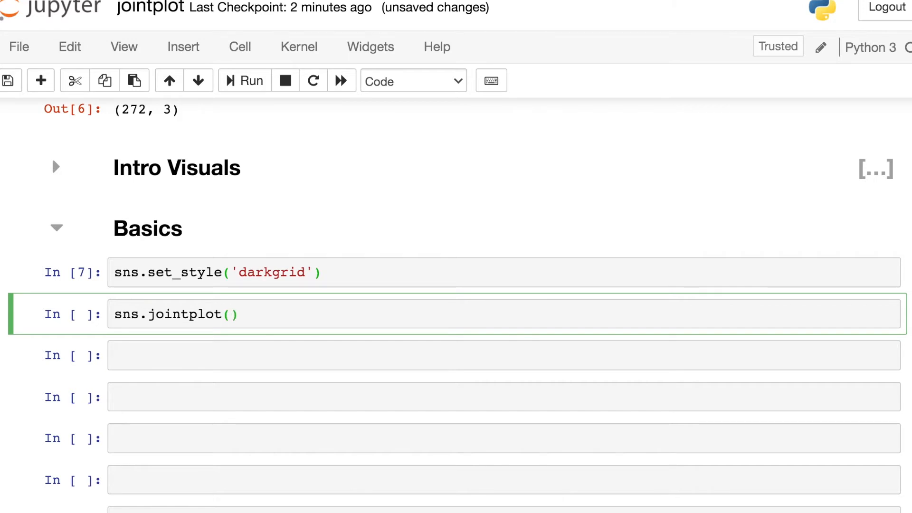
text(x=)
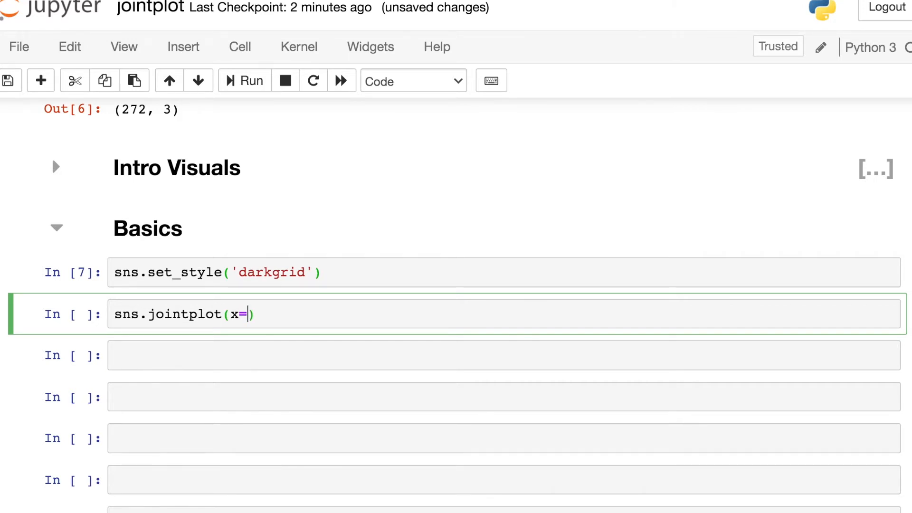
text(gey)
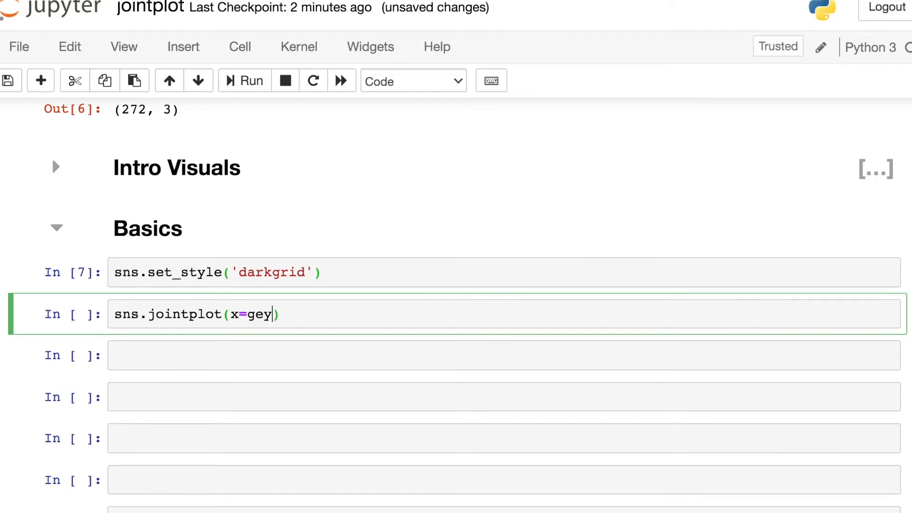
text(ser.)
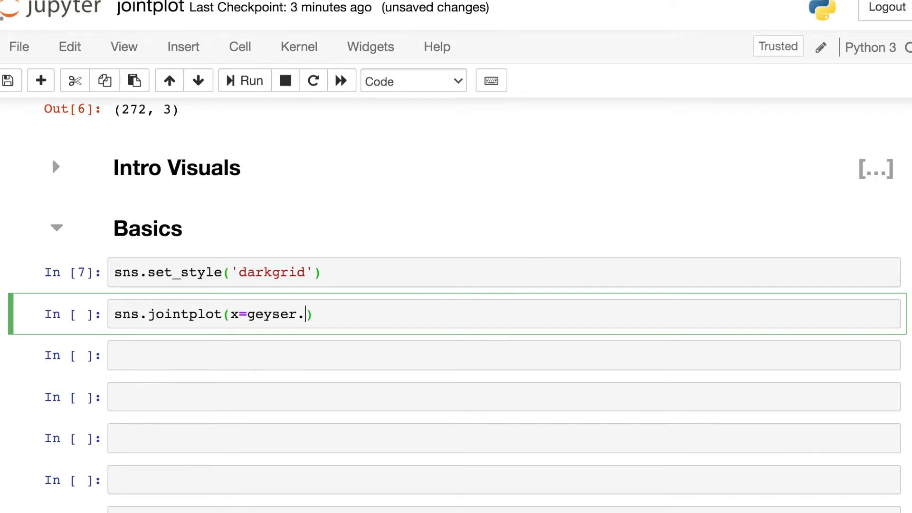
text(waiting,)
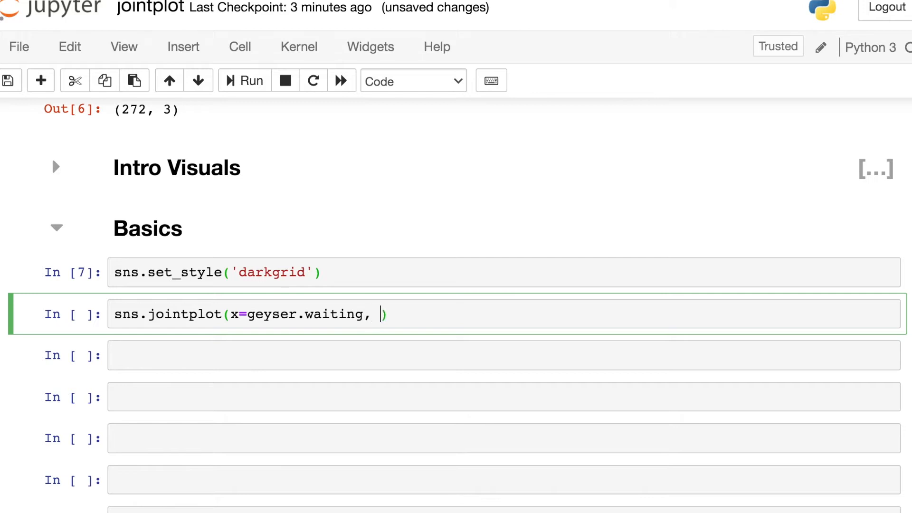
text(y=g)
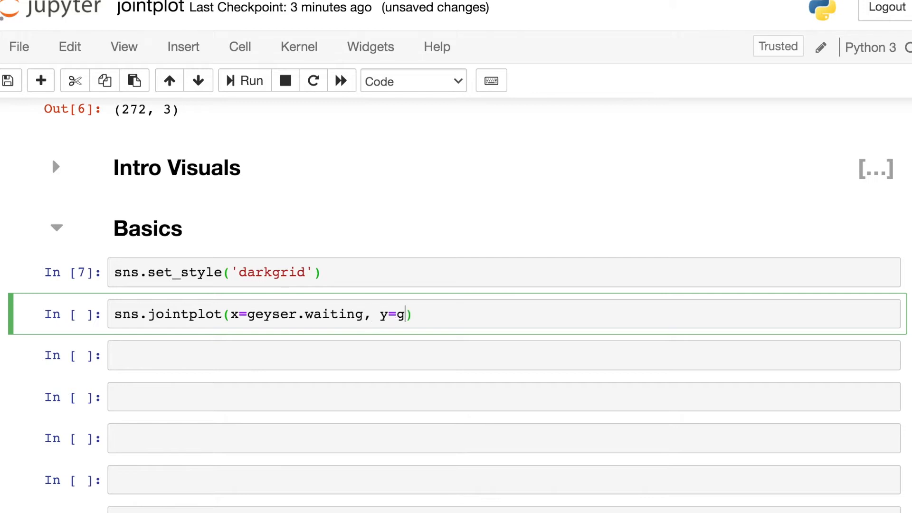
text(es)
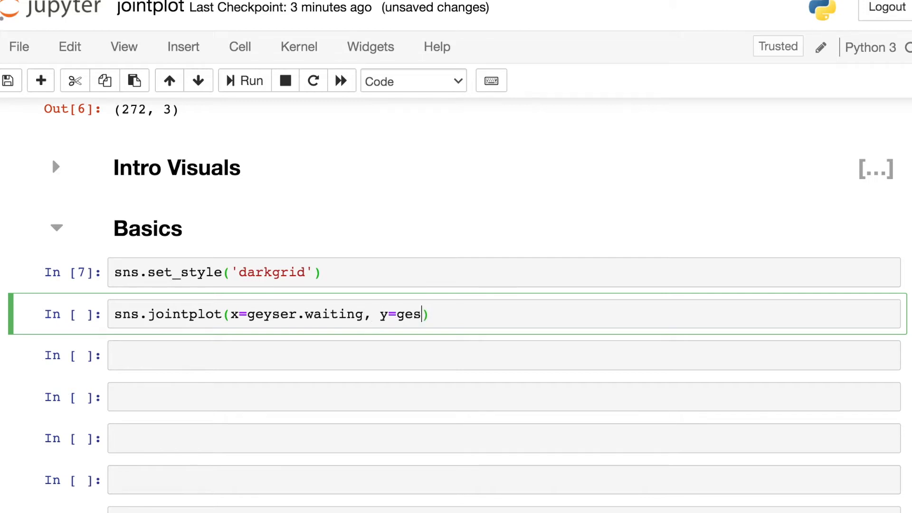
text(eyser.dur)
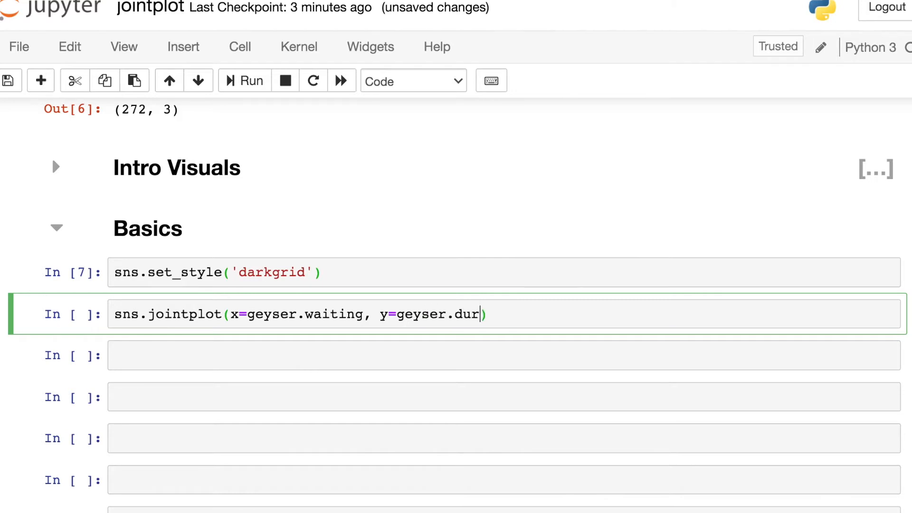
click(244, 79)
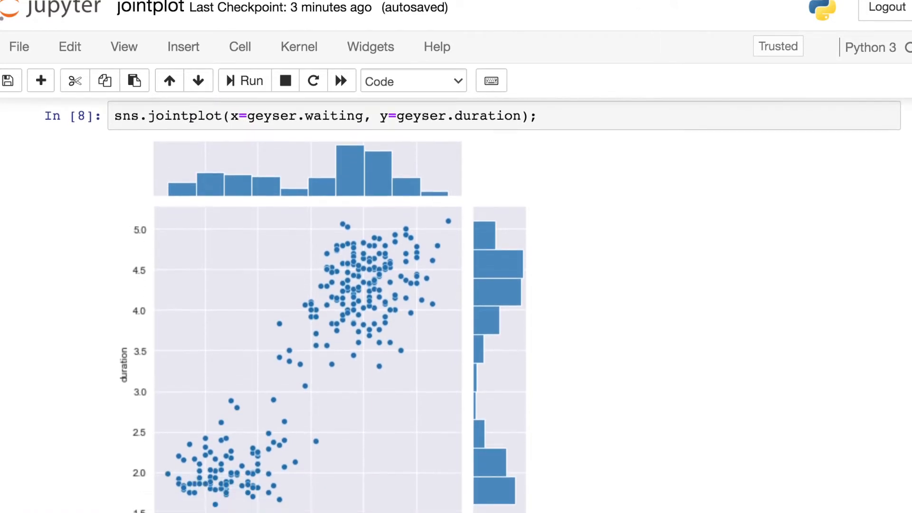
scroll(down, 3)
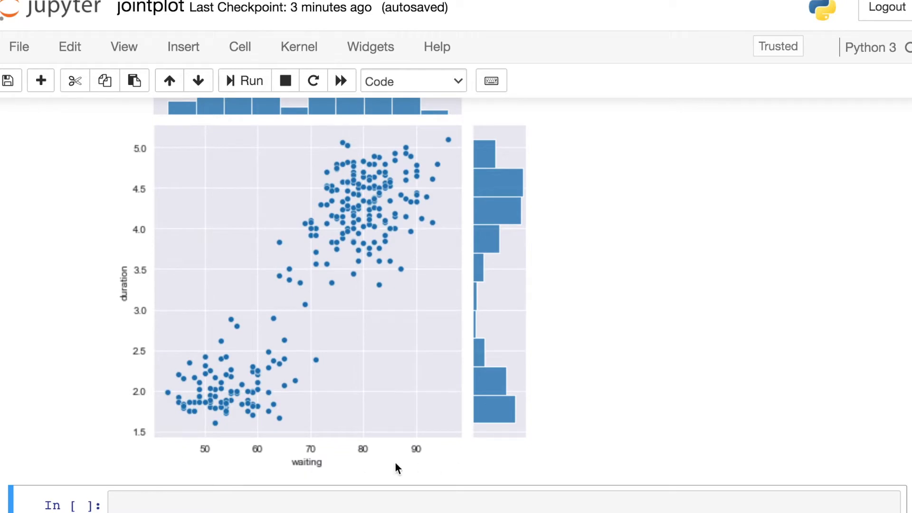
mouse_move(139, 216)
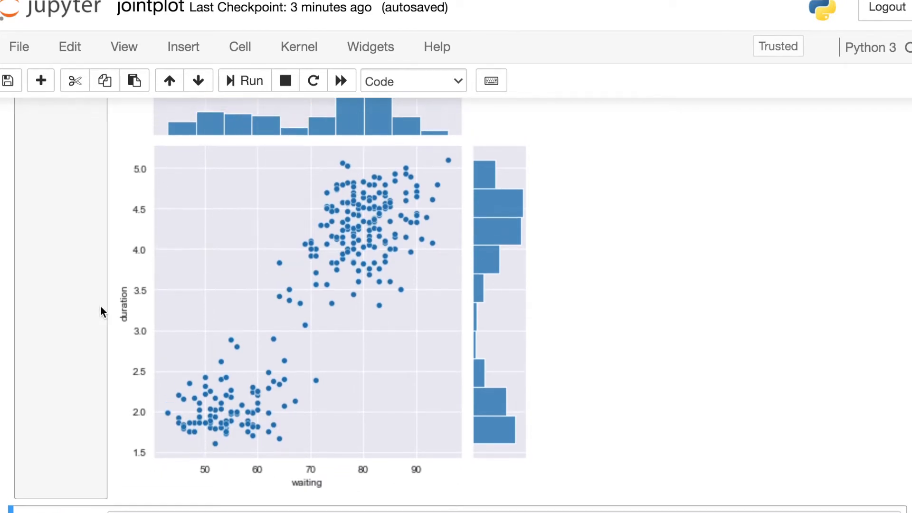
scroll(up, 3)
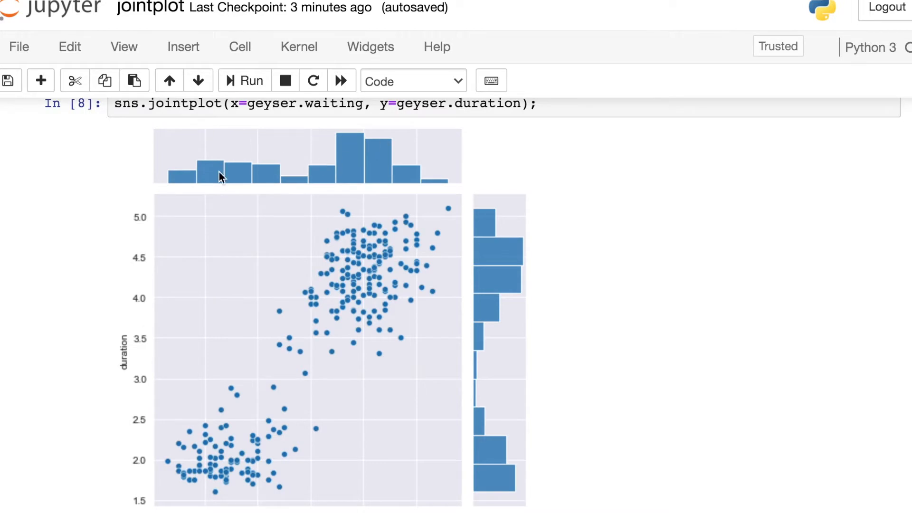
mouse_move(388, 188)
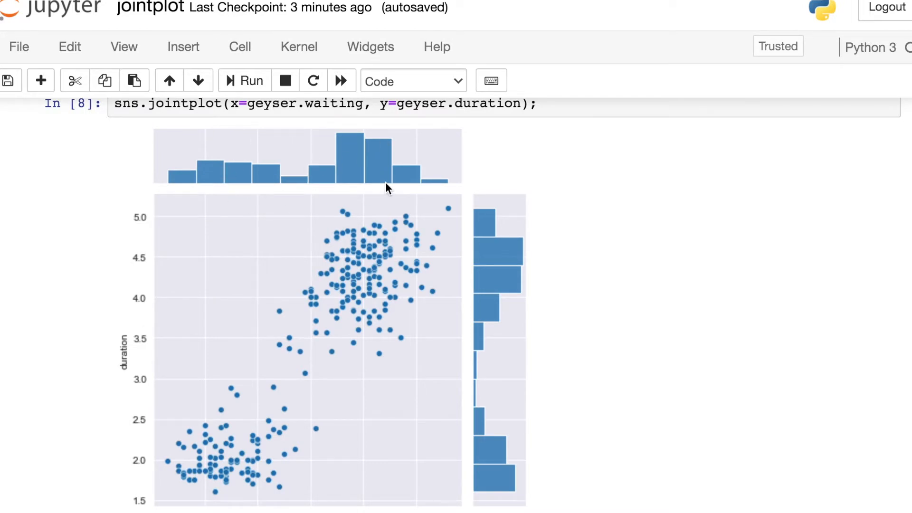
mouse_move(582, 454)
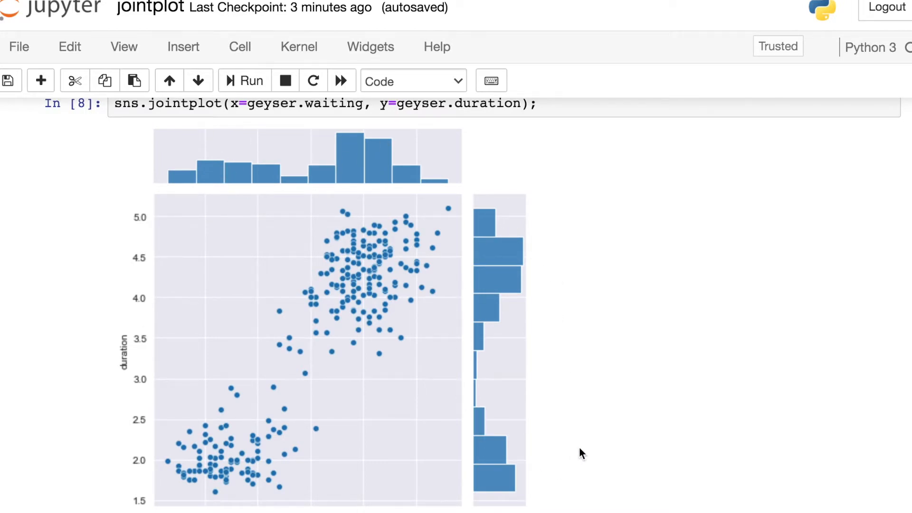
scroll(down, 3)
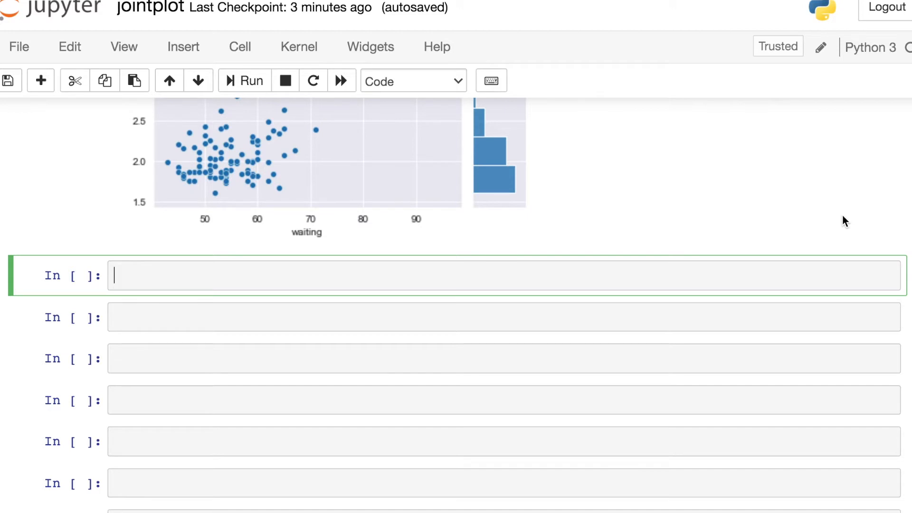
Run sns.jointplot(x='waiting', y='duration', data=geyser); and view the Plot Kinds section.
text(sns.joy)
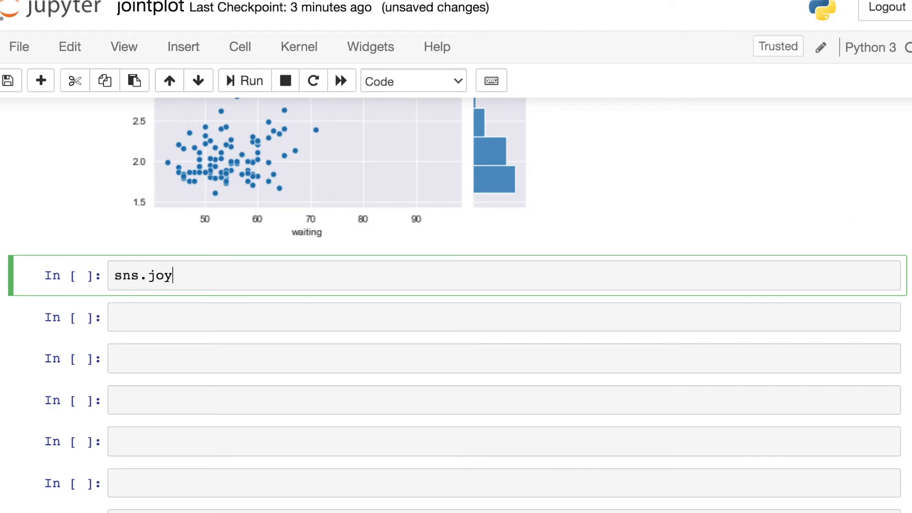
text(ntplo)
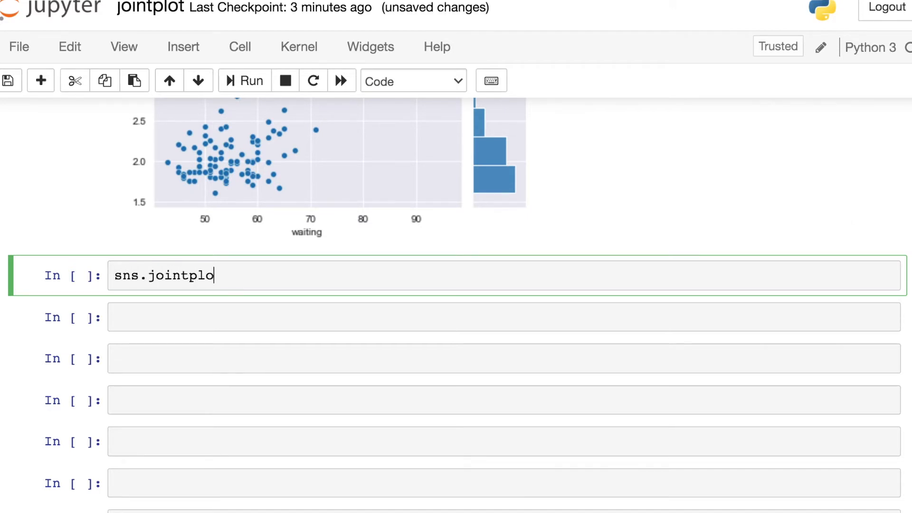
text(t(x=''))
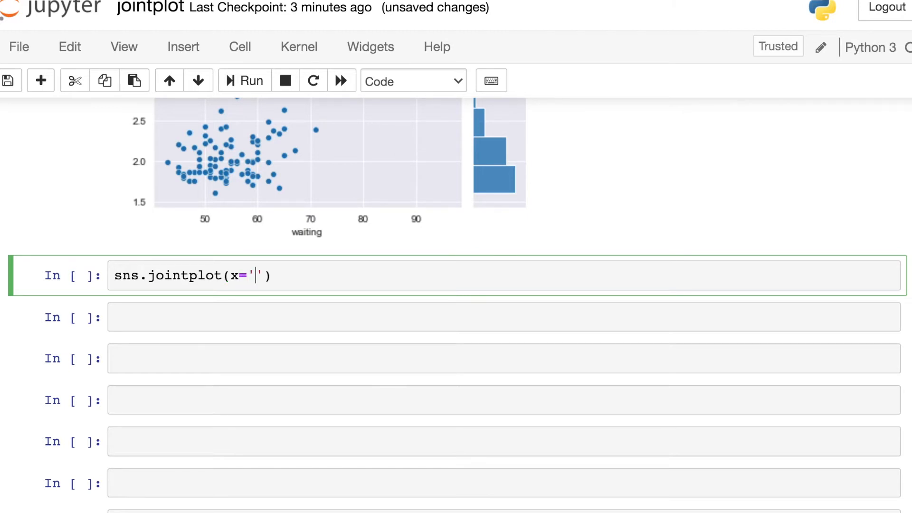
text(waiting)
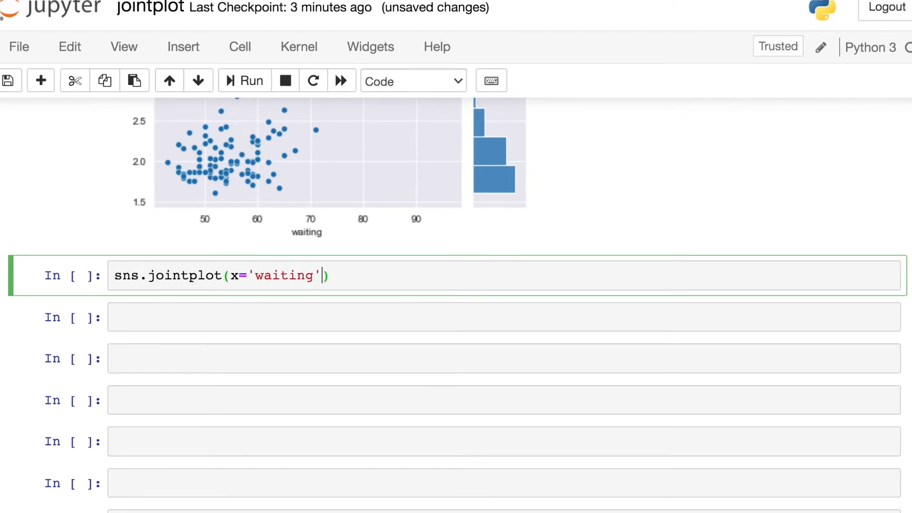
text(, y='d)
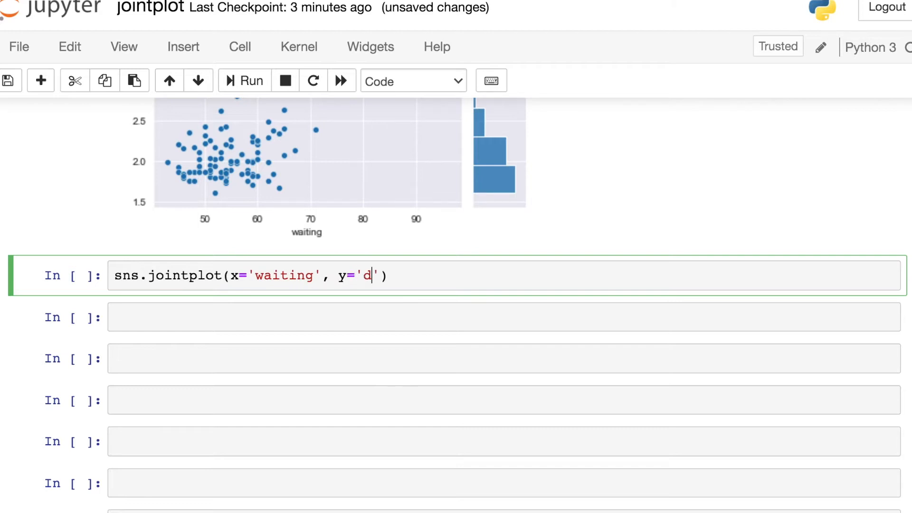
text(uration', data=)
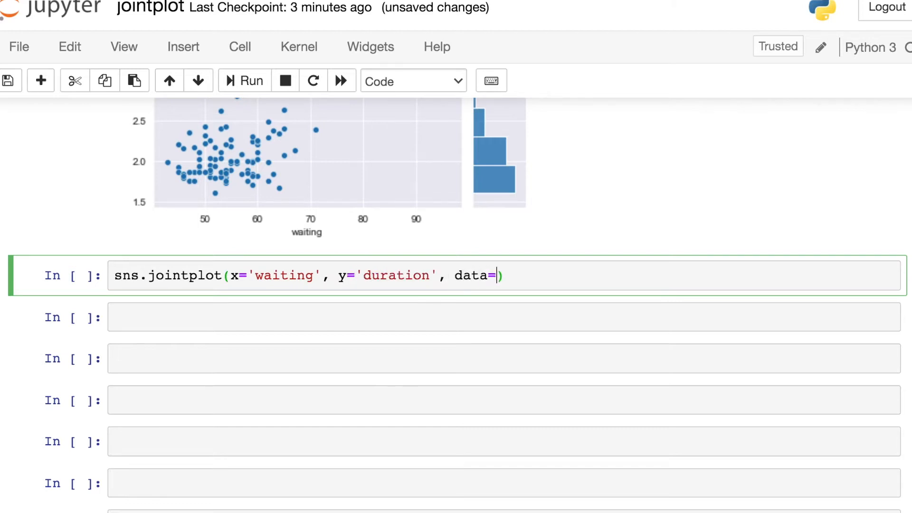
text(ge)
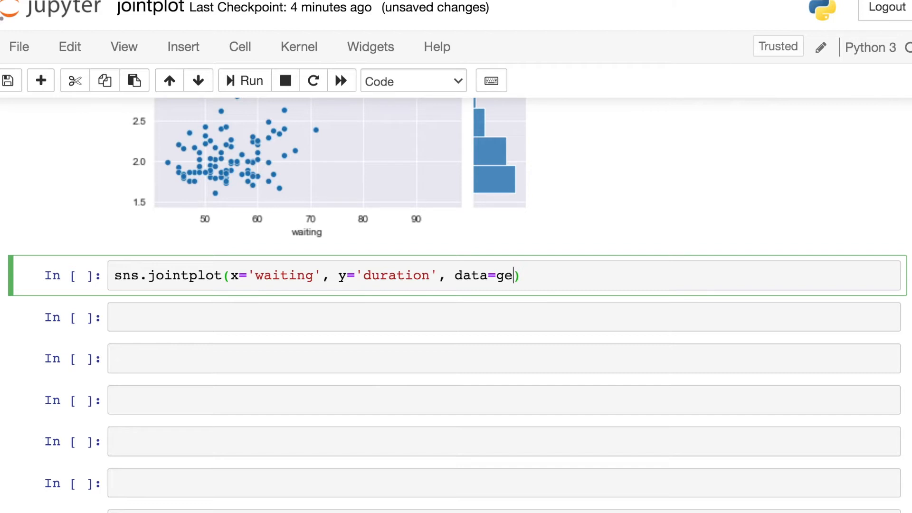
text(yser);)
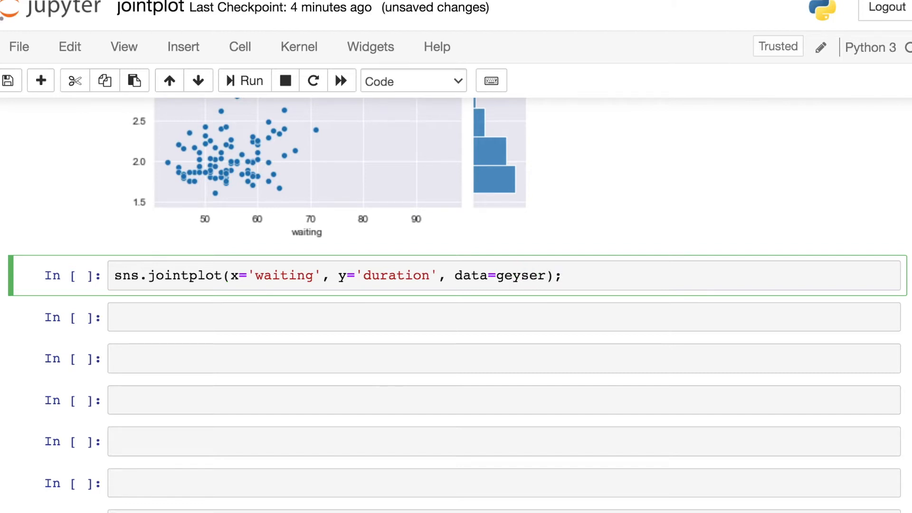
click(245, 80)
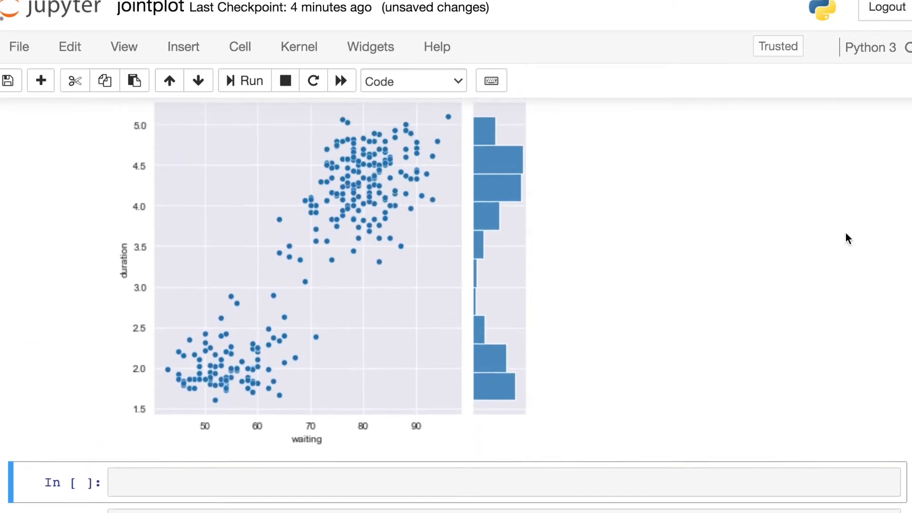
scroll(down, 3)
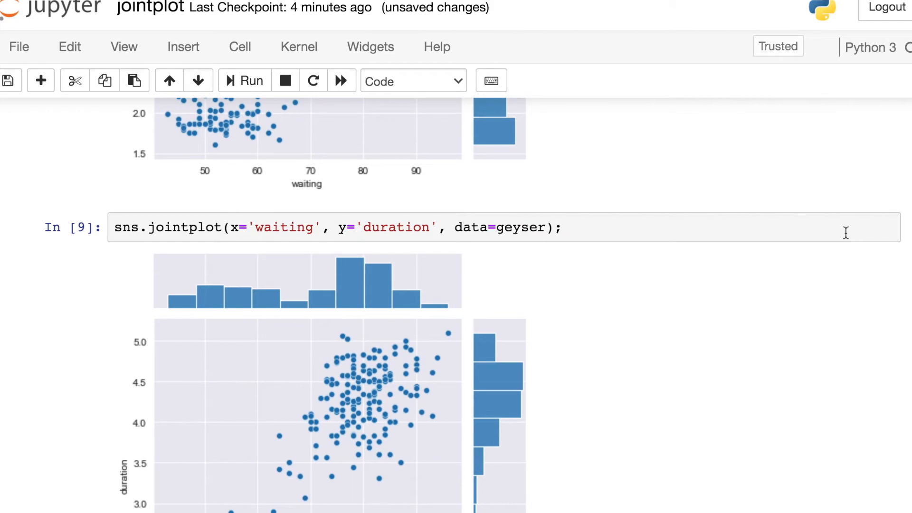
scroll(down, 3)
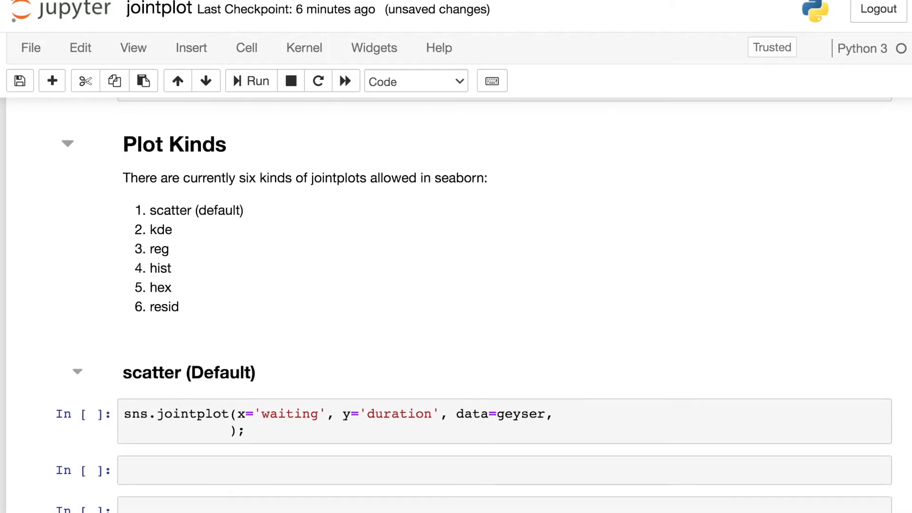
Run the Scatter section's jointplot with kind='scatter' explicitly set.
scroll(down, 3)
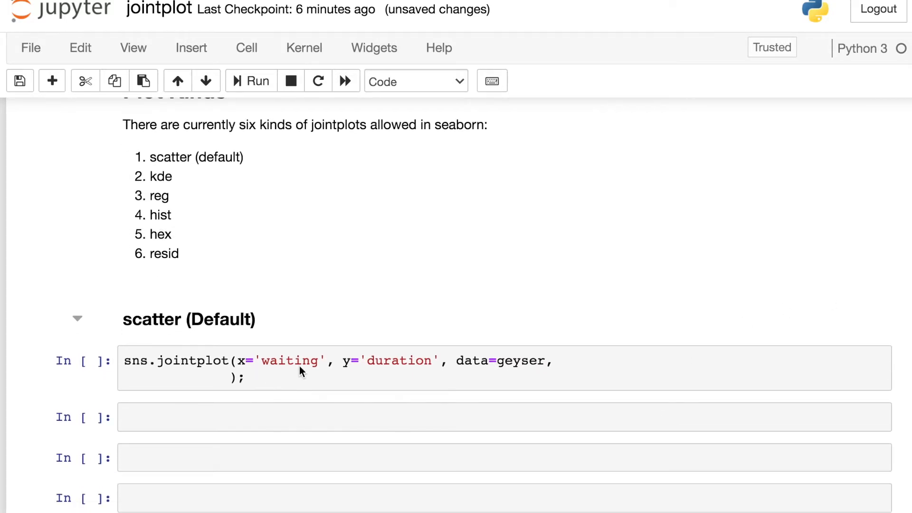
mouse_move(630, 369)
text(kind='s')
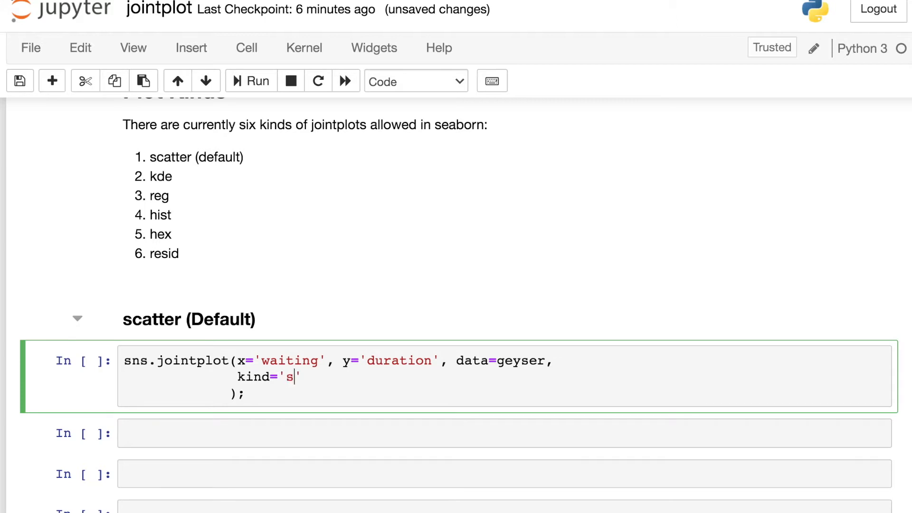
click(250, 80)
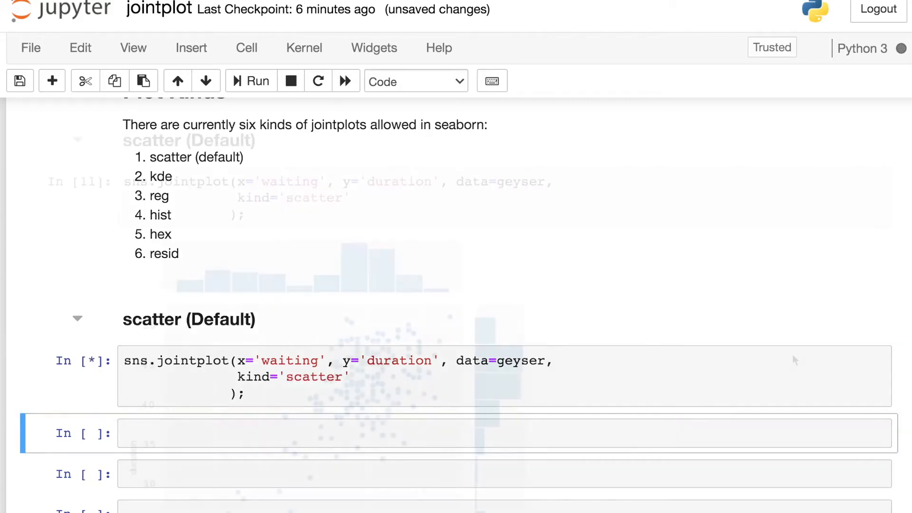
click(251, 81)
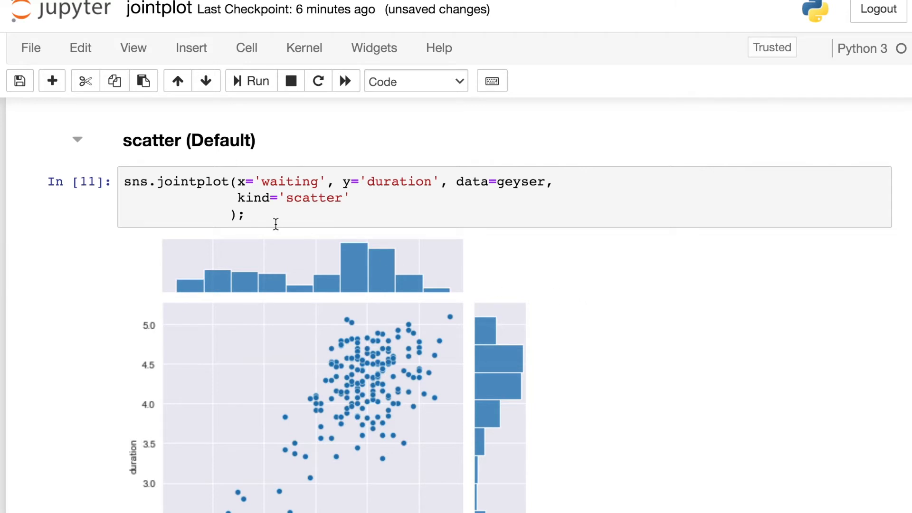
mouse_move(667, 342)
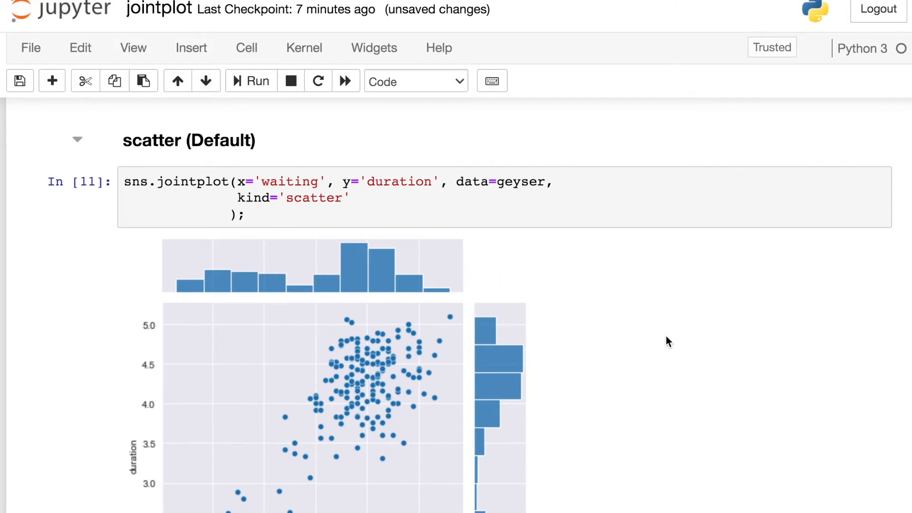
Add kind='kde' to the kde section's jointplot and run it to draw density contours.
scroll(down, 3)
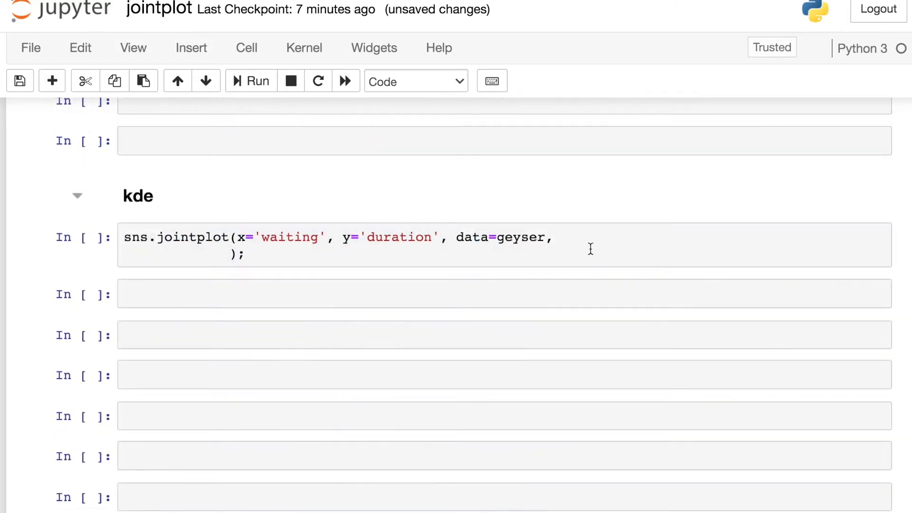
text(k)
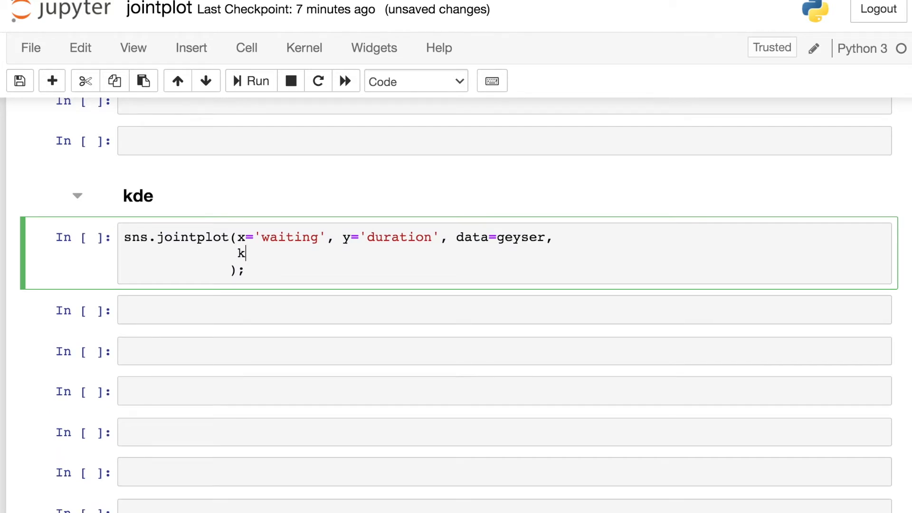
text(ind=)
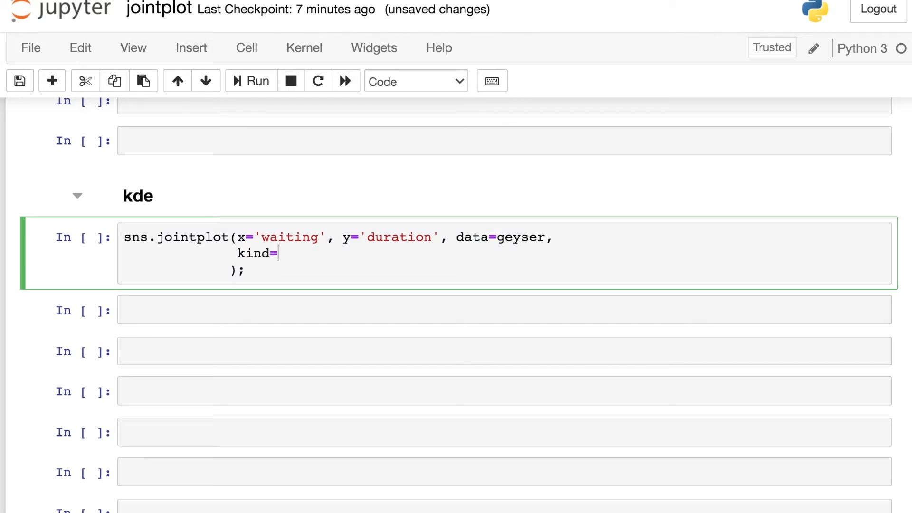
text('kde')
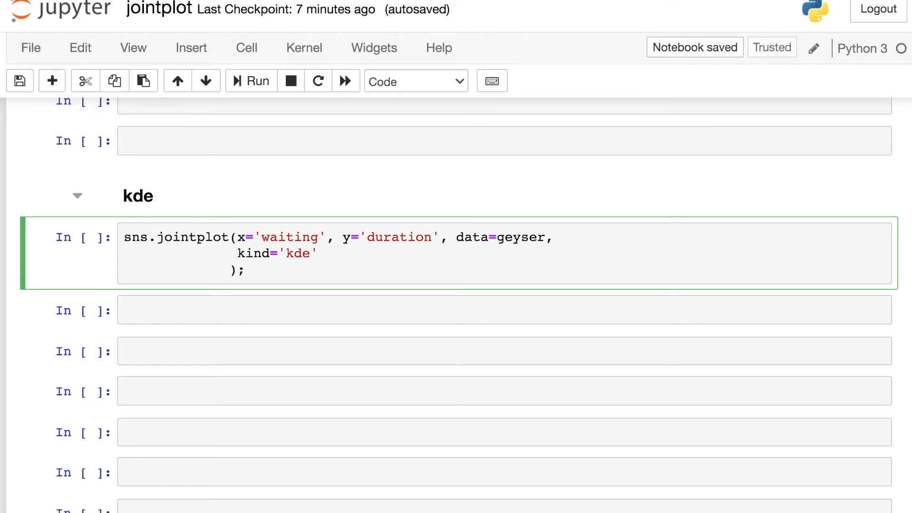
click(249, 80)
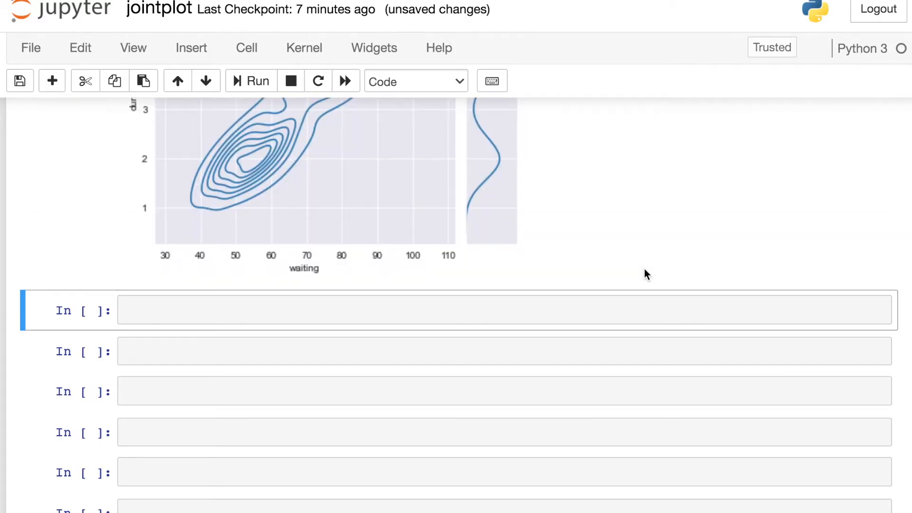
scroll(up, 3)
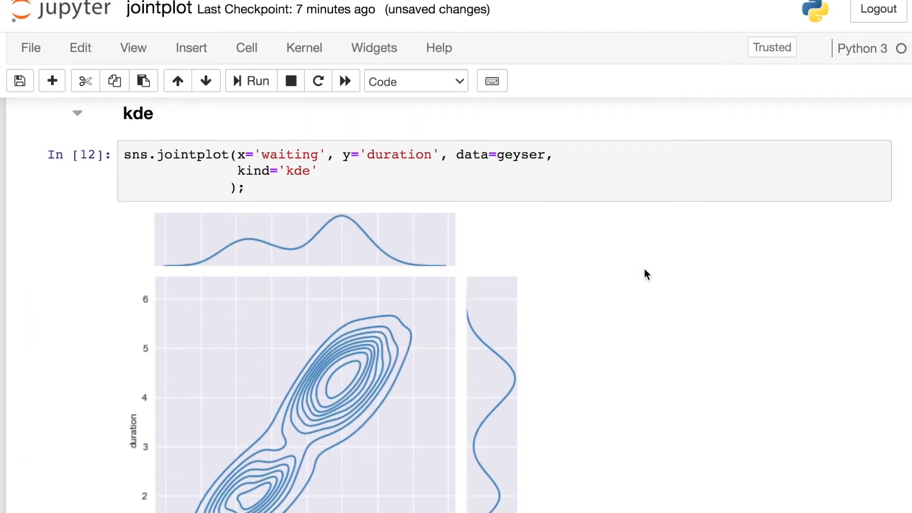
scroll(down, 3)
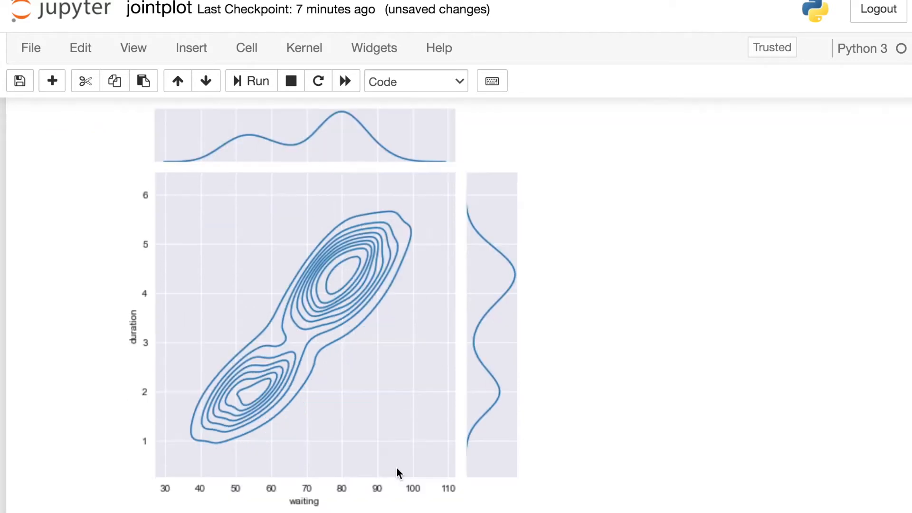
mouse_move(276, 247)
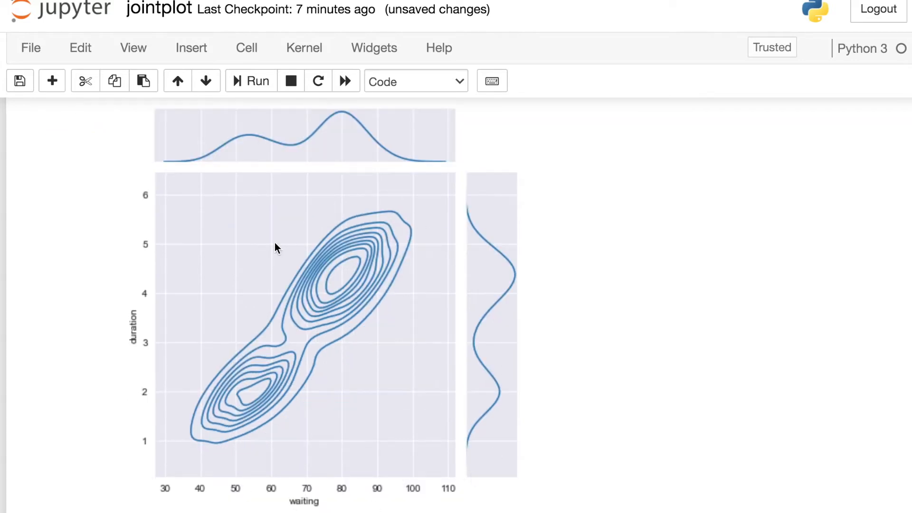
mouse_move(789, 398)
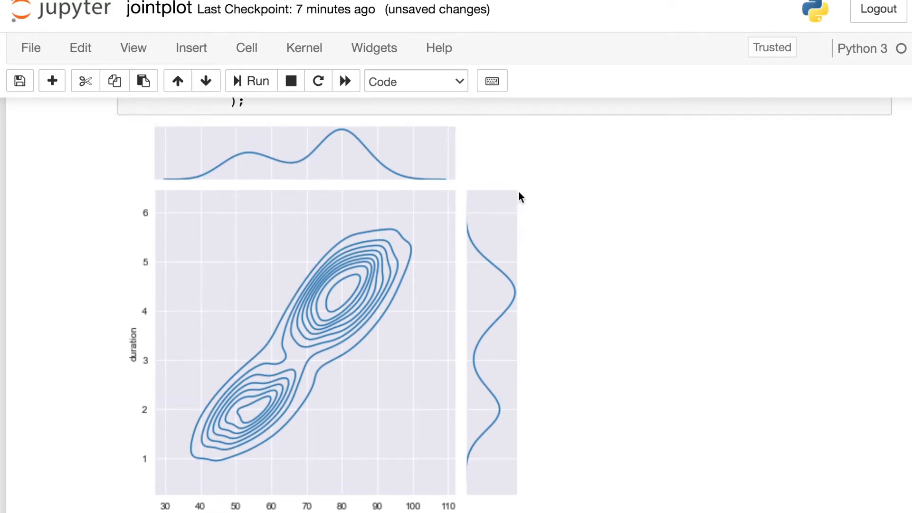
mouse_move(514, 244)
text(k)
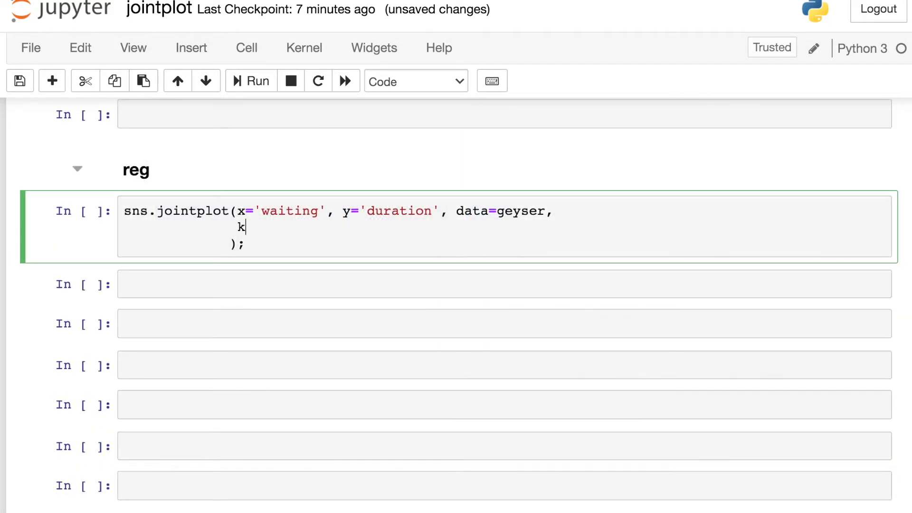
Add kind='reg' to the jointplot and run it to show the regression line.
text(ind='reg')
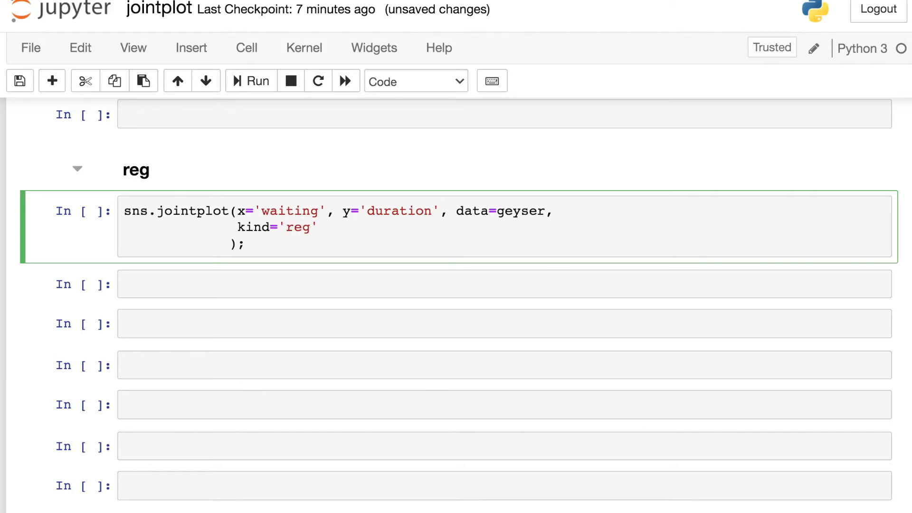
click(251, 81)
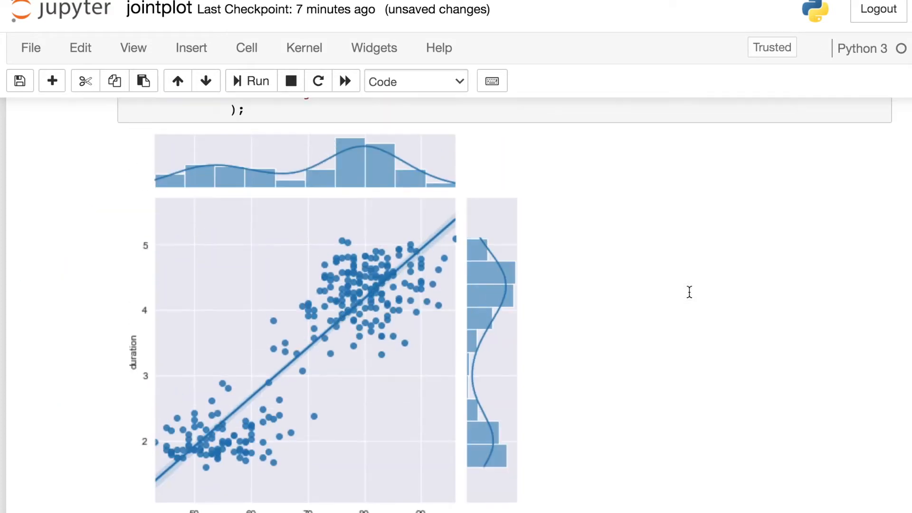
mouse_move(691, 298)
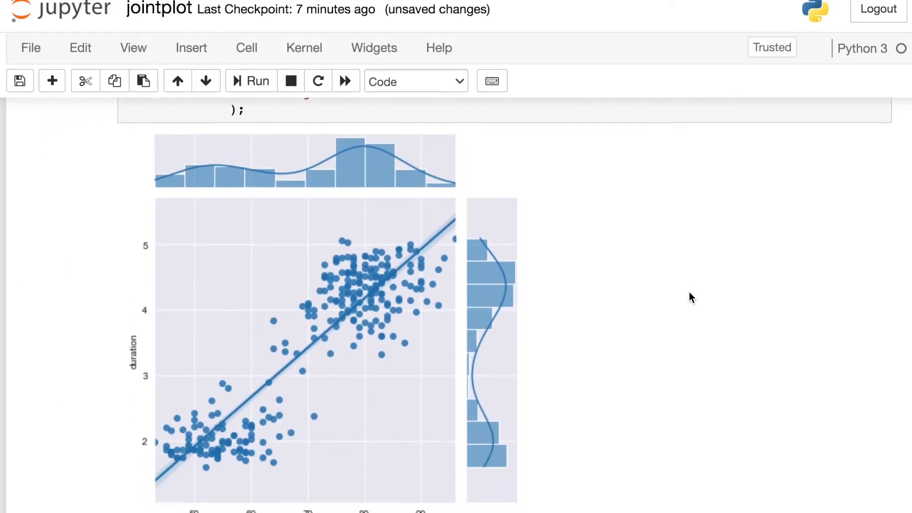
scroll(down, 3)
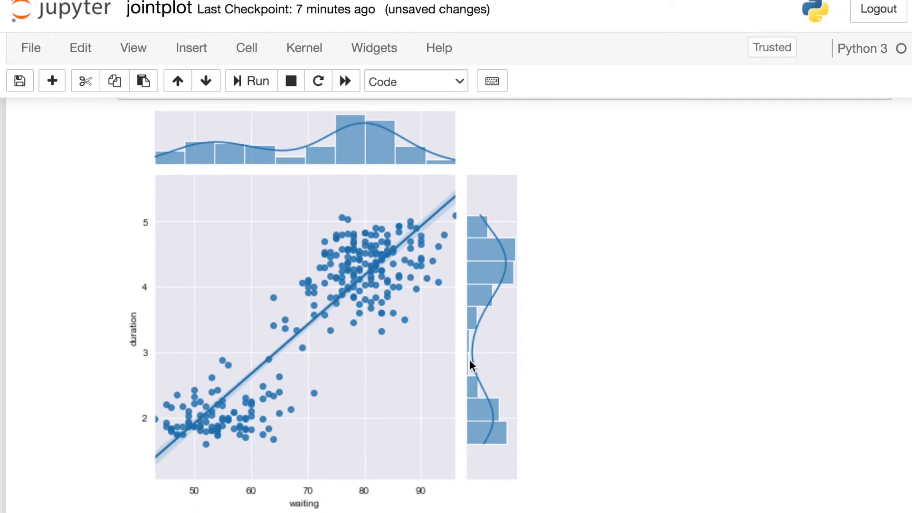
mouse_move(455, 286)
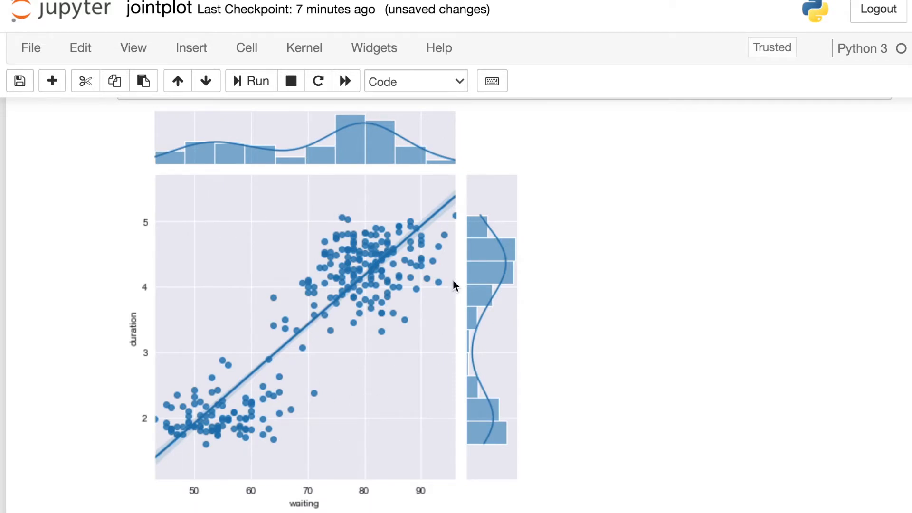
mouse_move(226, 388)
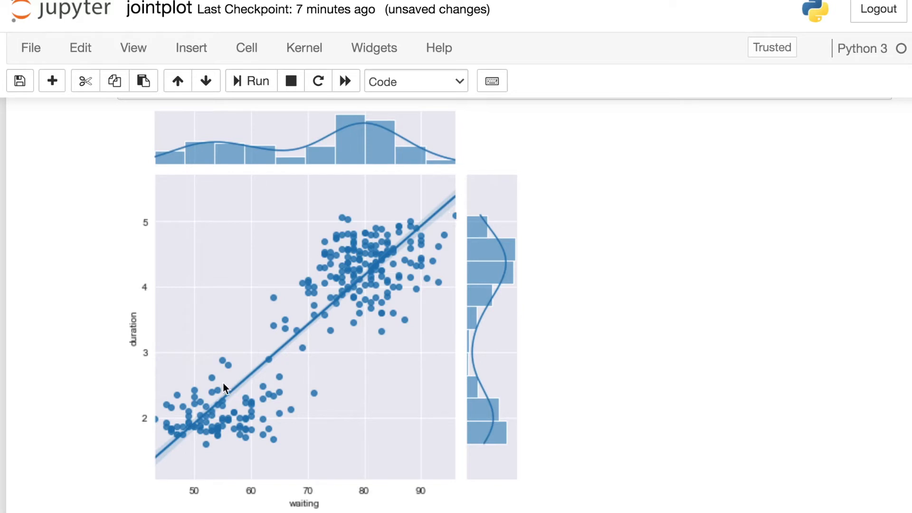
mouse_move(453, 213)
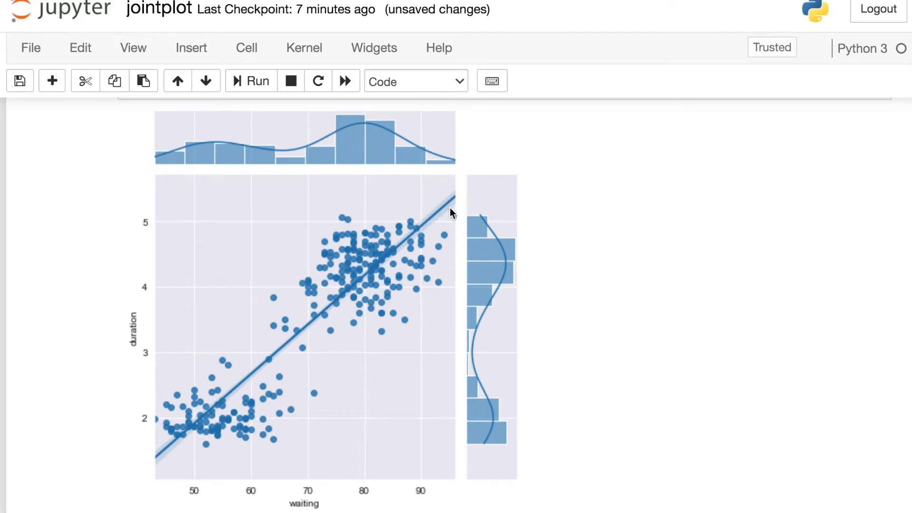
mouse_move(436, 333)
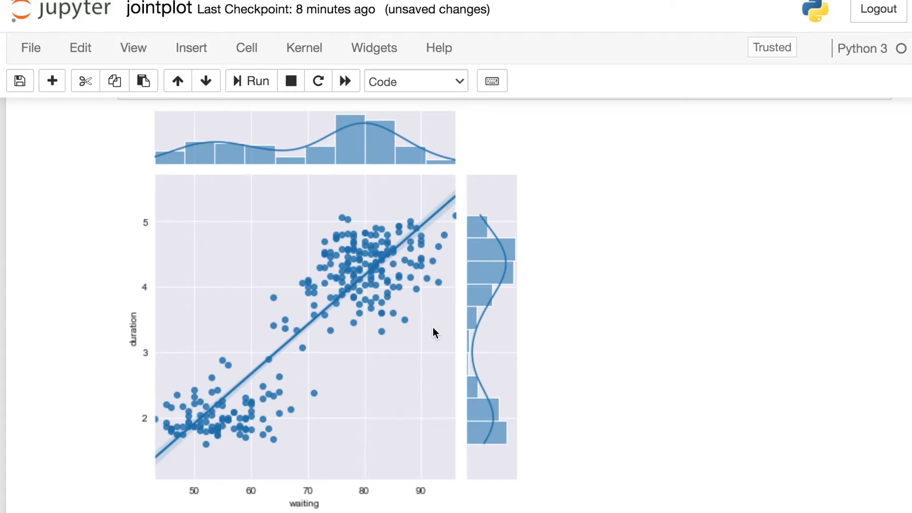
scroll(up, 3)
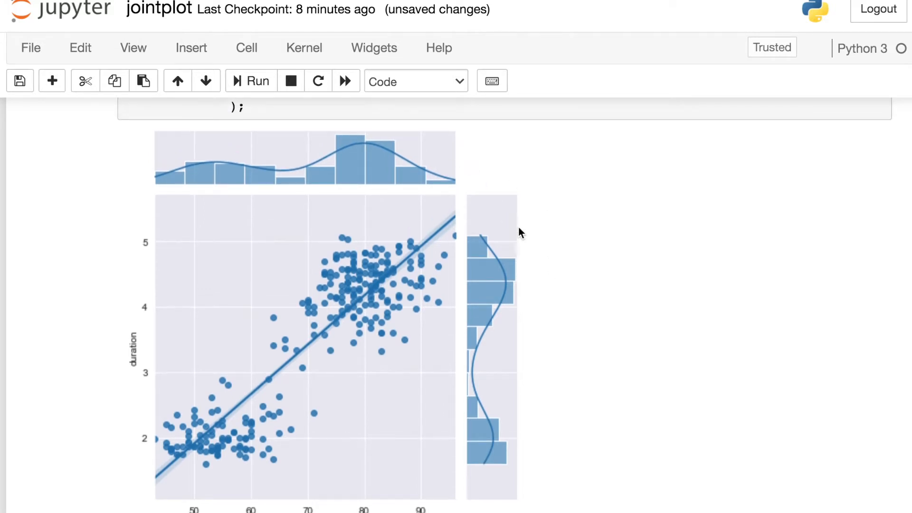
mouse_move(438, 179)
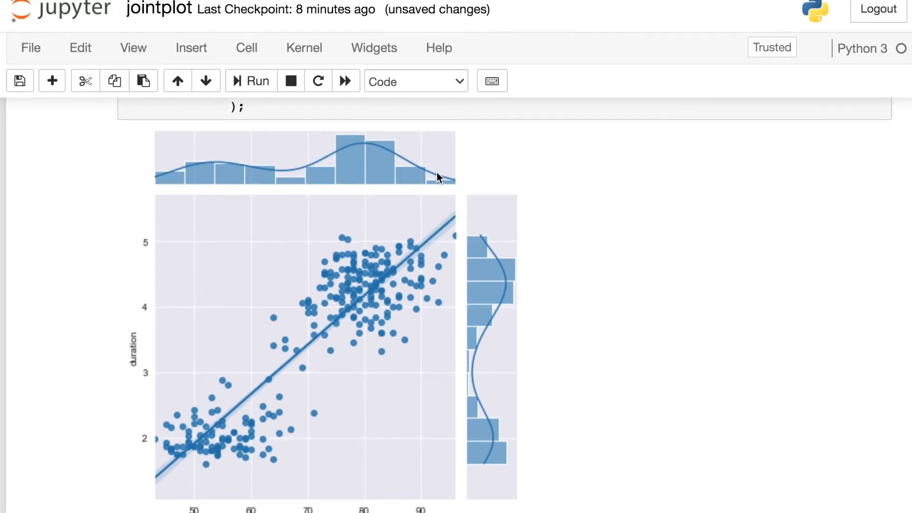
scroll(up, 3)
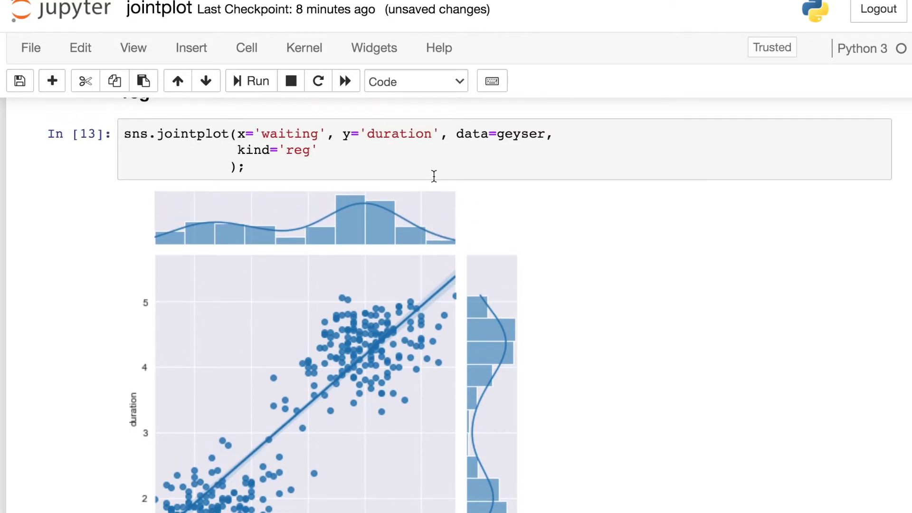
Add kind='hist' to the jointplot and run it for a binned 2D histogram.
scroll(down, 3)
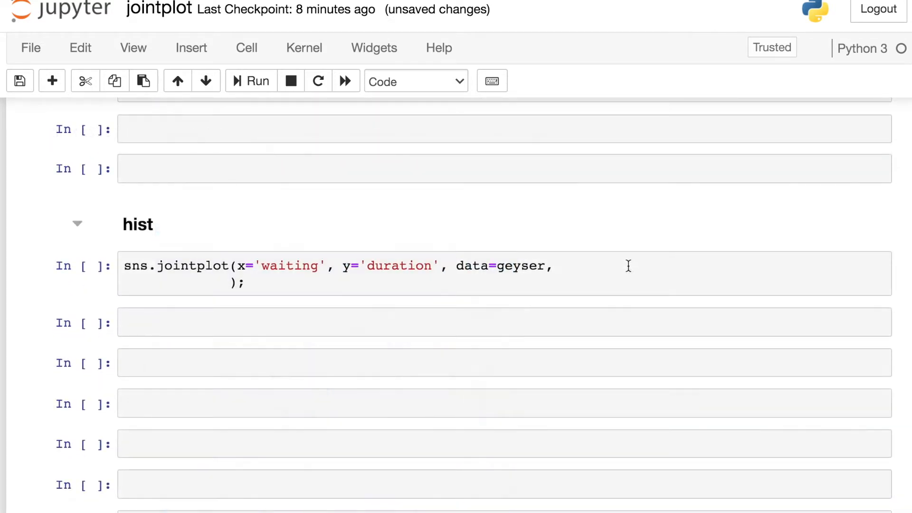
text(k)
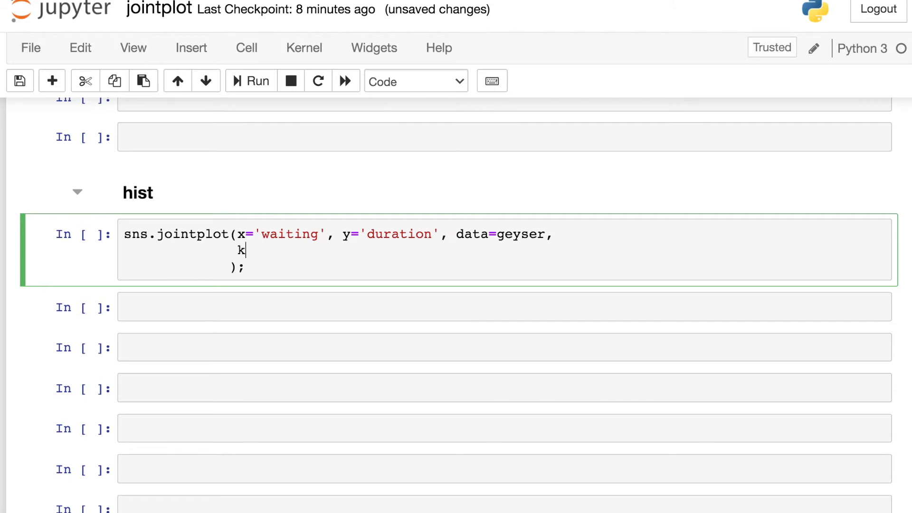
text(ind='hist')
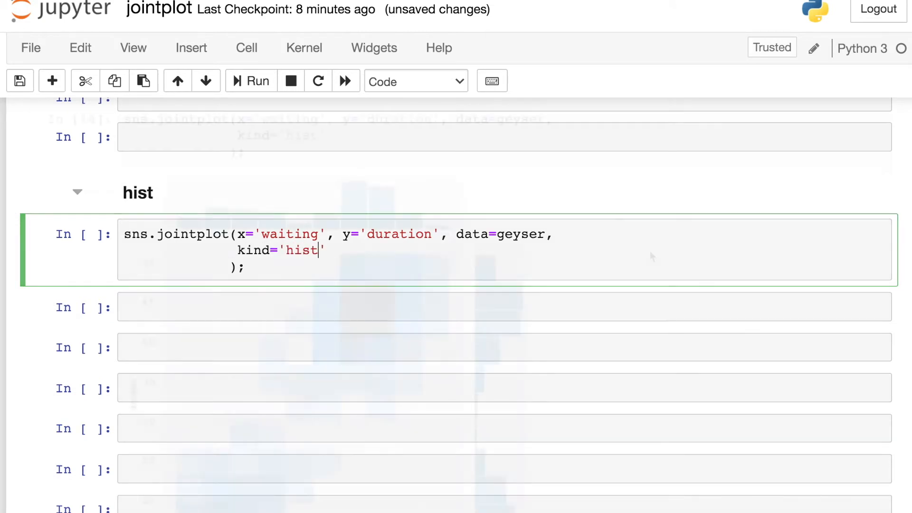
click(251, 80)
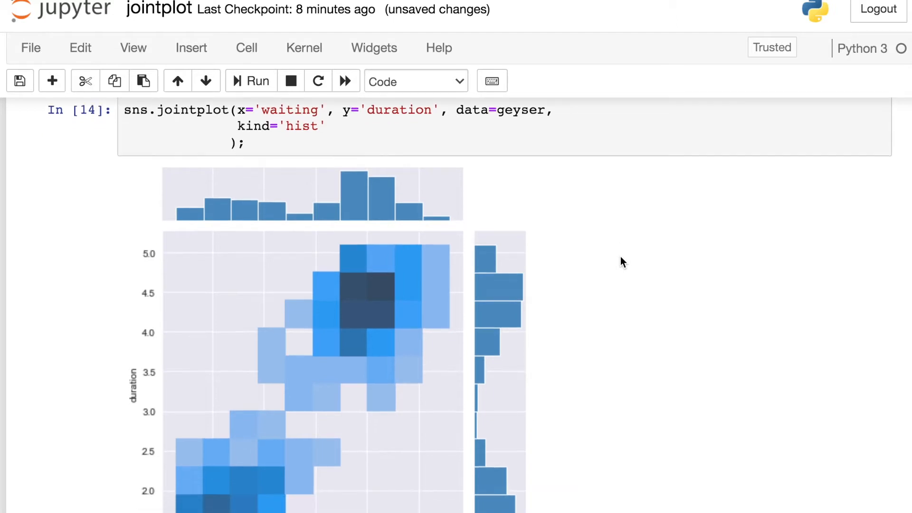
scroll(down, 3)
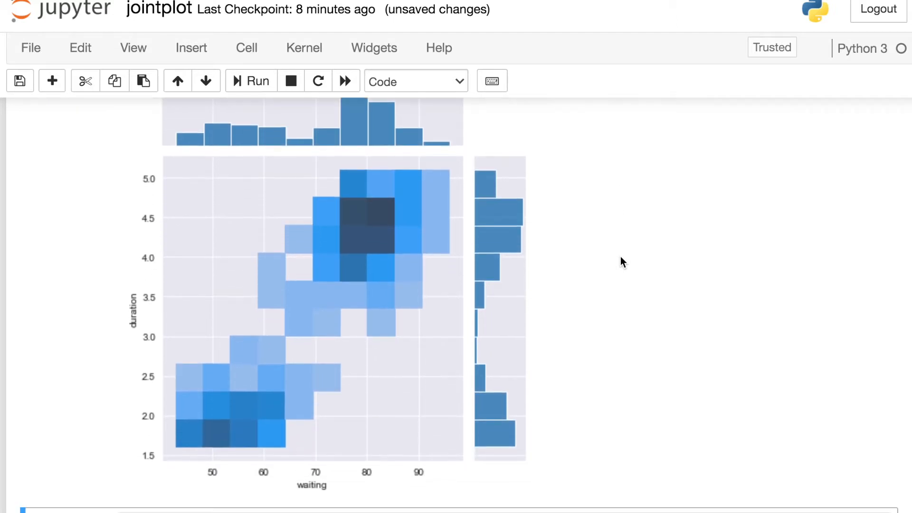
mouse_move(511, 239)
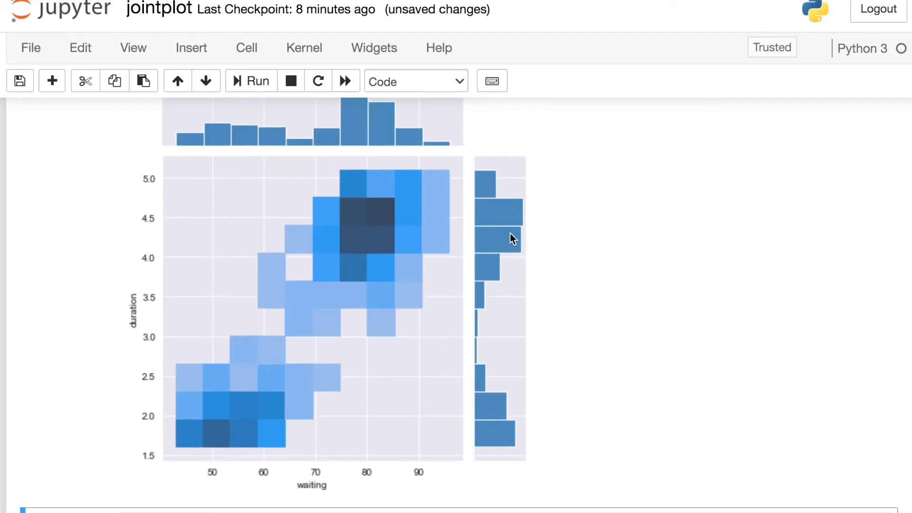
mouse_move(390, 375)
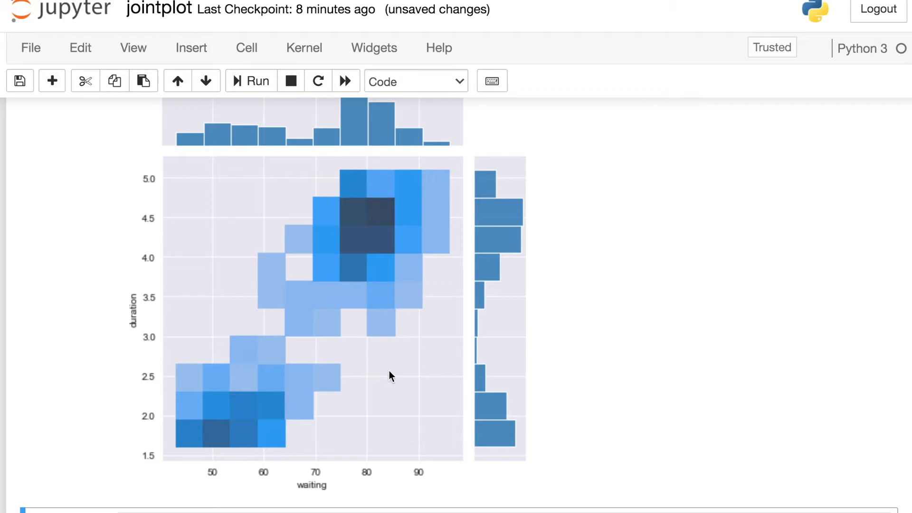
mouse_move(405, 393)
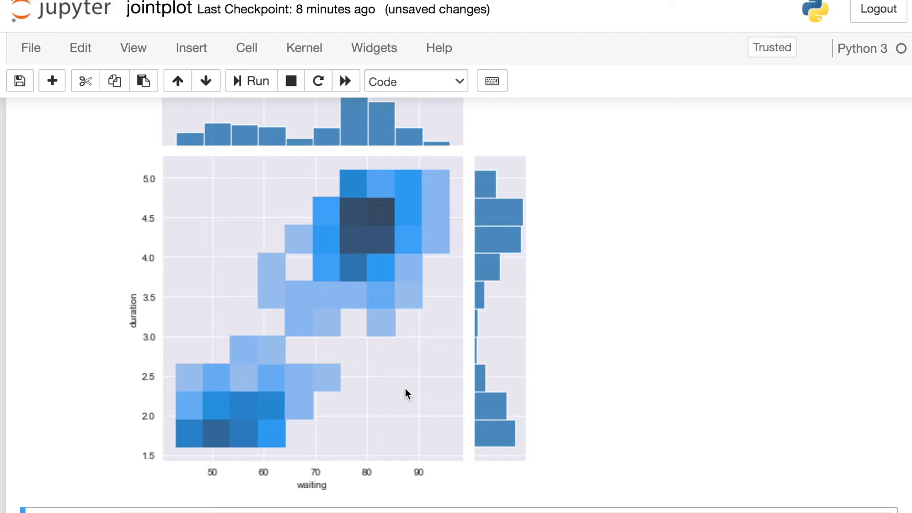
mouse_move(372, 218)
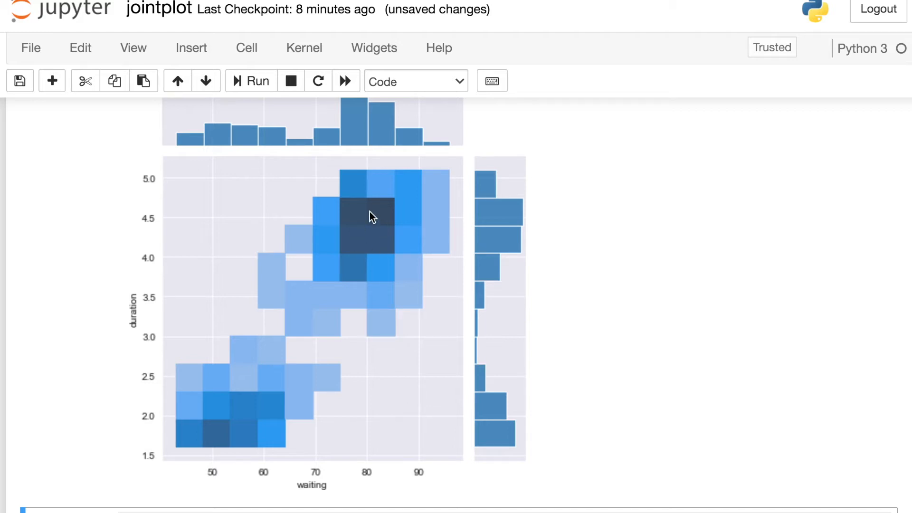
mouse_move(388, 259)
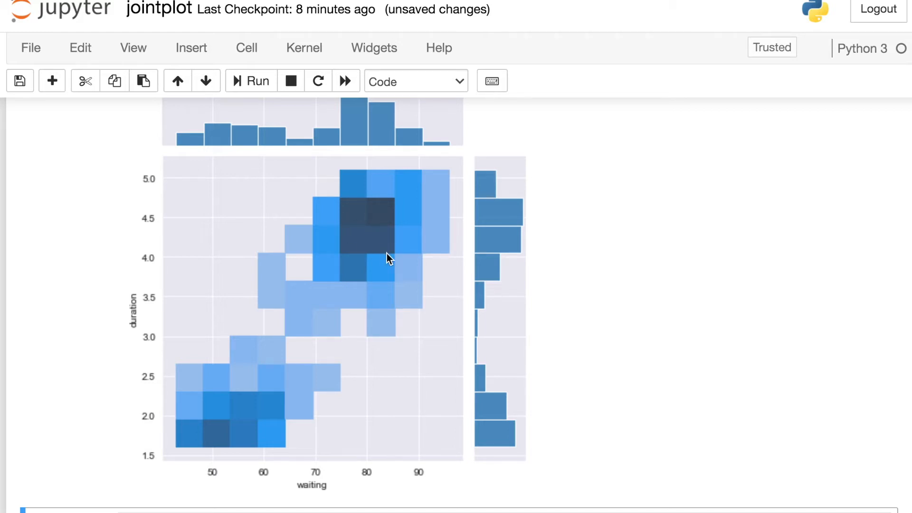
mouse_move(378, 238)
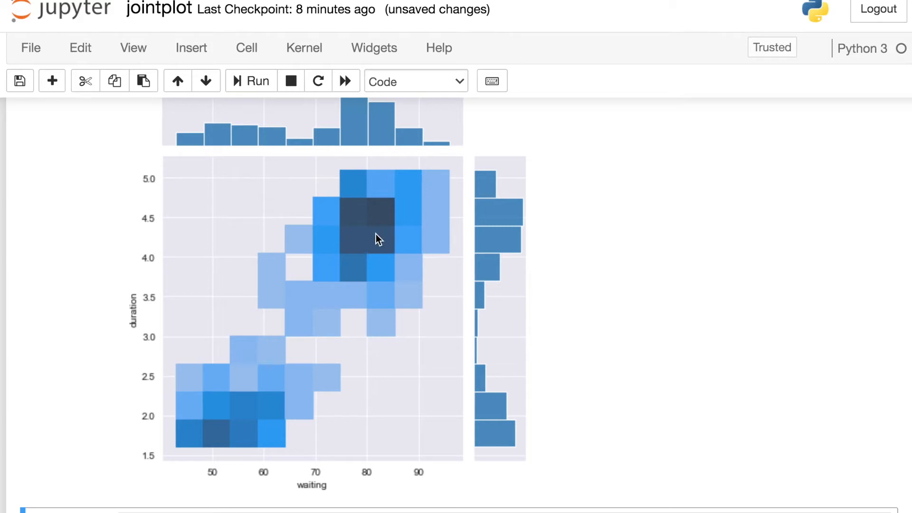
scroll(down, 3)
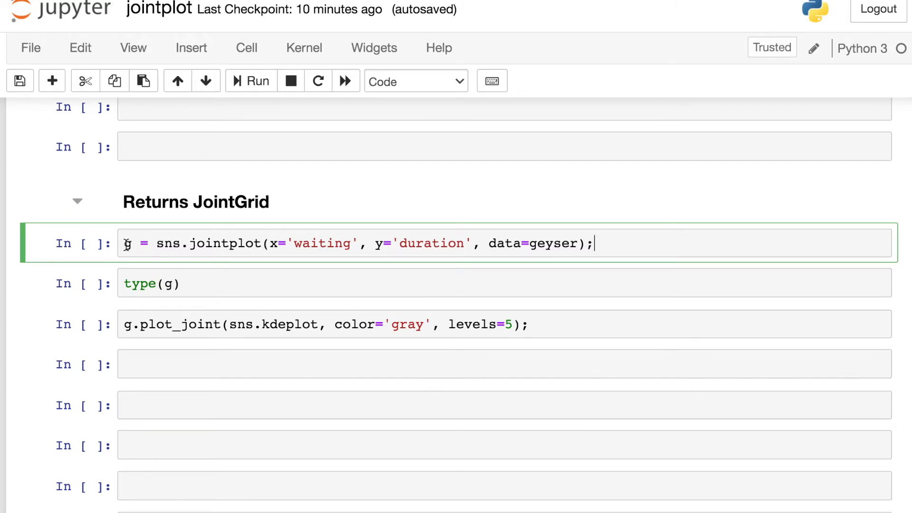
mouse_move(646, 245)
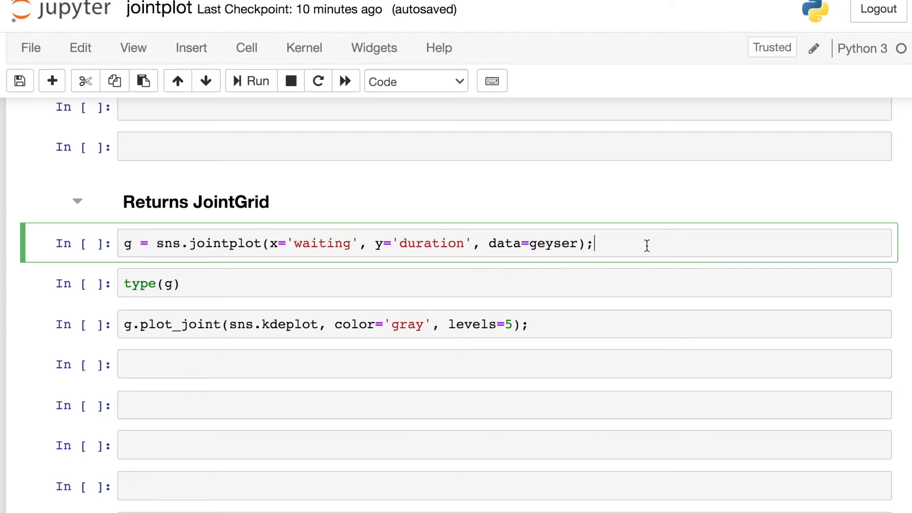
Run the cells storing the jointplot as g, checking its type, and overlaying gray five-level kde contours.
click(251, 81)
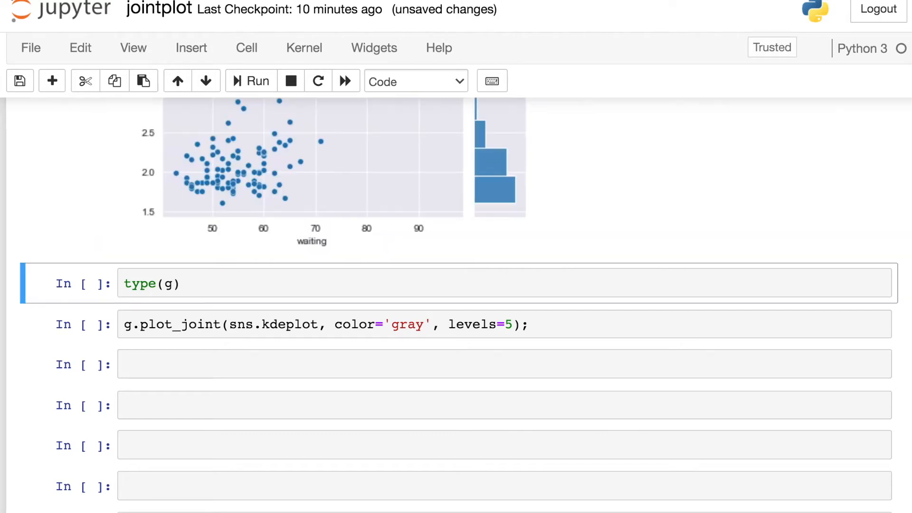
scroll(up, 3)
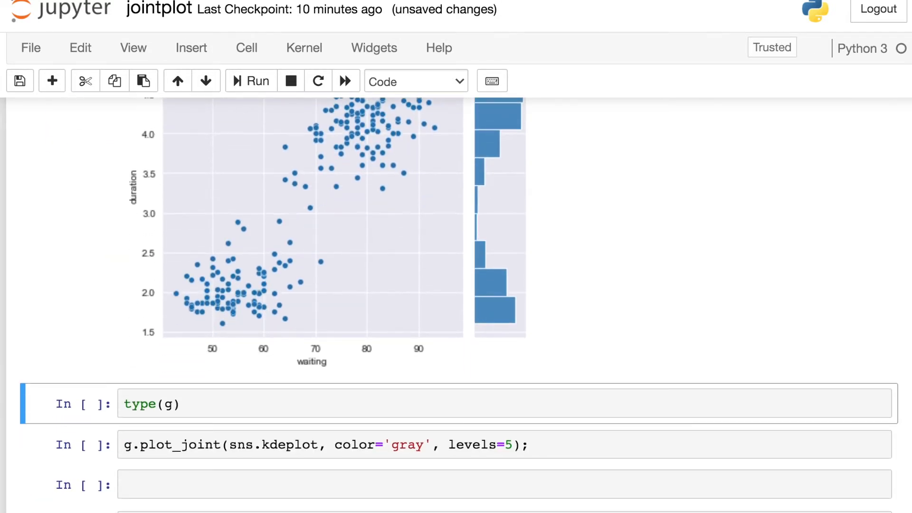
click(259, 80)
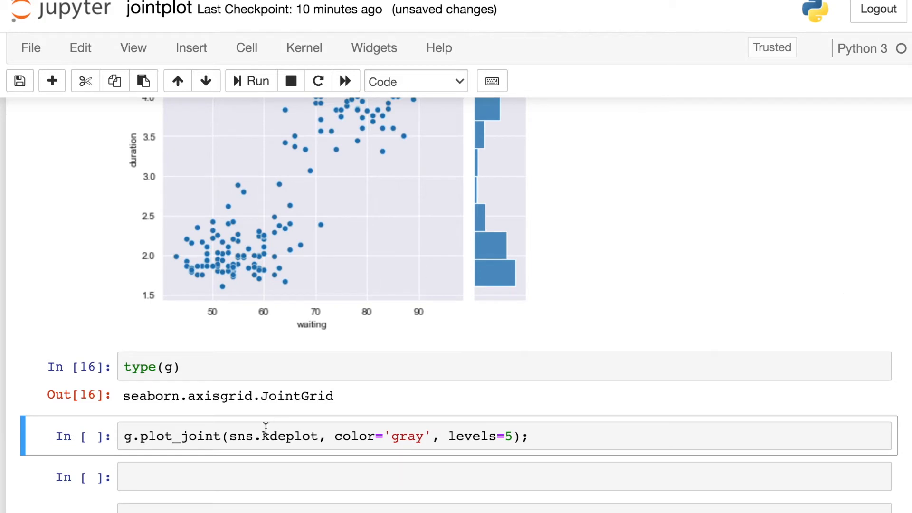
scroll(down, 3)
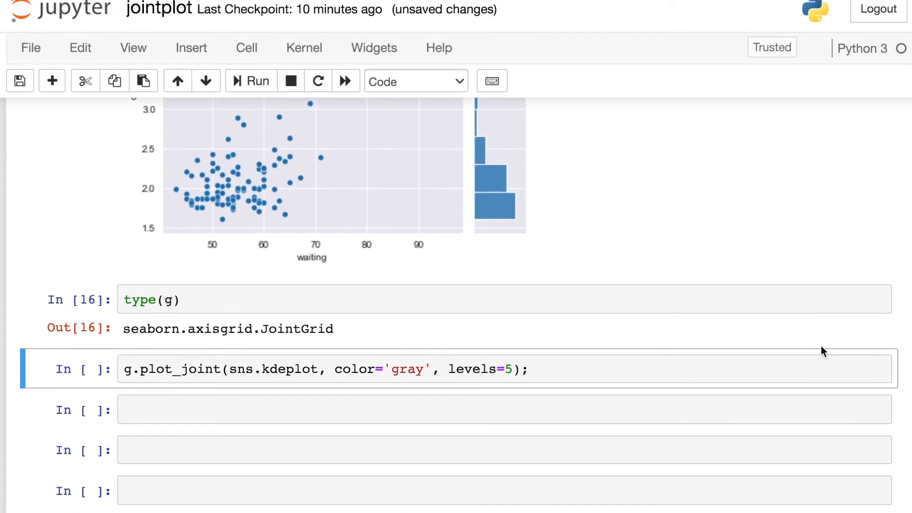
scroll(down, 3)
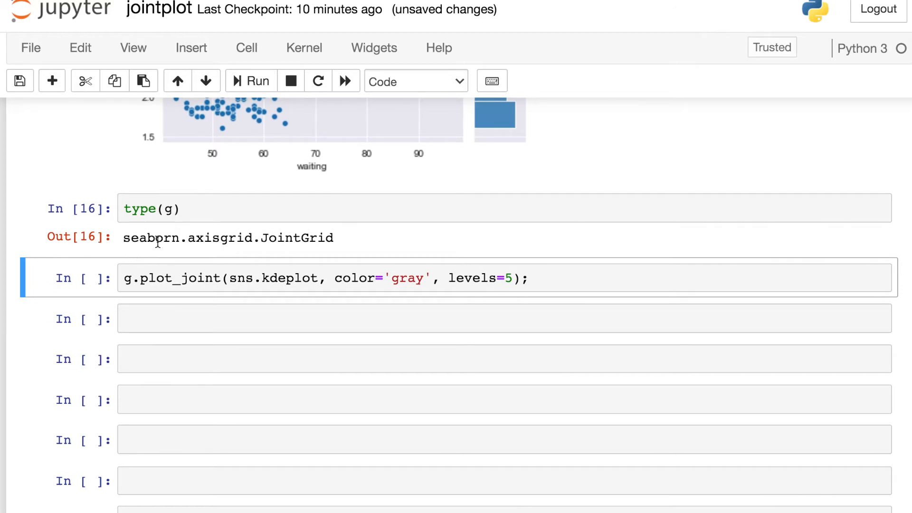
mouse_move(442, 358)
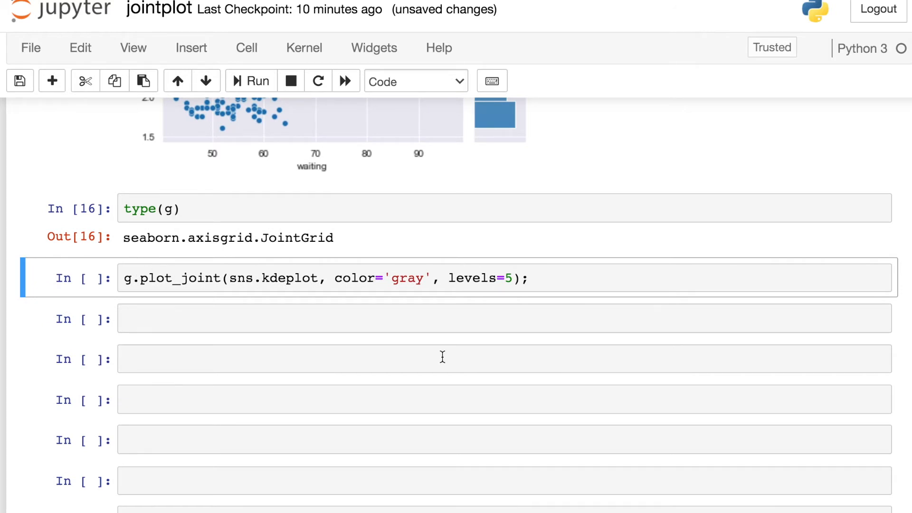
mouse_move(554, 367)
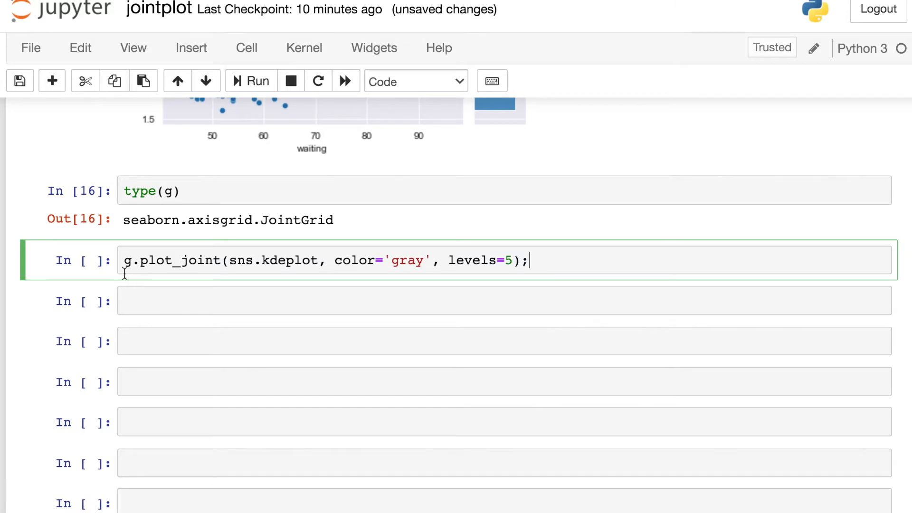
mouse_move(667, 273)
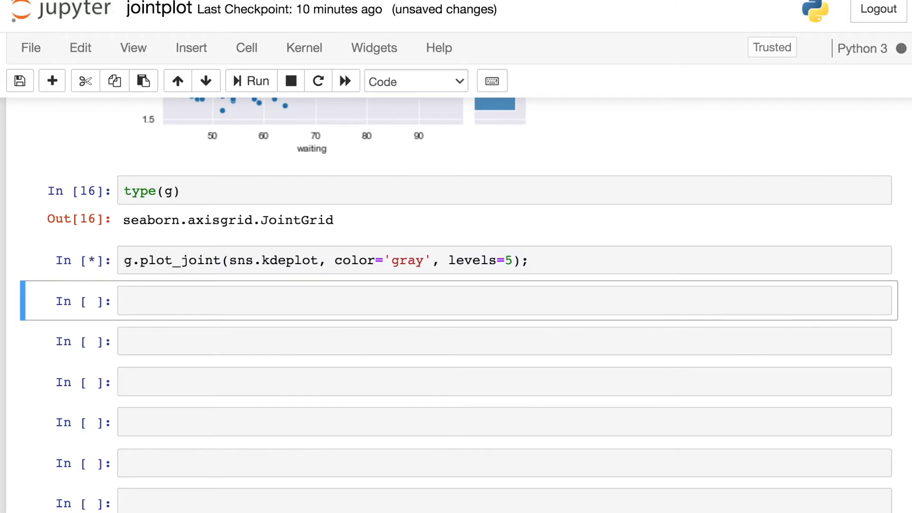
click(250, 81)
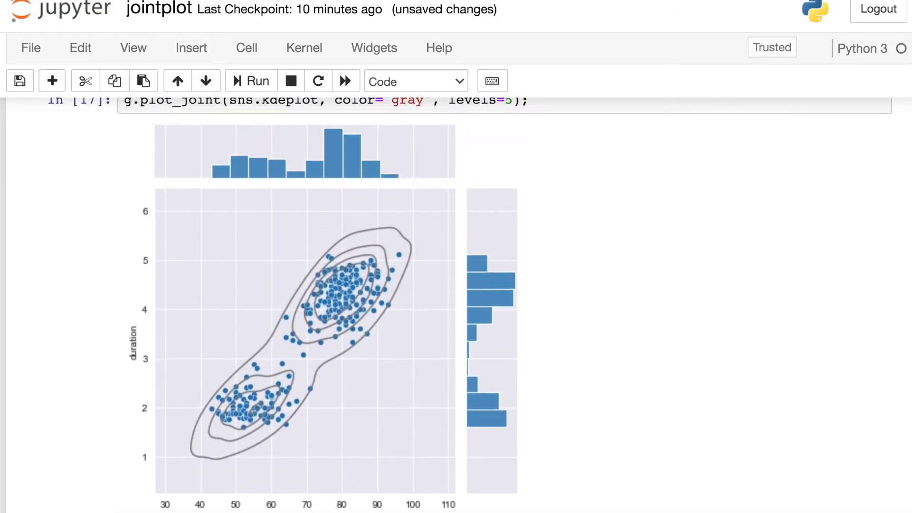
mouse_move(403, 276)
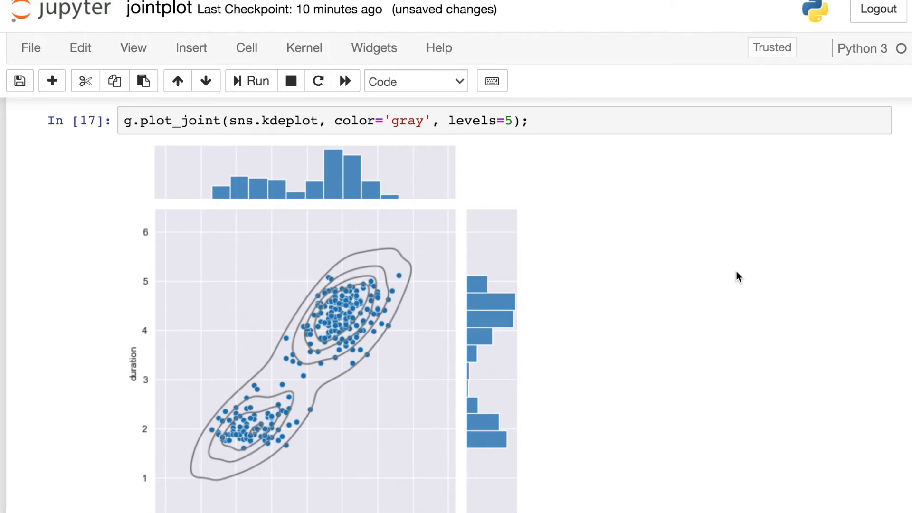
scroll(down, 3)
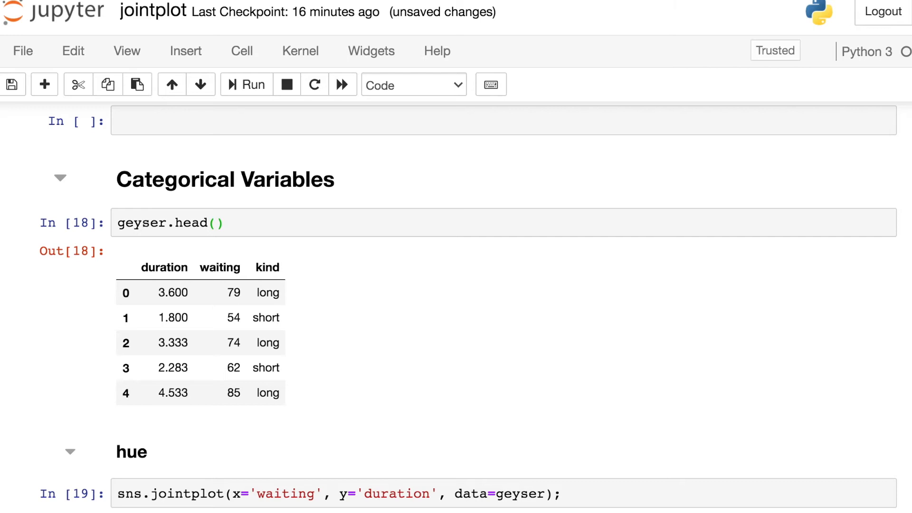
mouse_move(286, 292)
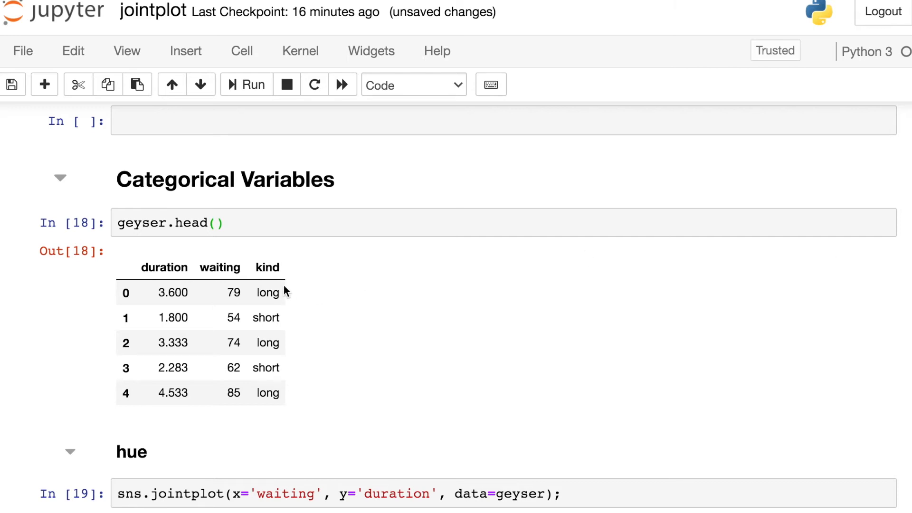
mouse_move(273, 410)
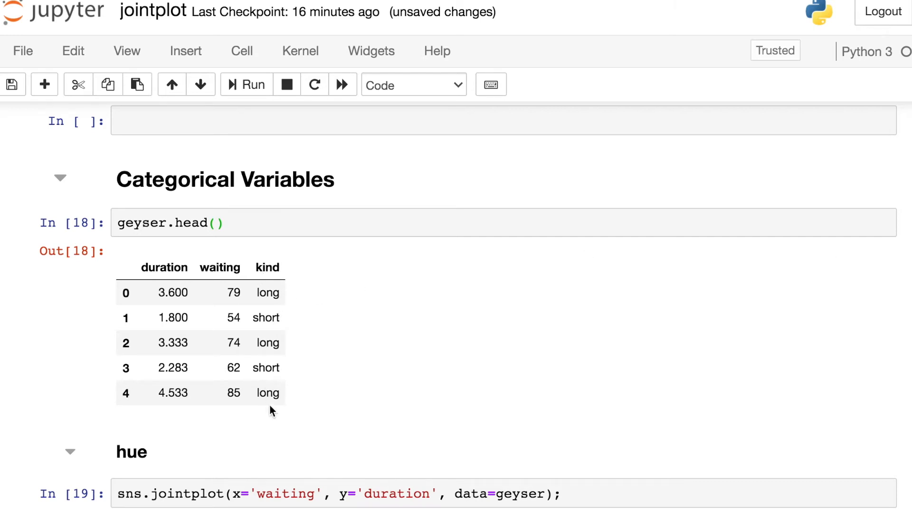
mouse_move(326, 423)
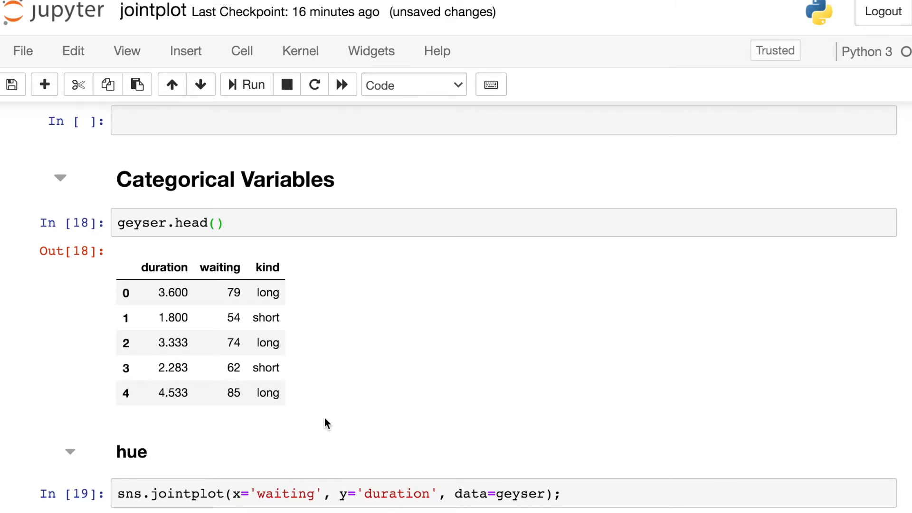
Scroll through the Categorical Variables geyser table to the hue section's plain jointplot.
scroll(down, 3)
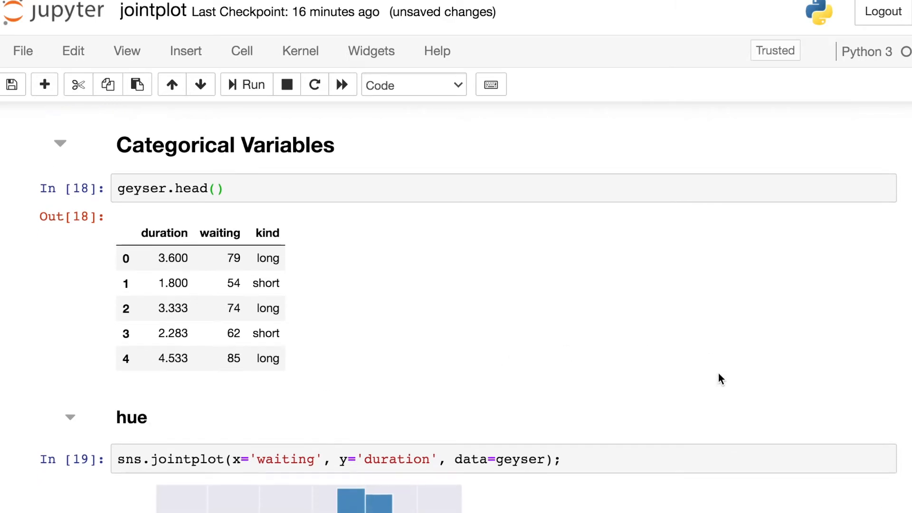
scroll(down, 3)
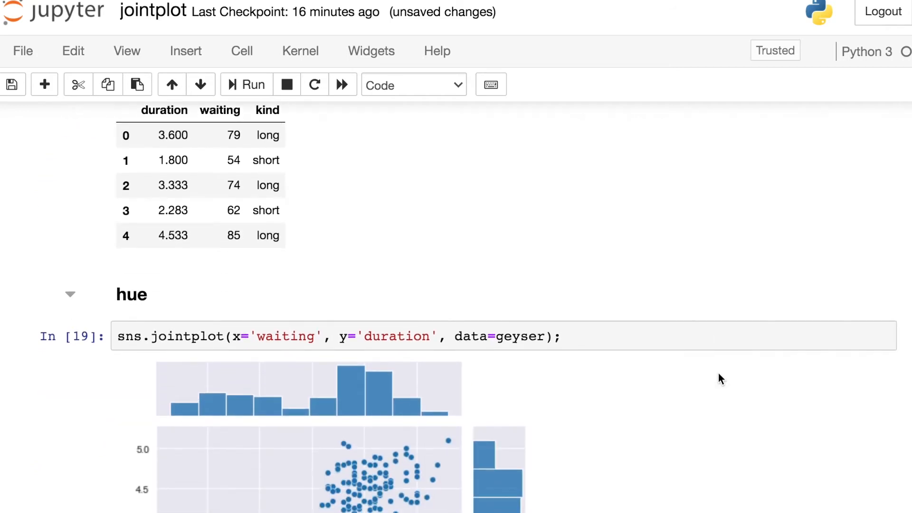
scroll(down, 3)
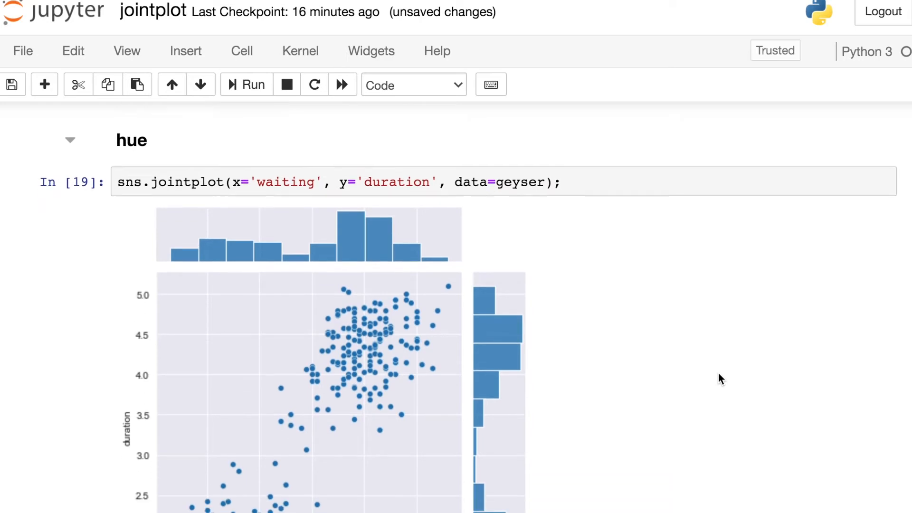
mouse_move(301, 195)
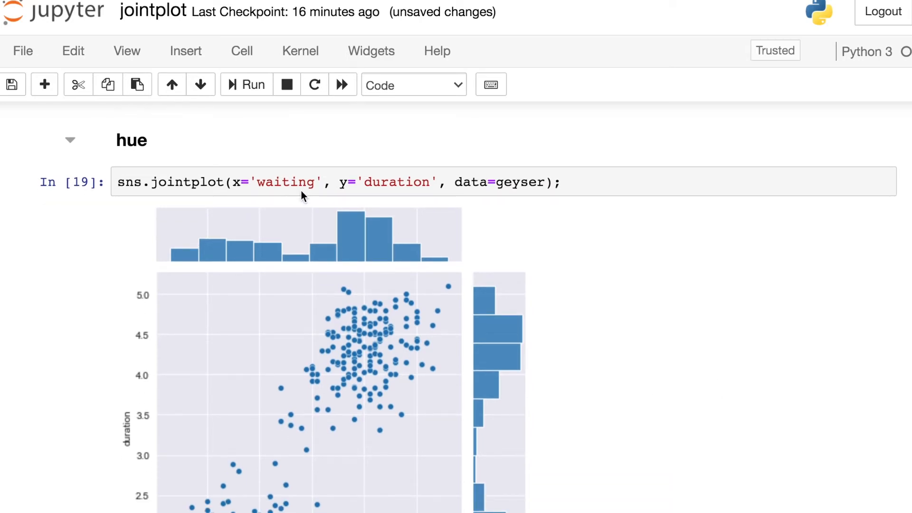
mouse_move(545, 258)
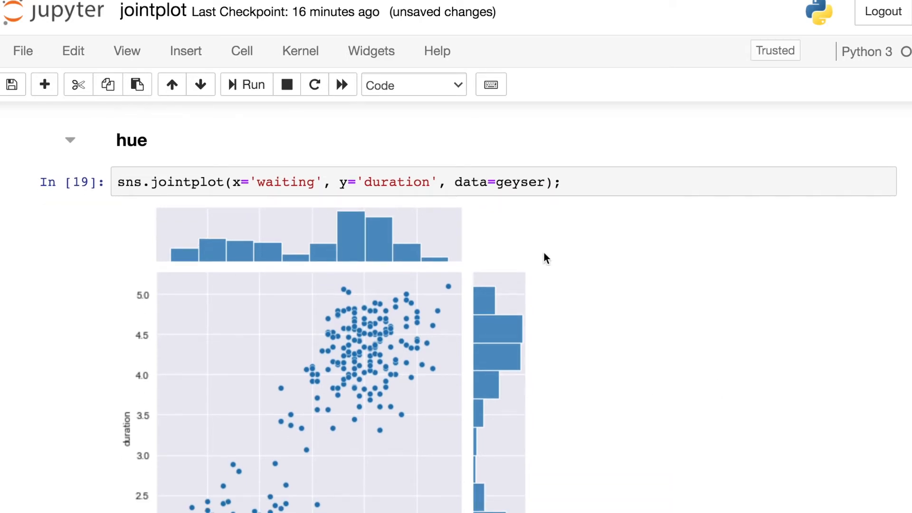
Scroll to view the jointplot coloured by hue='kind' with long and short eruptions.
scroll(down, 3)
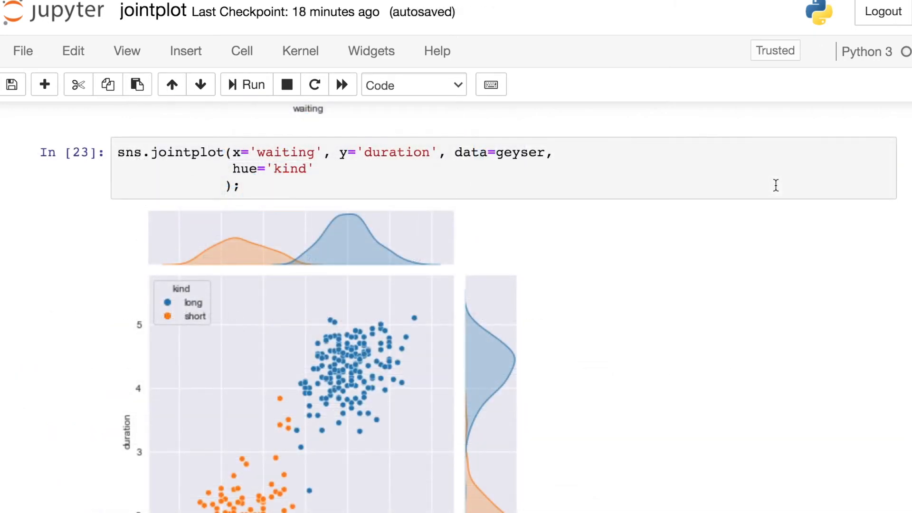
mouse_move(738, 274)
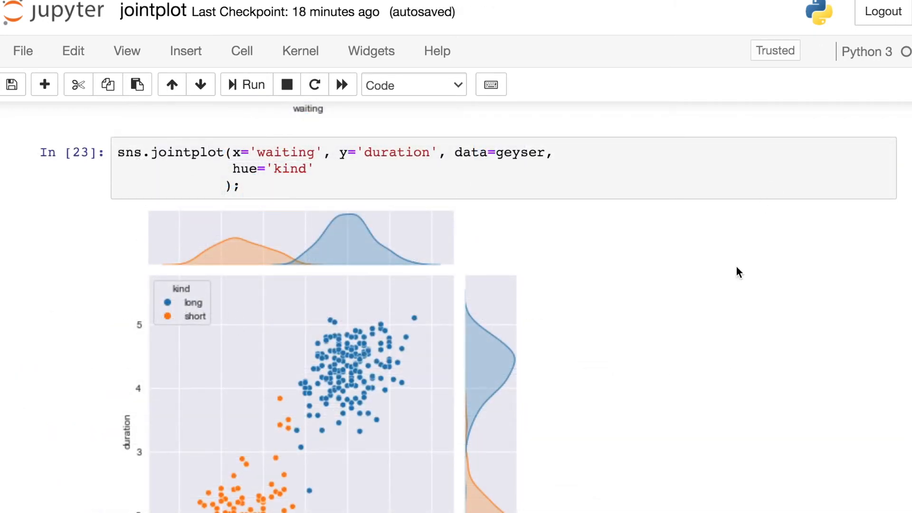
mouse_move(642, 260)
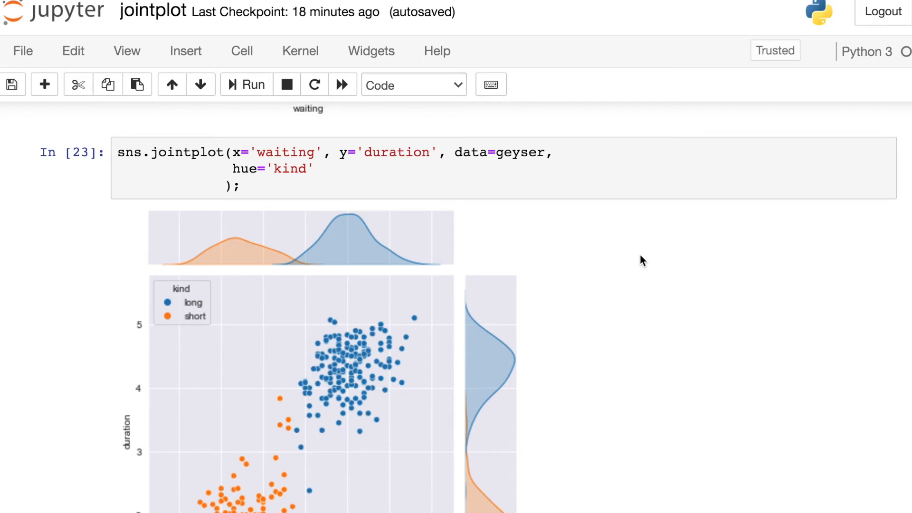
scroll(down, 3)
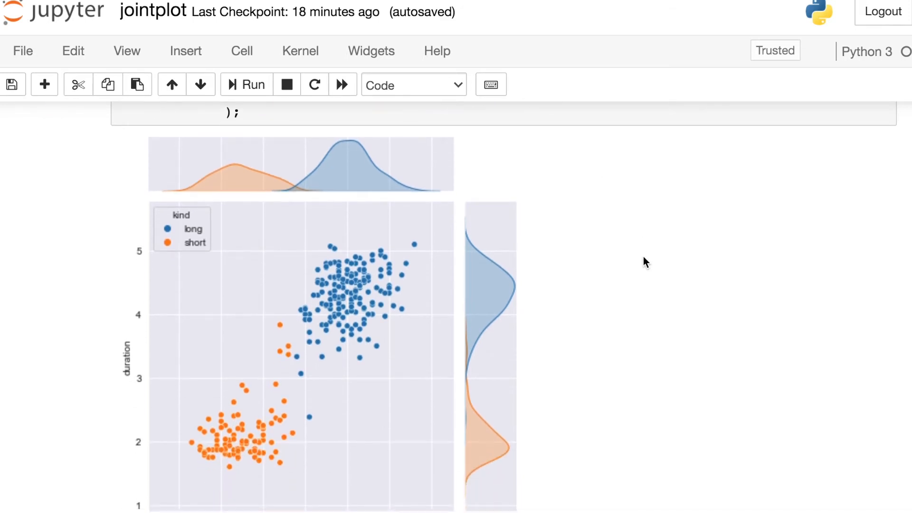
mouse_move(242, 467)
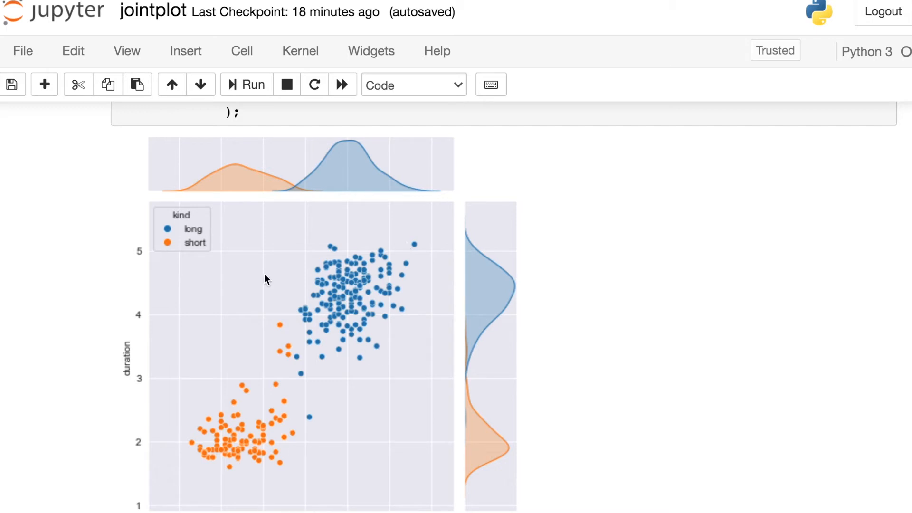
mouse_move(657, 192)
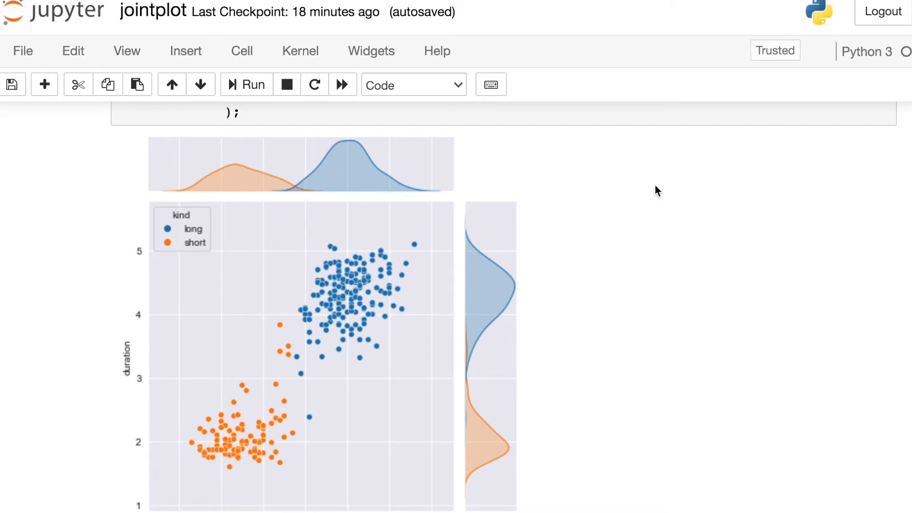
mouse_move(518, 229)
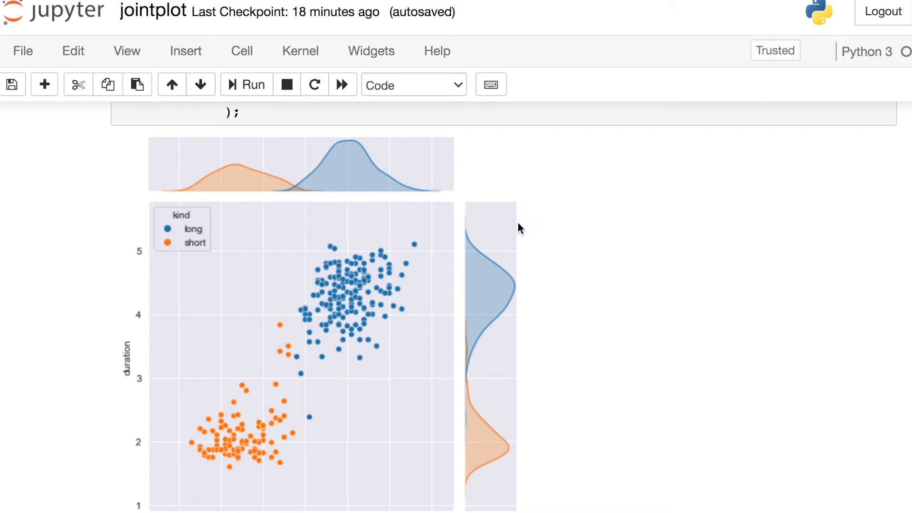
mouse_move(681, 228)
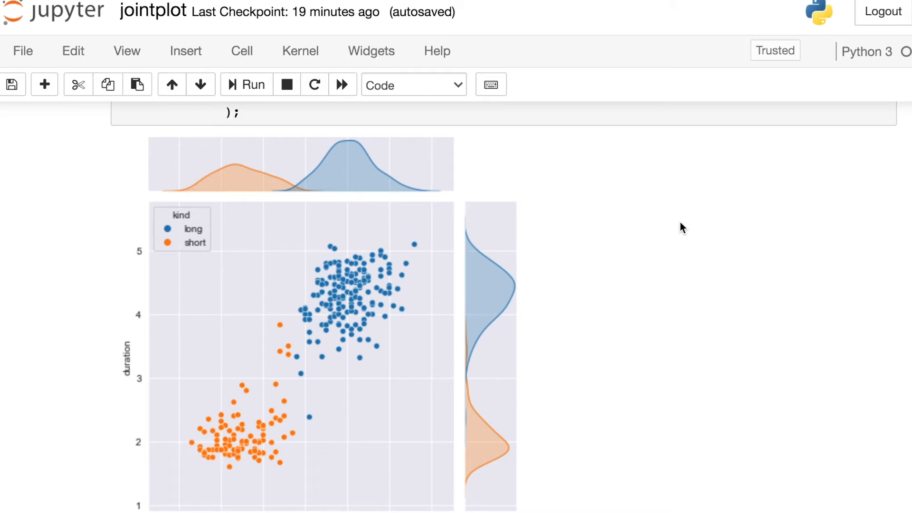
mouse_move(260, 185)
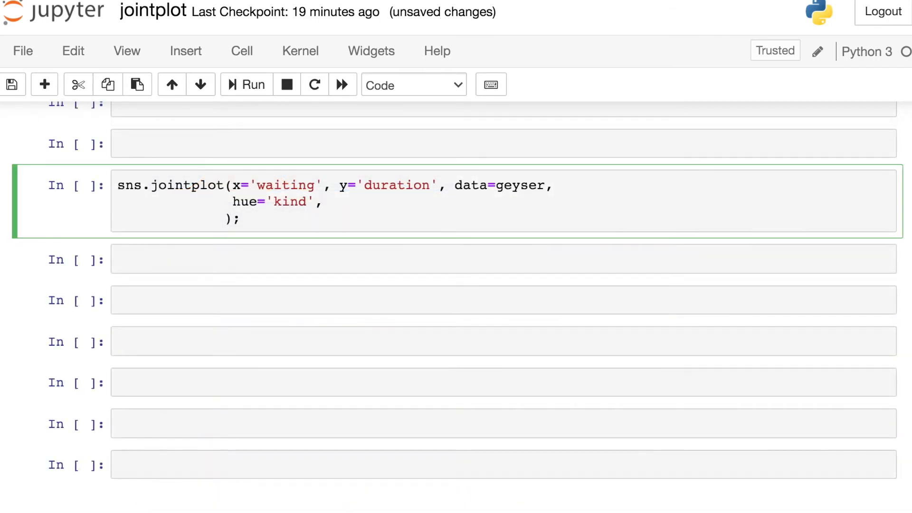
Add kind='kde' to the hue='kind' jointplot and run it for blue and orange contours.
text(kind='k')
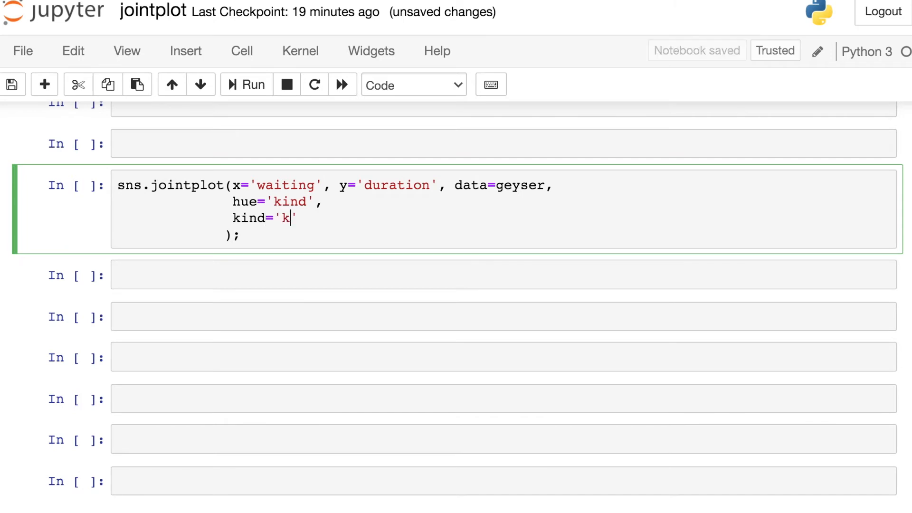
text(de)
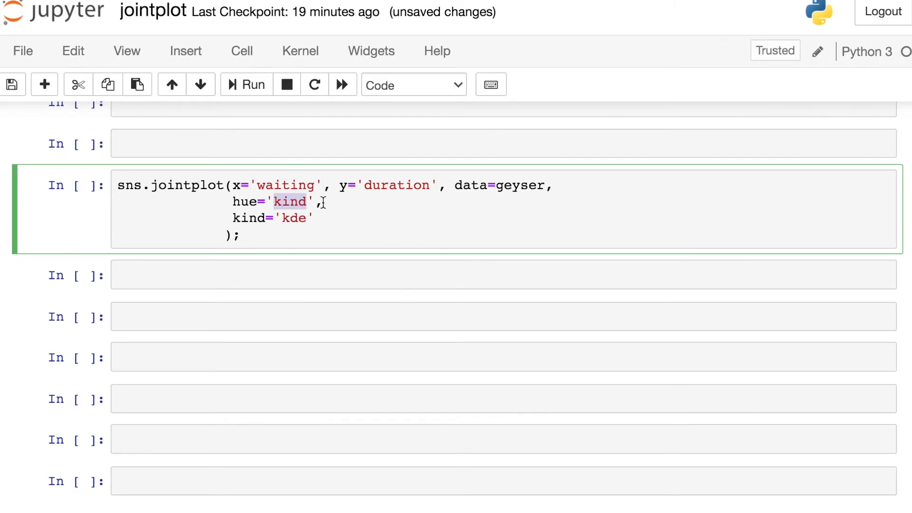
mouse_move(348, 202)
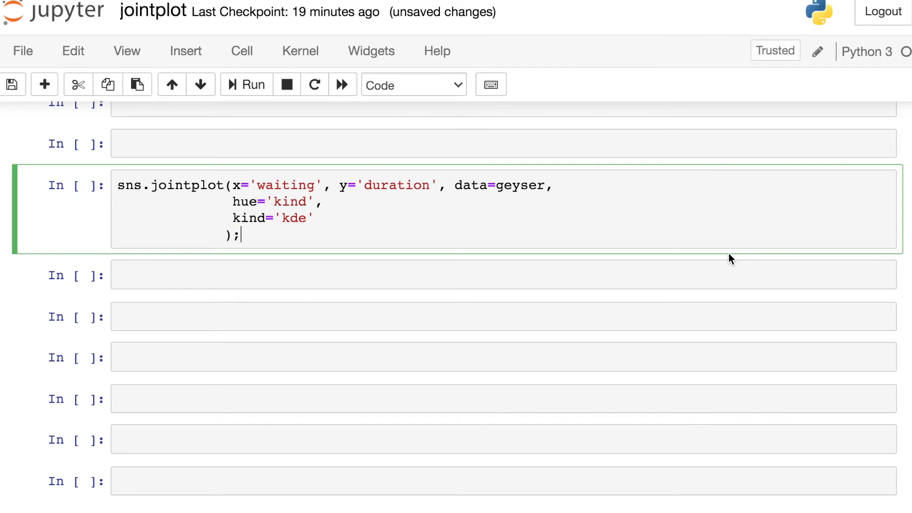
click(245, 84)
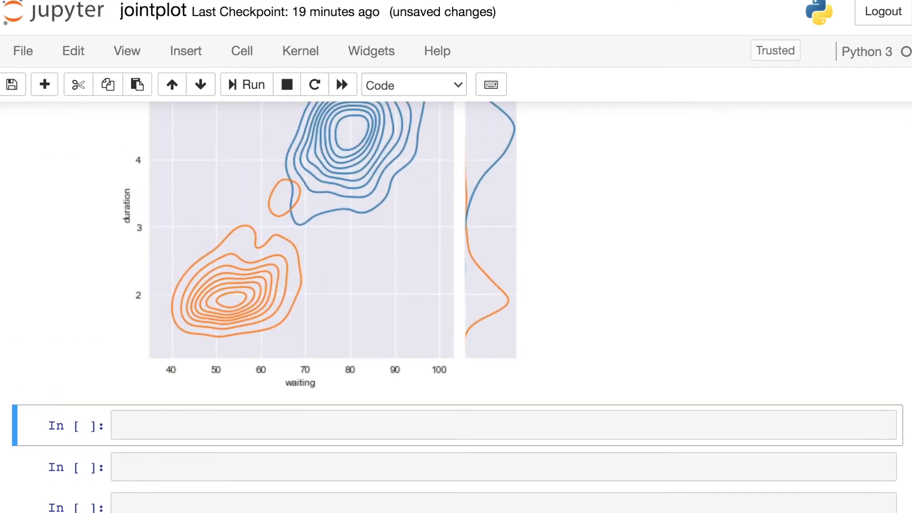
scroll(up, 3)
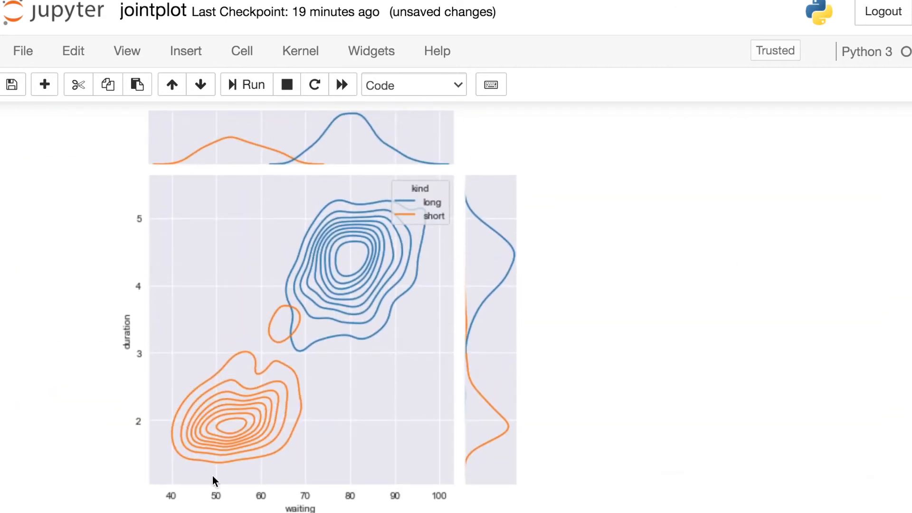
mouse_move(734, 273)
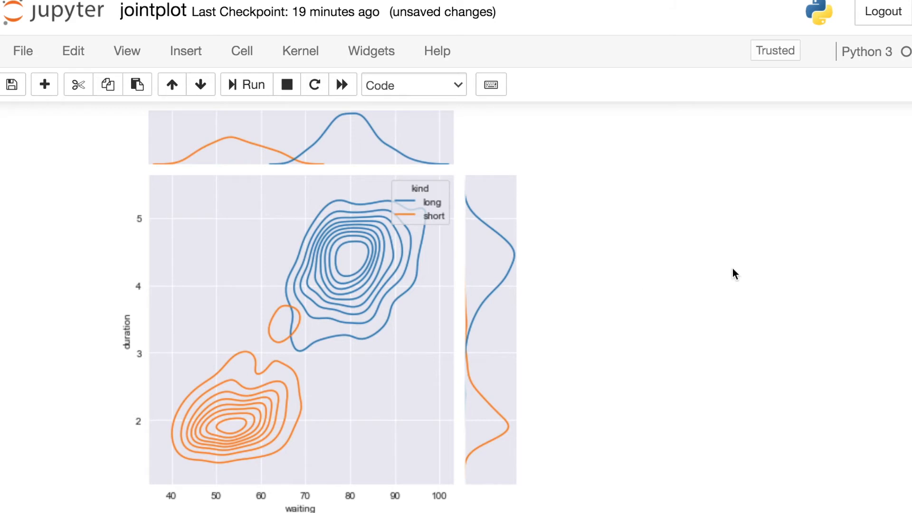
scroll(down, 3)
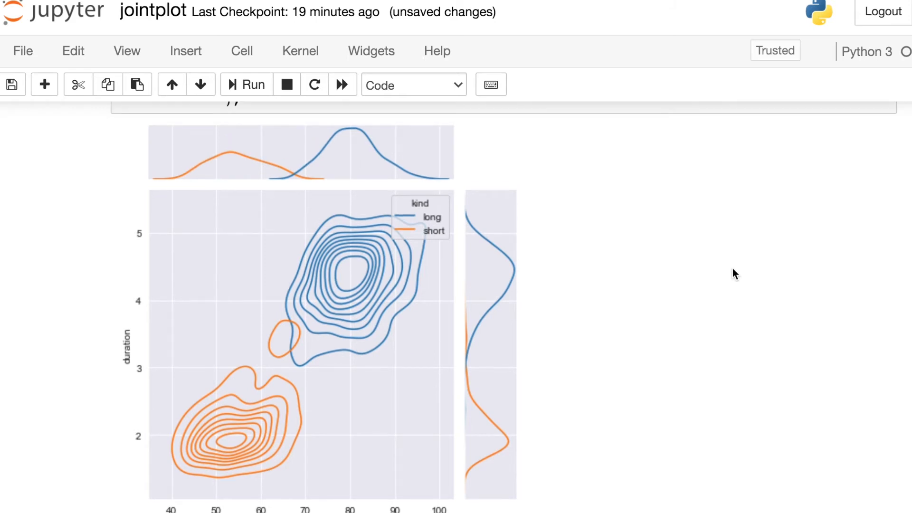
mouse_move(470, 322)
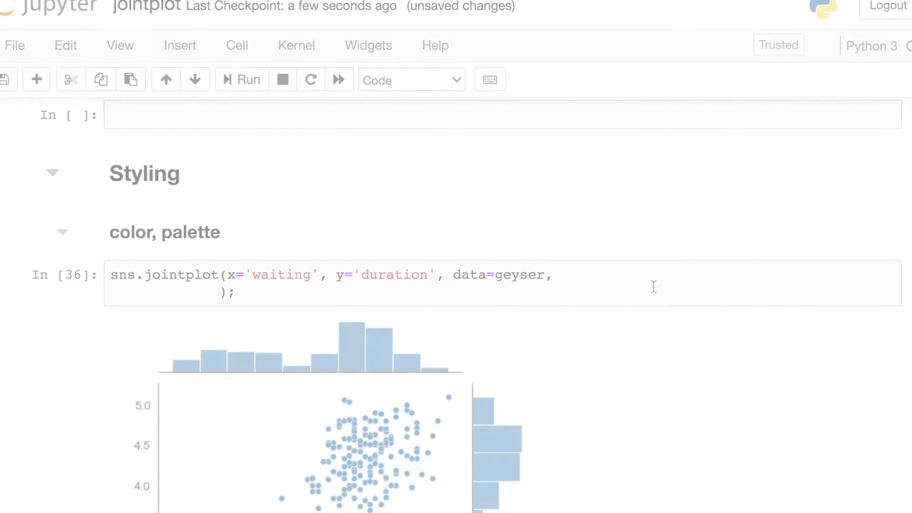
Add color='green' to the waiting-vs-duration jointplot and render the green scatter with histograms.
click(593, 281)
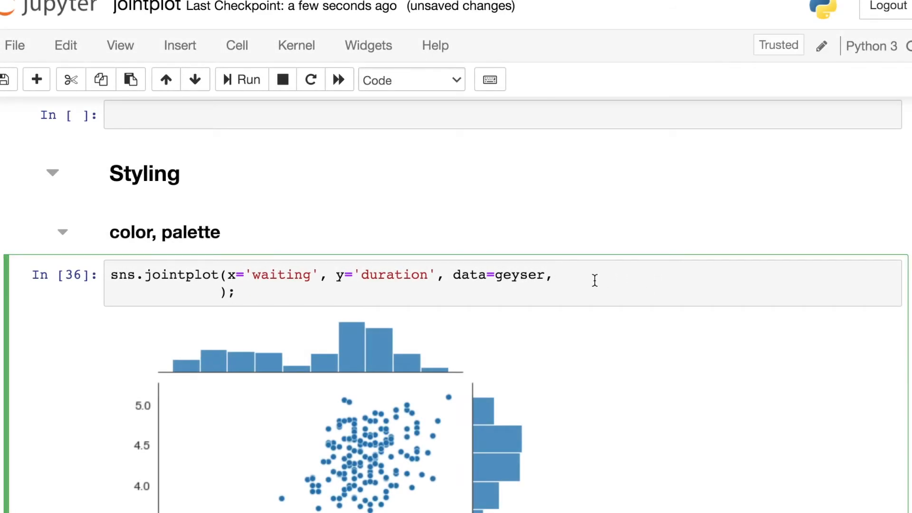
text(co)
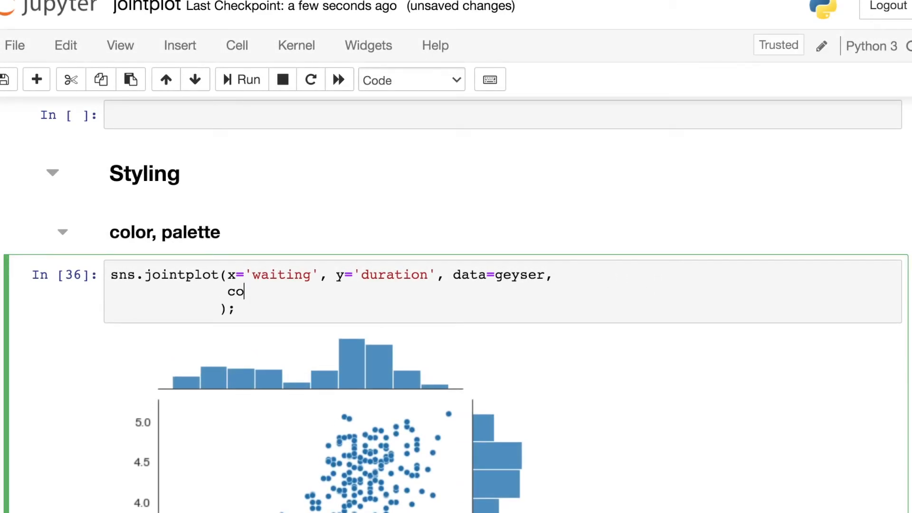
text(lor='g')
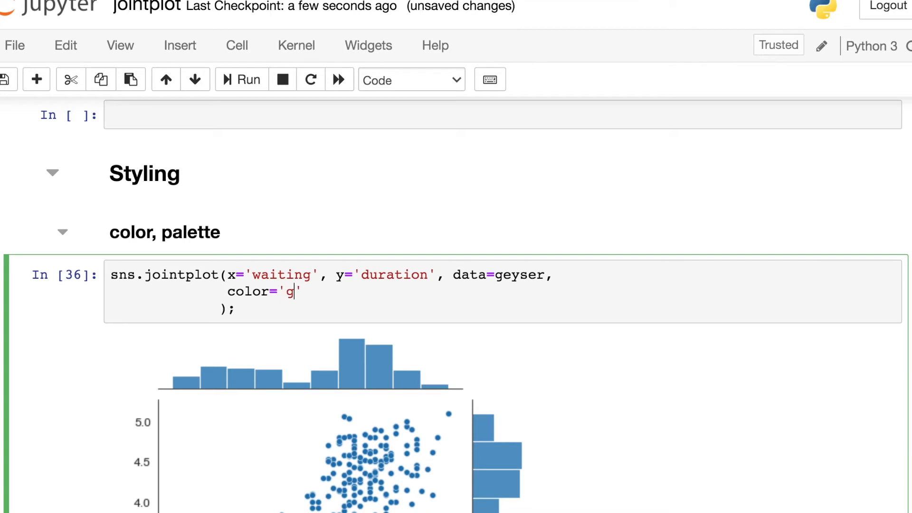
text(reen)
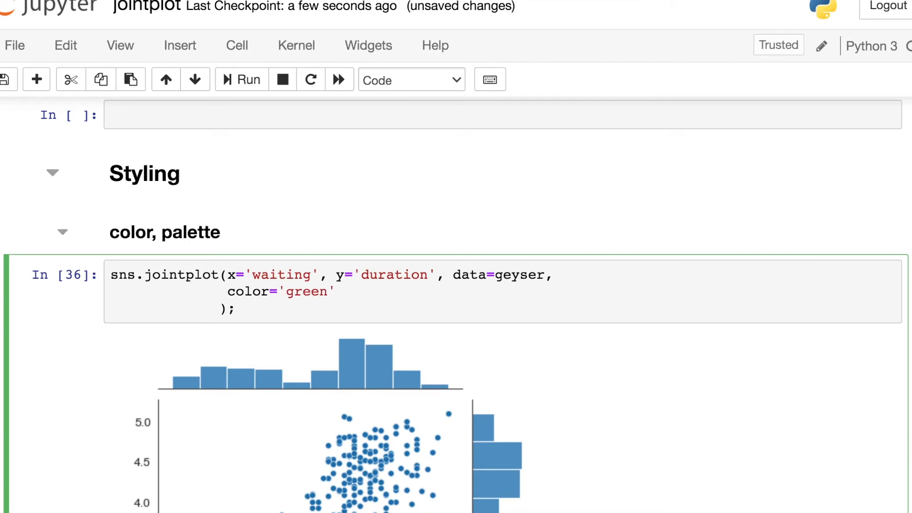
scroll(down, 3)
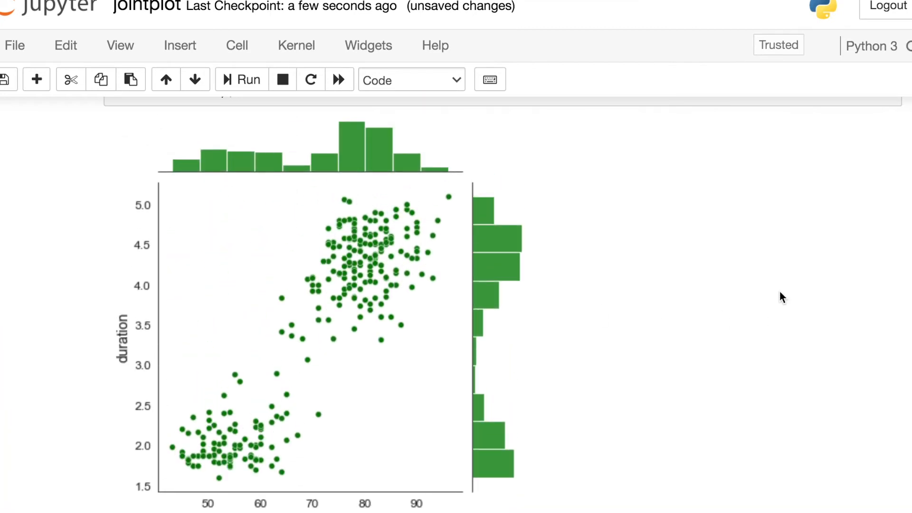
scroll(up, 3)
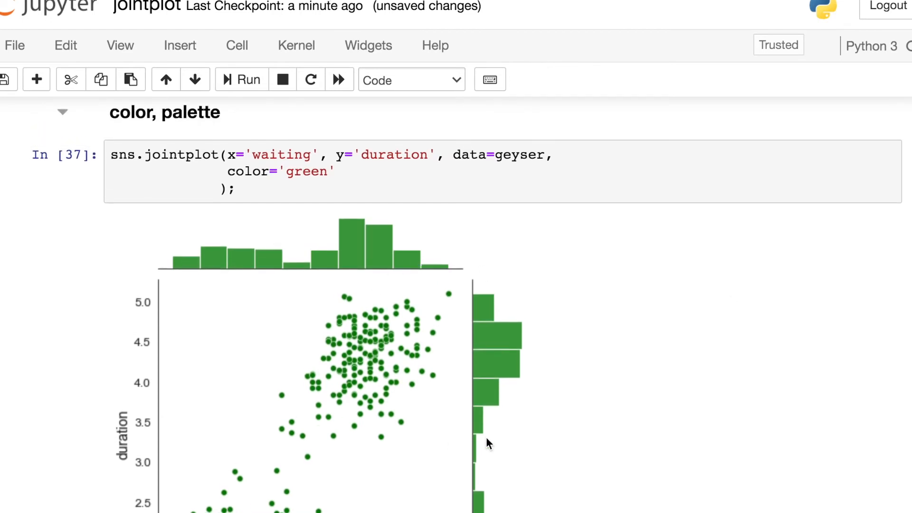
mouse_move(612, 434)
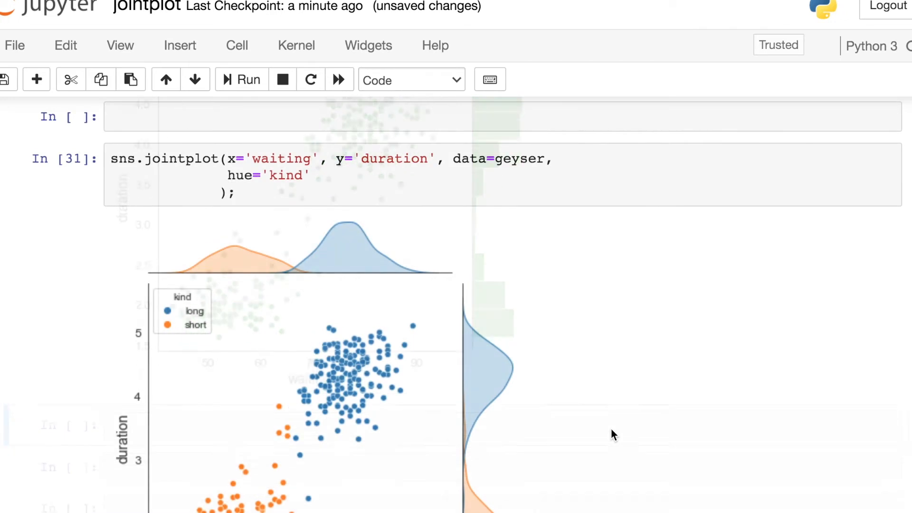
Add palette='autumn' to the hue='kind' jointplot so long shows red and short orange.
scroll(up, 3)
text(palette)
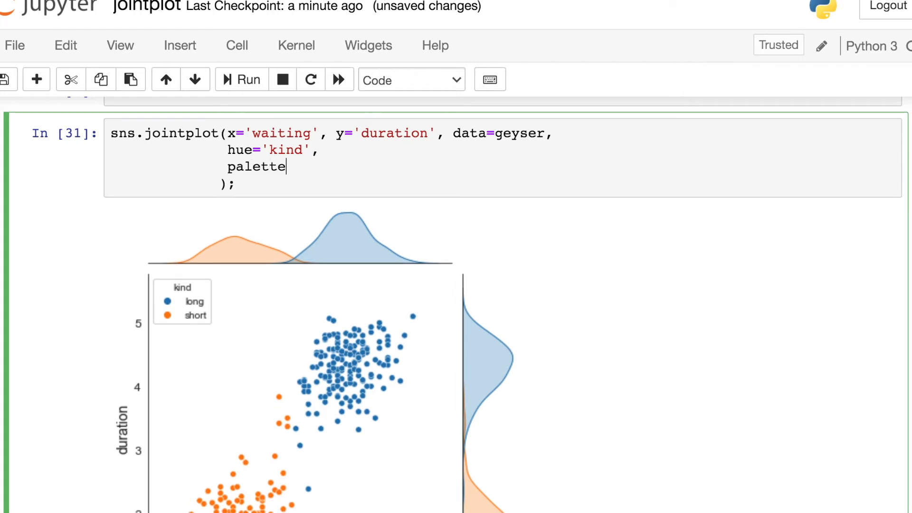
text(='aut')
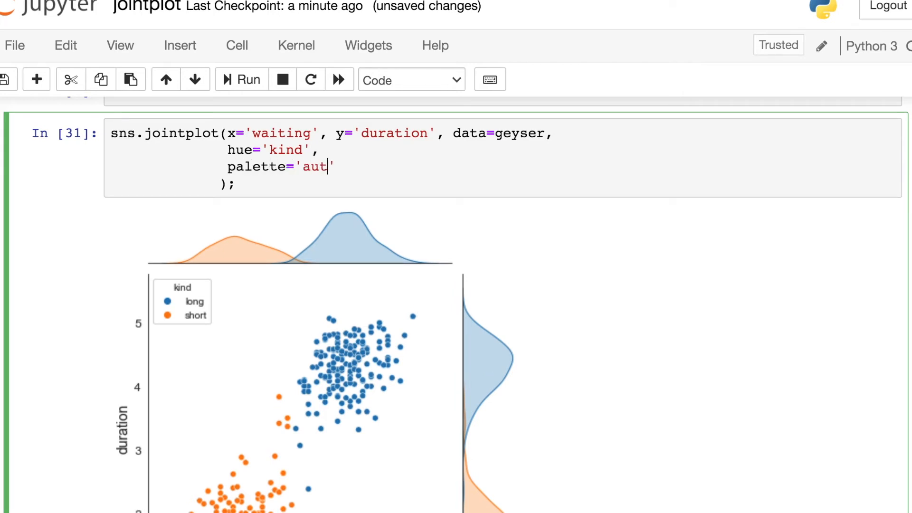
scroll(down, 3)
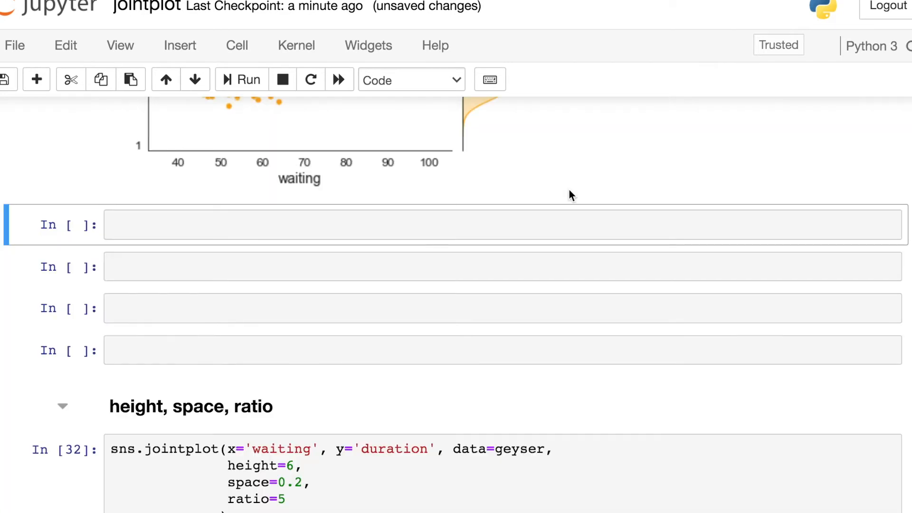
scroll(down, 3)
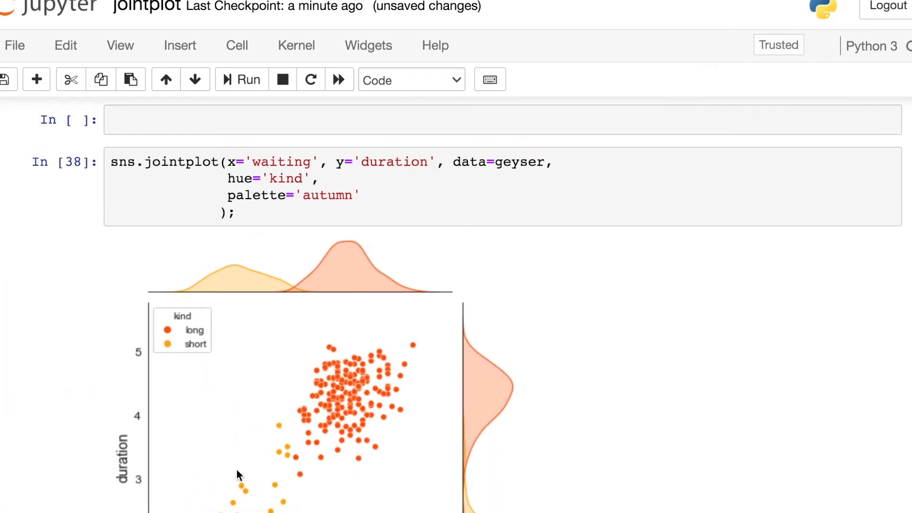
mouse_move(395, 374)
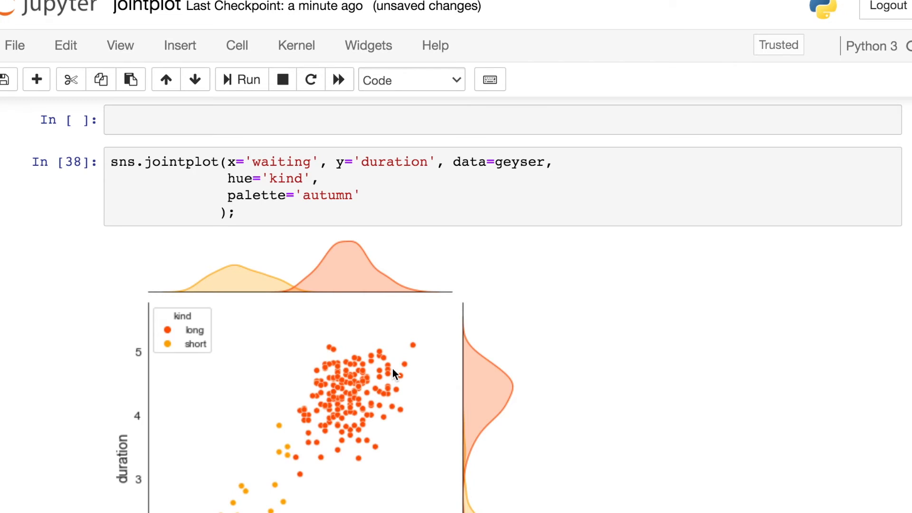
mouse_move(630, 251)
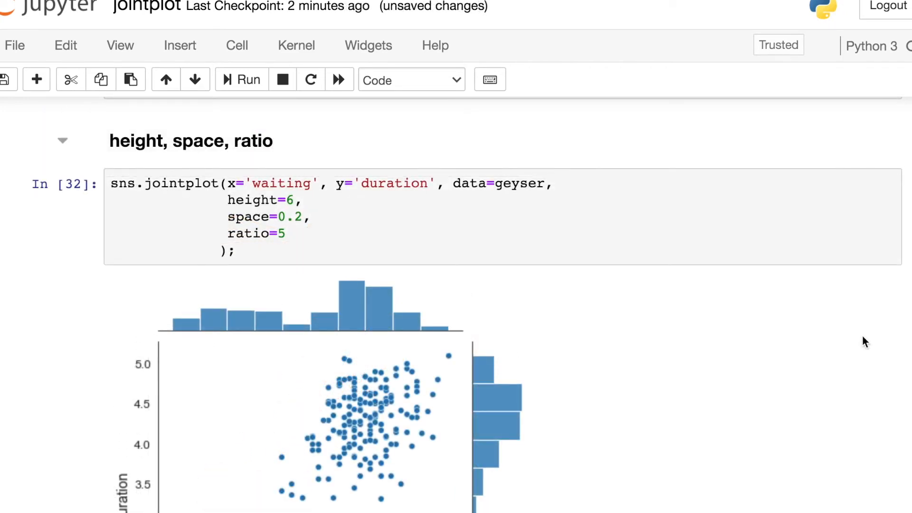
mouse_move(862, 330)
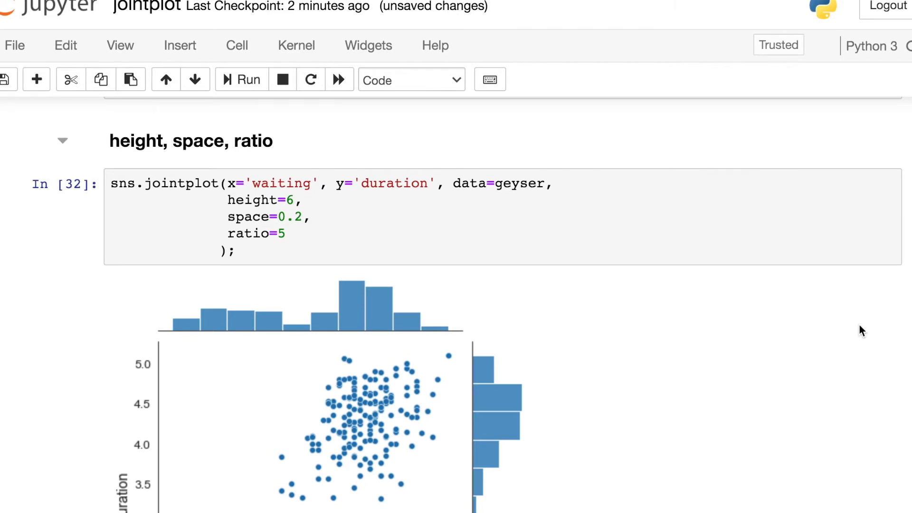
Save the notebook and re-run the jointplot cell now set to height=8 with space=0.2 and ratio=5.
scroll(down, 3)
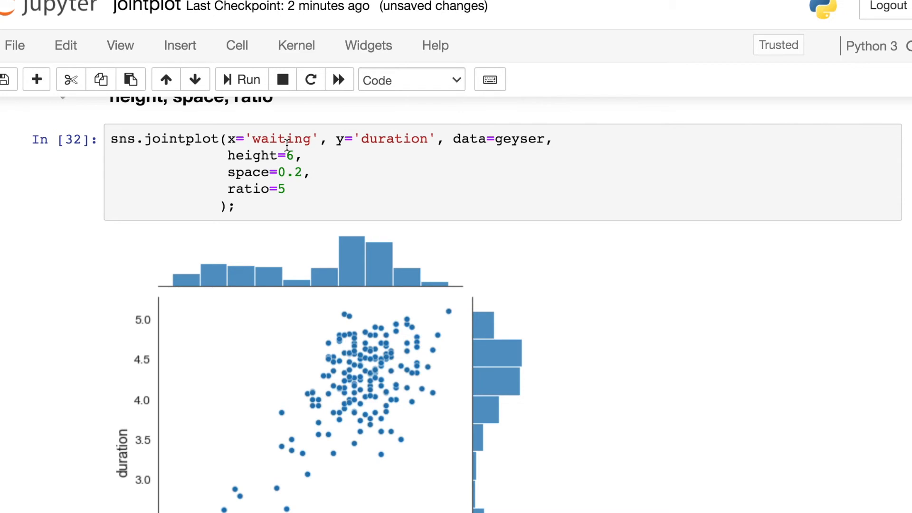
key(ctrl+s)
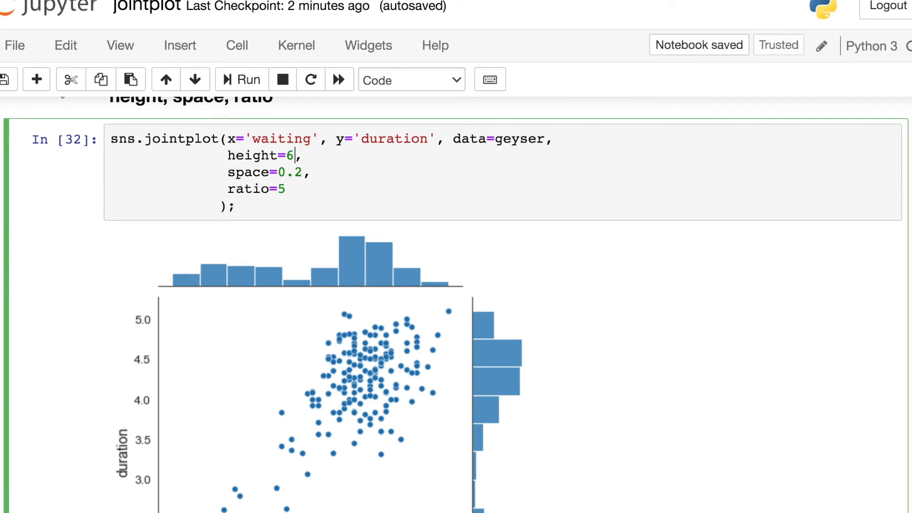
scroll(down, 3)
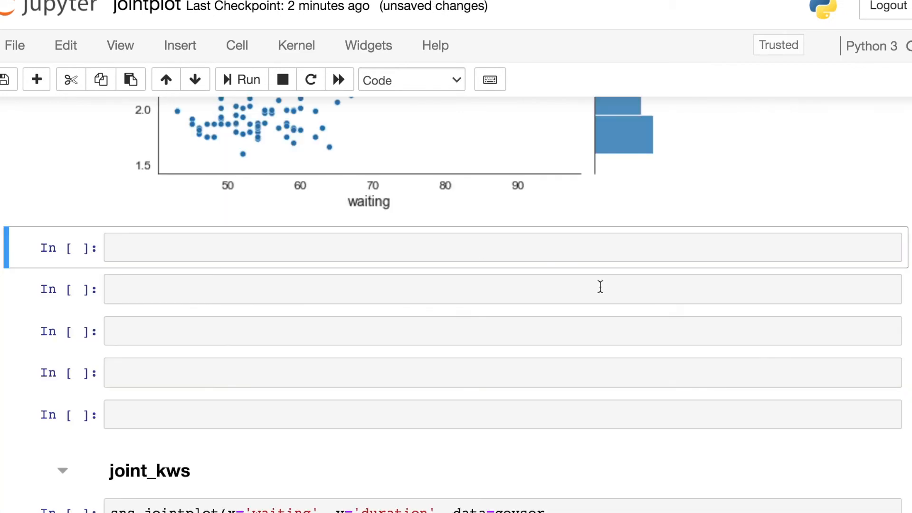
scroll(up, 3)
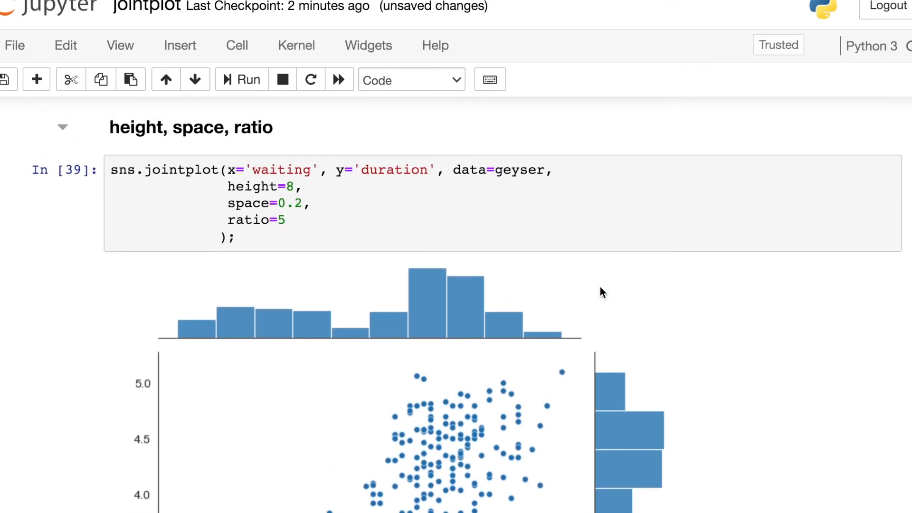
click(240, 80)
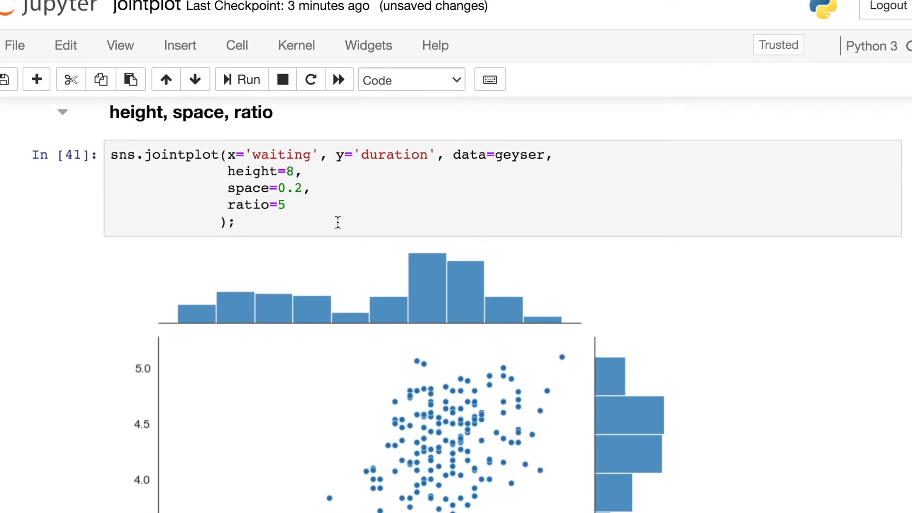
click(305, 188)
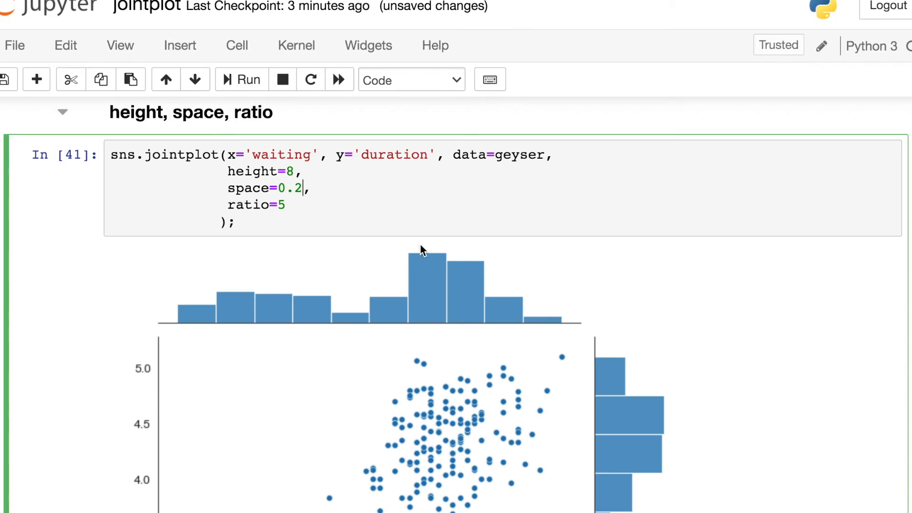
Change the jointplot's space from 0.2 to 0.1 and view the tighter marginal gap.
text(1)
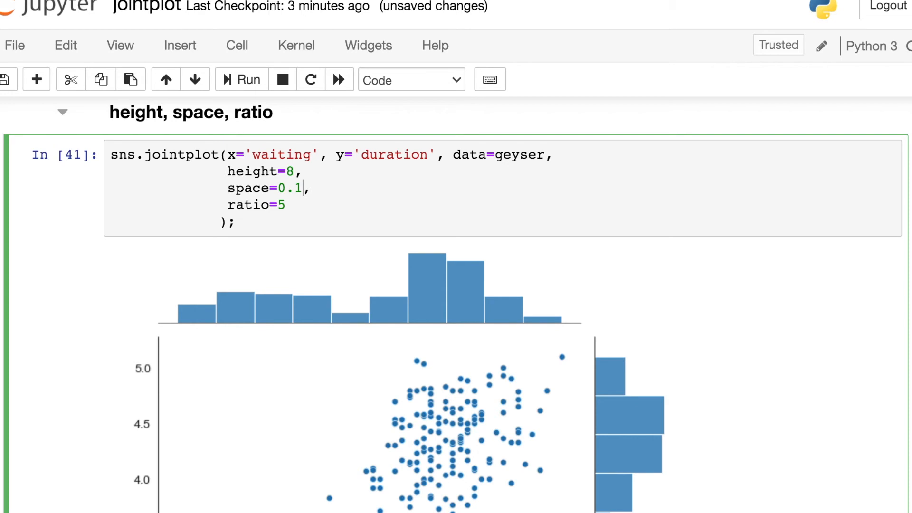
scroll(down, 3)
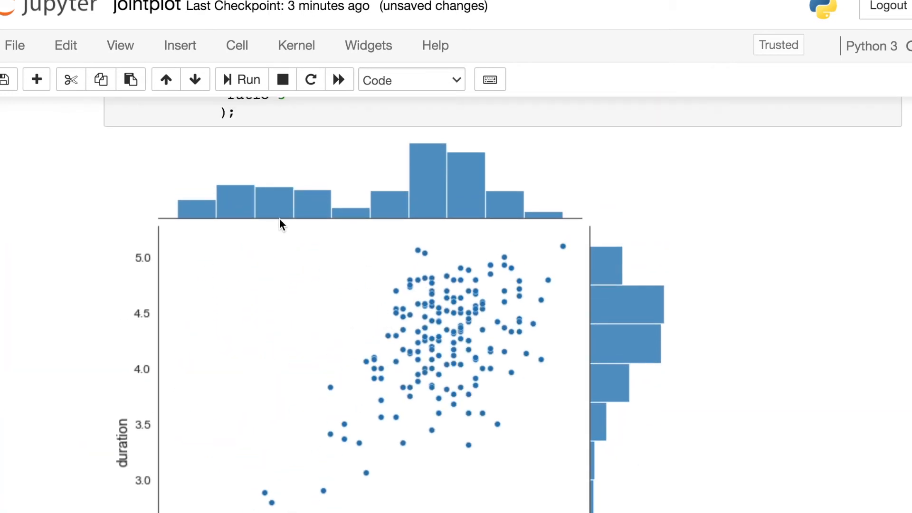
scroll(down, 3)
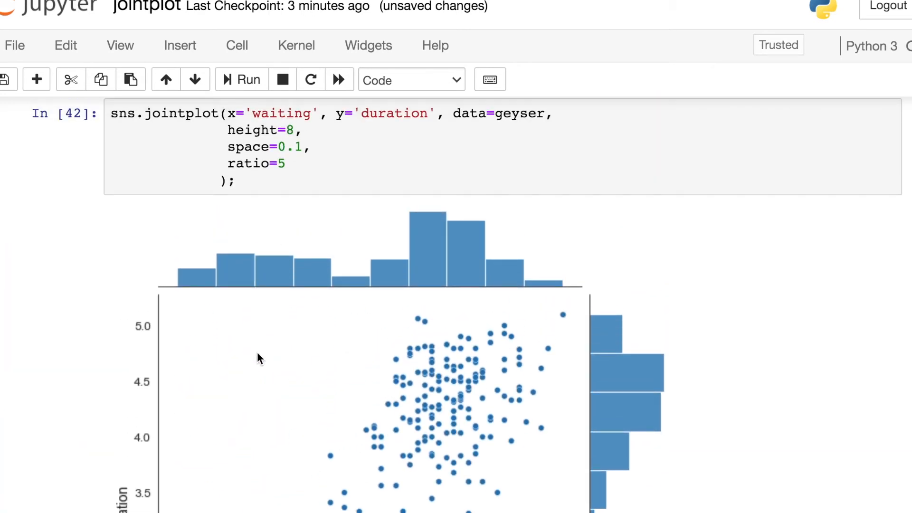
mouse_move(471, 438)
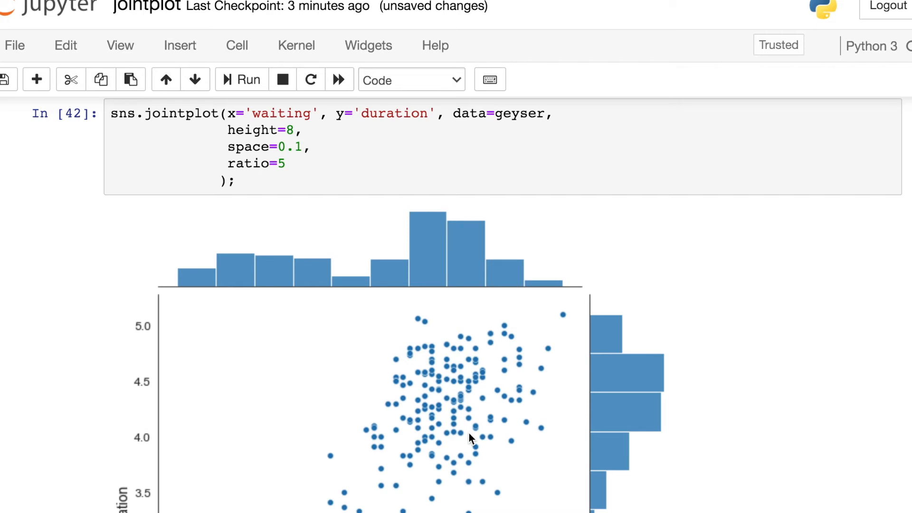
mouse_move(406, 321)
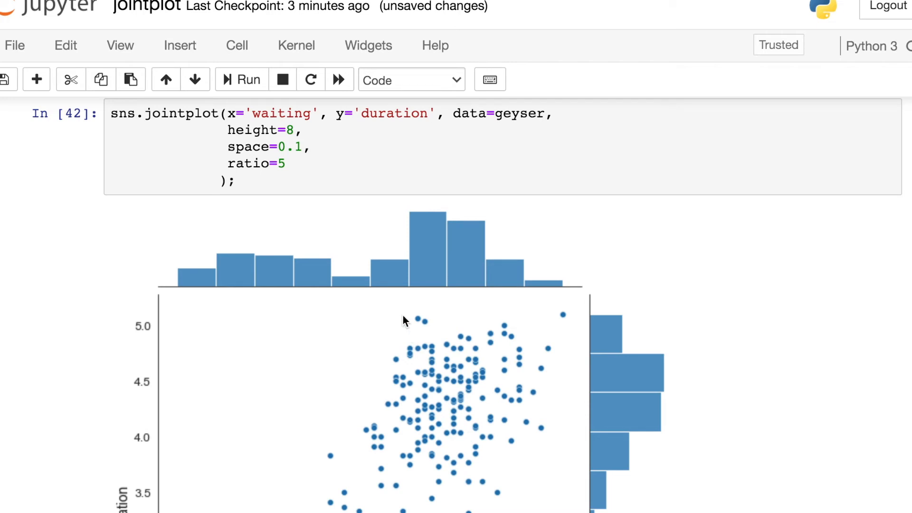
mouse_move(302, 165)
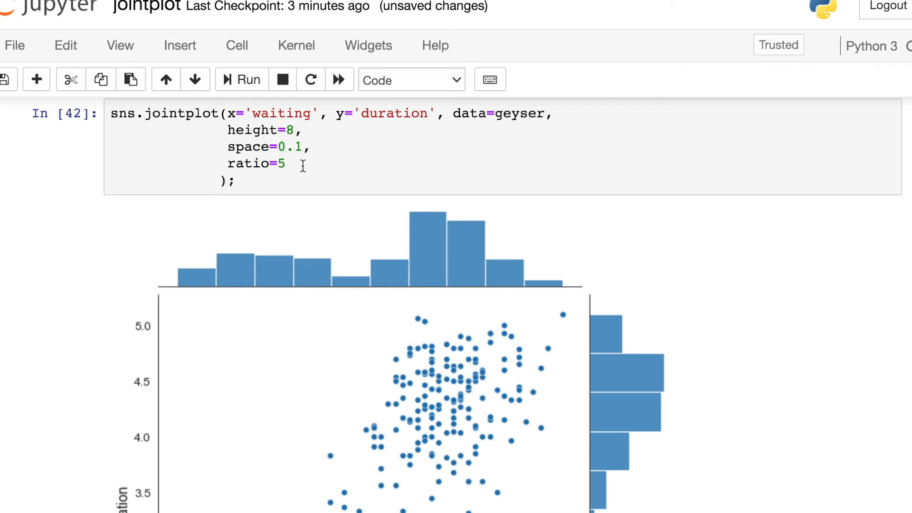
click(291, 164)
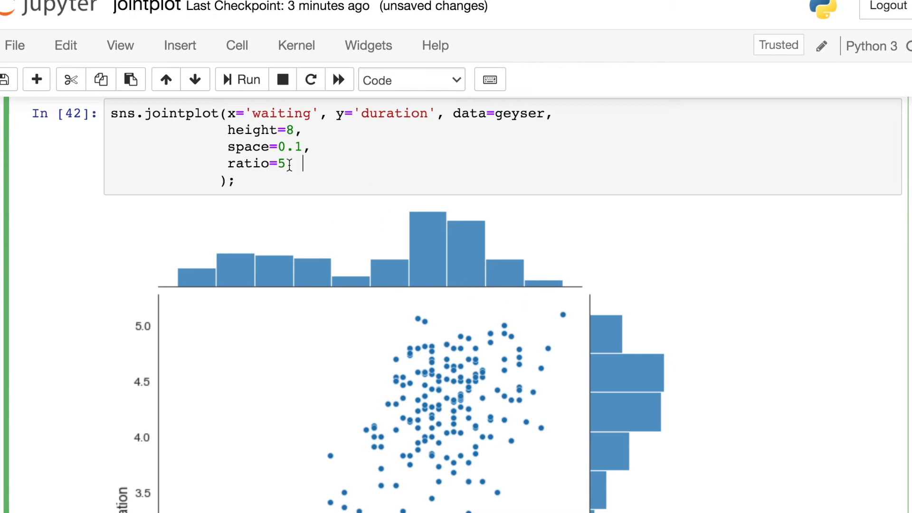
mouse_move(602, 269)
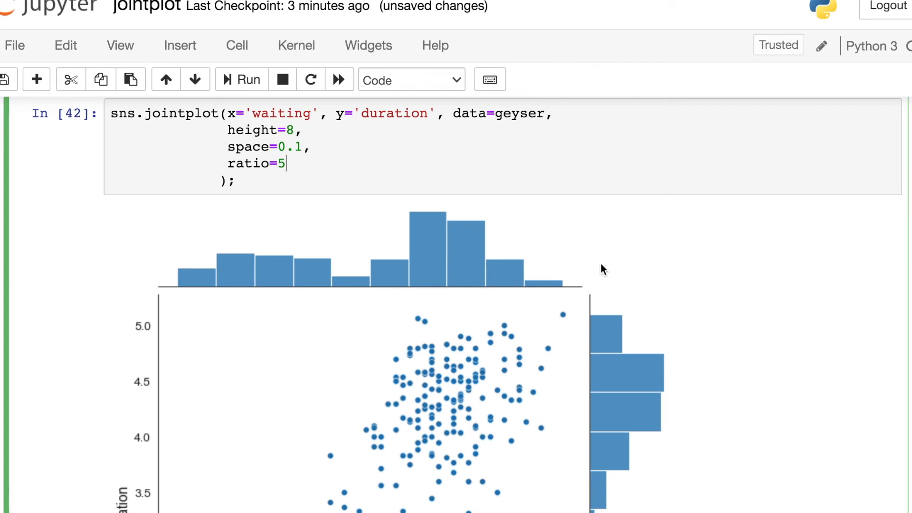
scroll(down, 3)
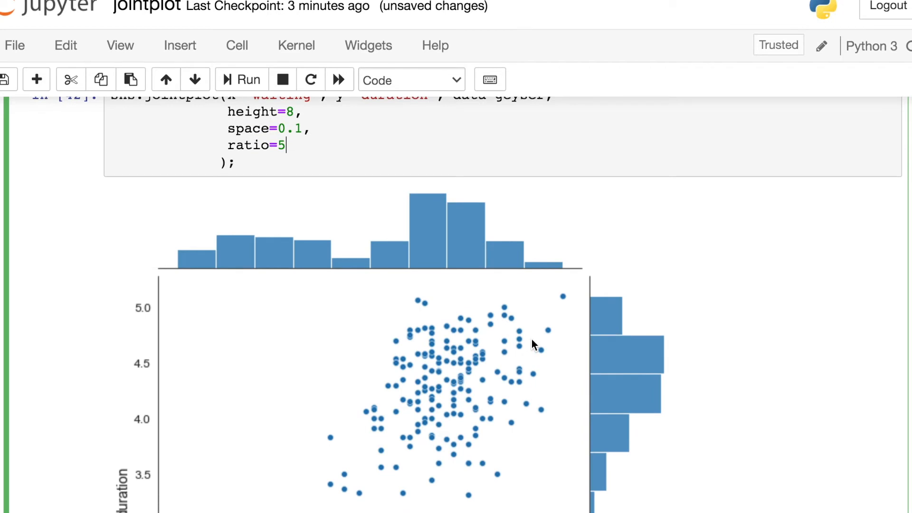
mouse_move(484, 466)
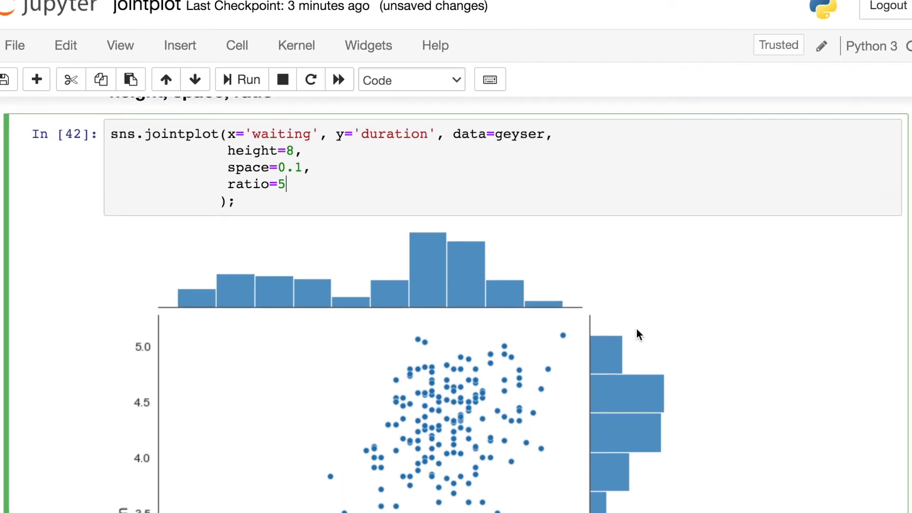
Replace the jointplot's ratio value so the marginal histograms grow relative to the scatter.
key(Backspace)
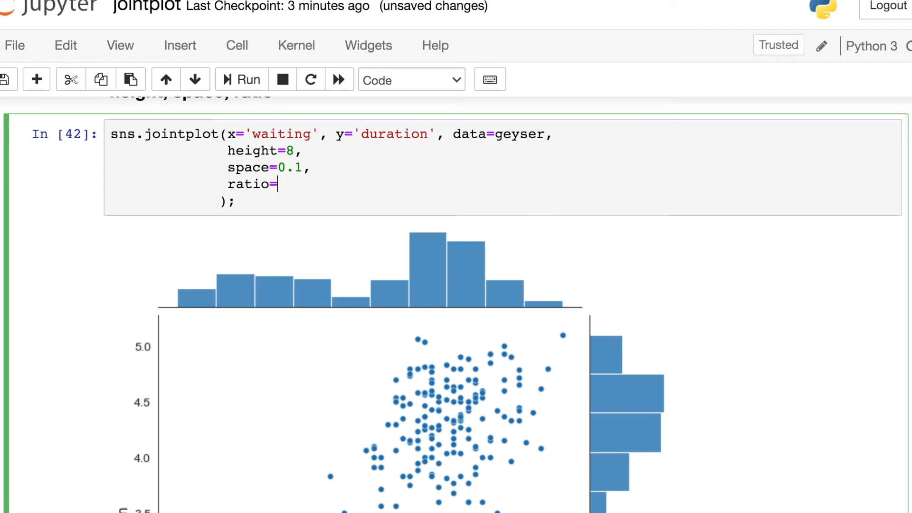
scroll(down, 3)
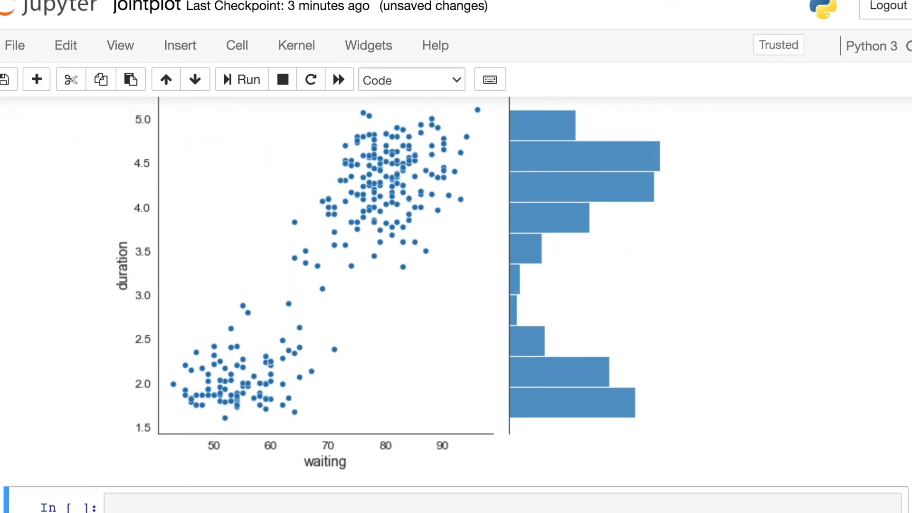
scroll(up, 3)
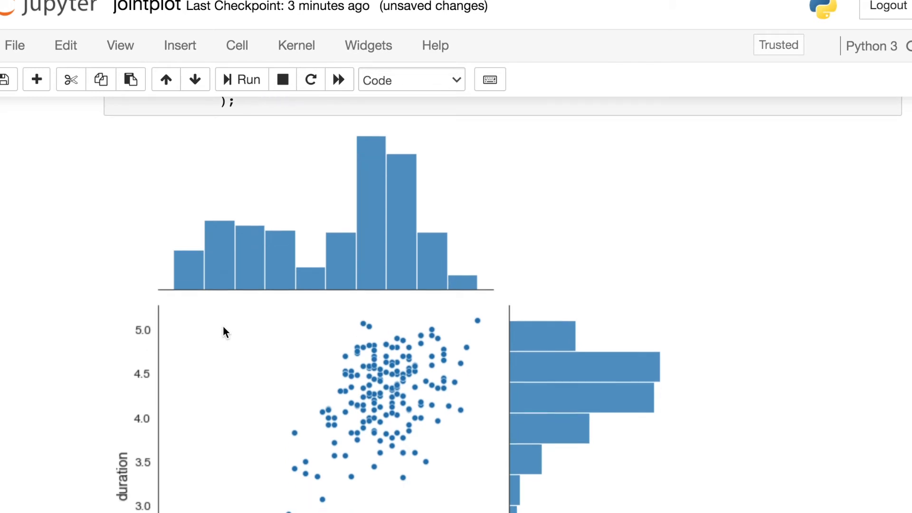
scroll(down, 3)
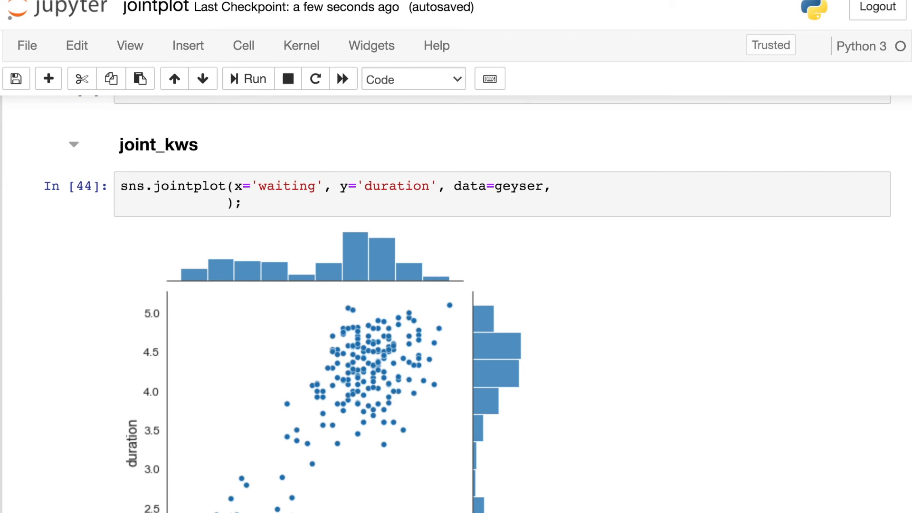
Pass joint_kws={'marker': 5} to the geyser jointplot and run it to draw triangle markers.
scroll(down, 3)
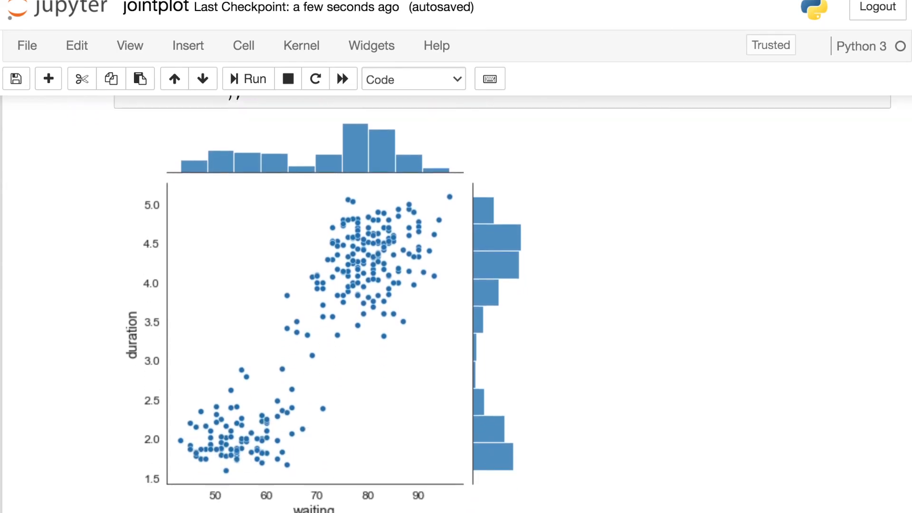
scroll(up, 3)
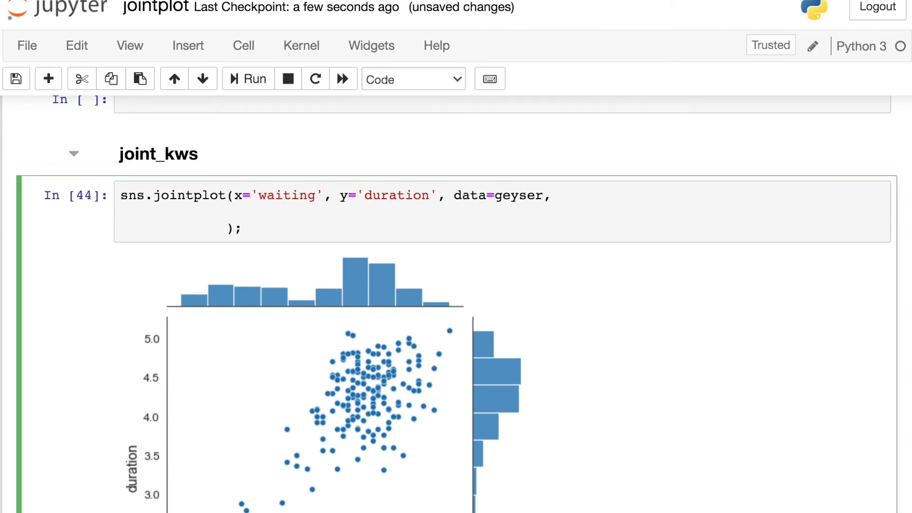
text(joint_)
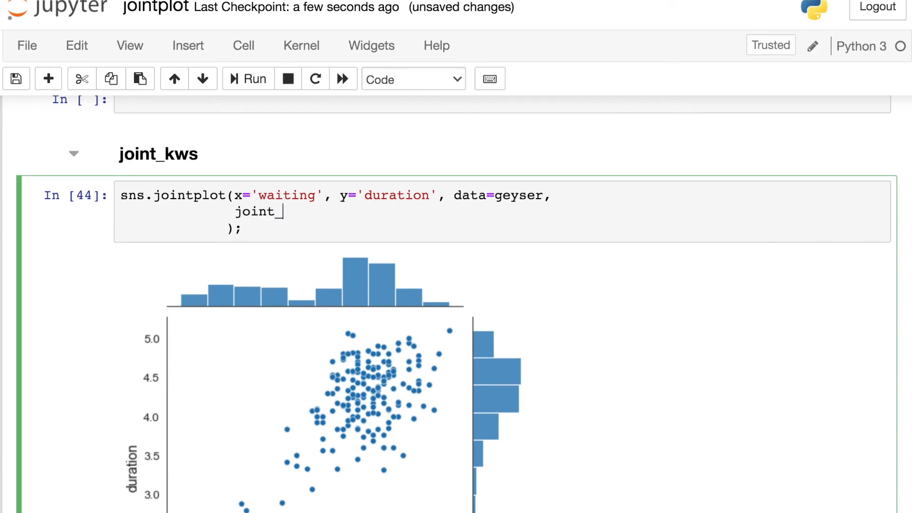
text(_kws={})
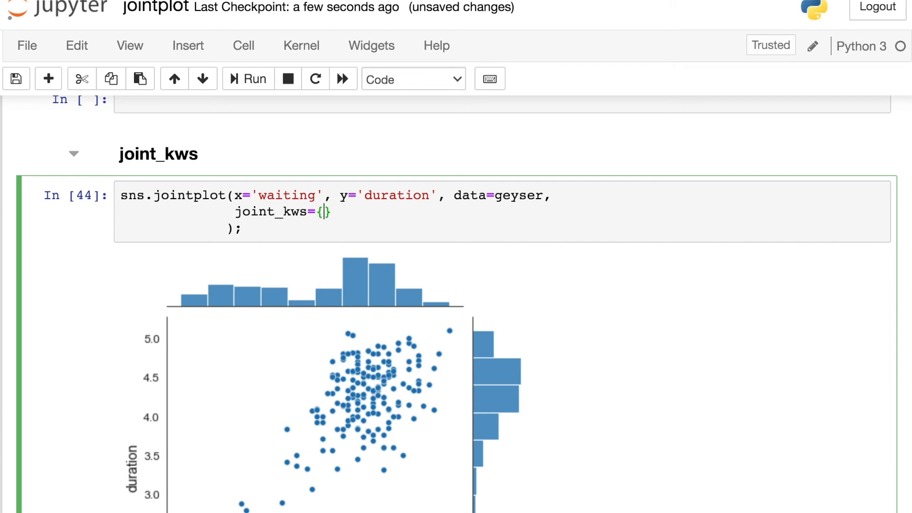
scroll(down, 3)
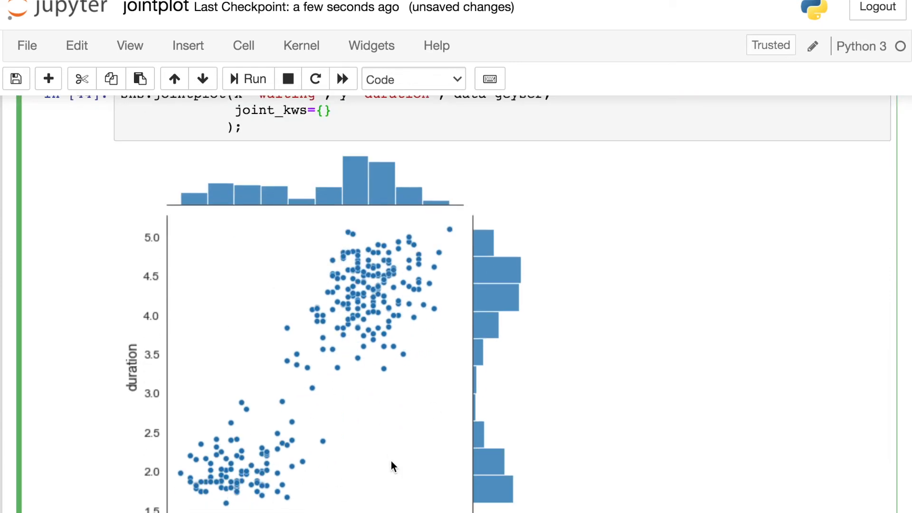
scroll(up, 3)
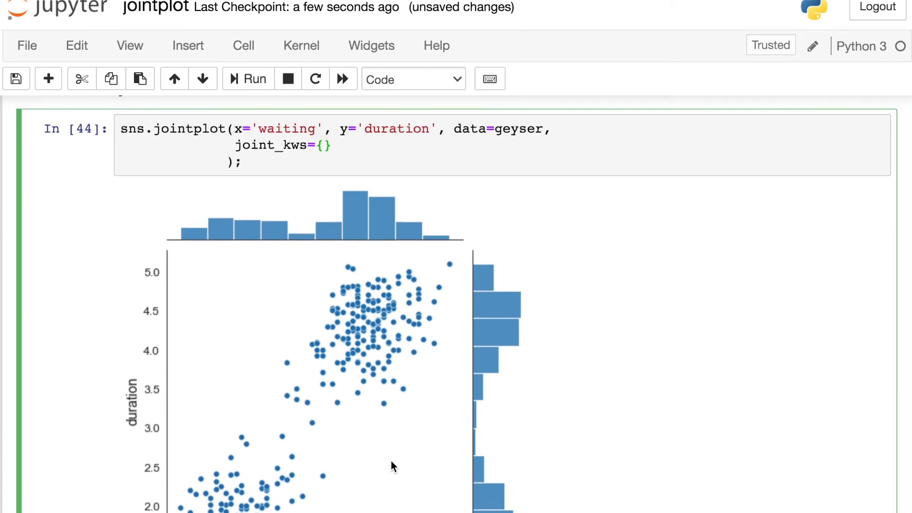
scroll(up, 3)
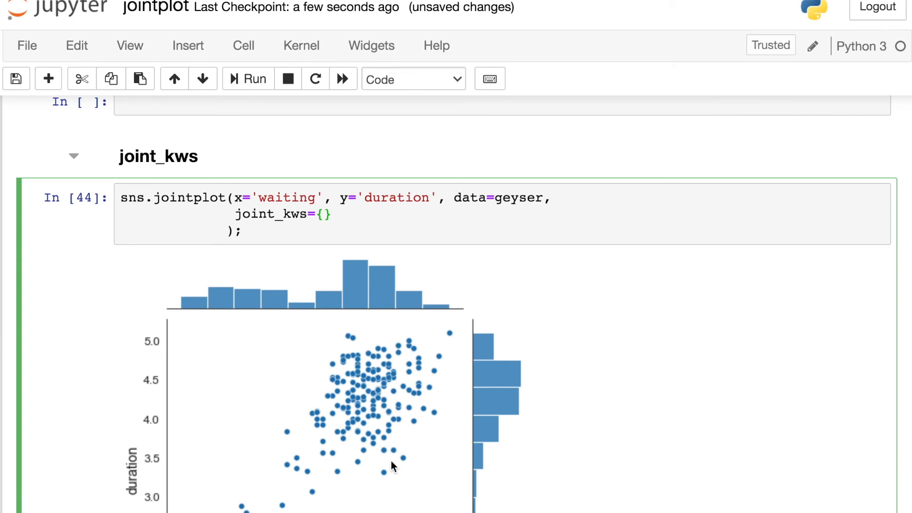
text('m')
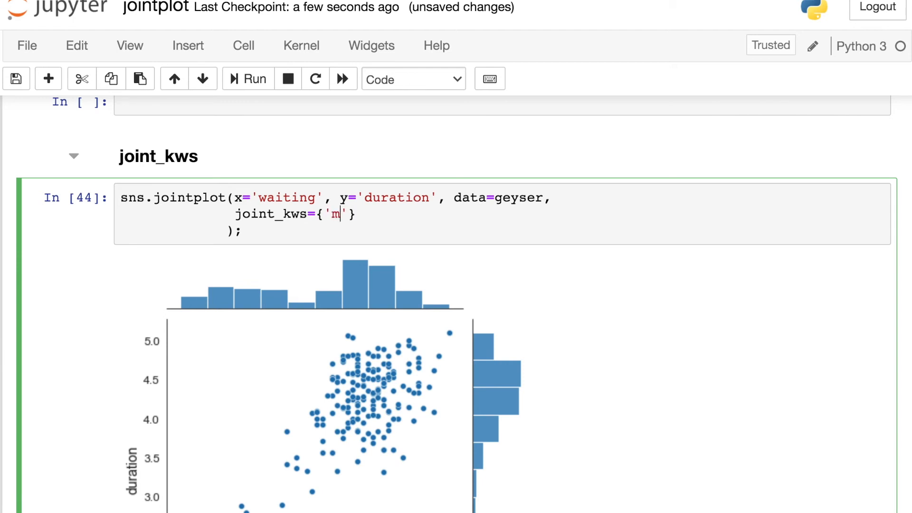
text(arker)
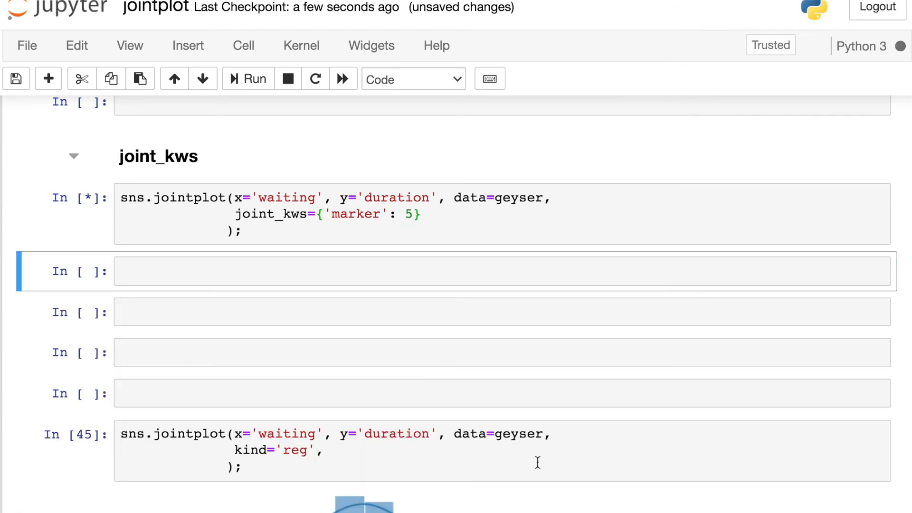
click(247, 79)
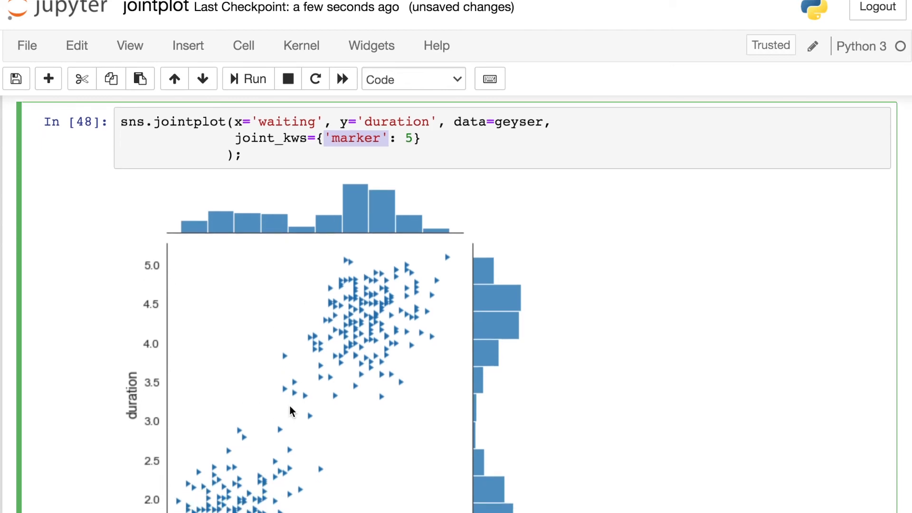
mouse_move(413, 458)
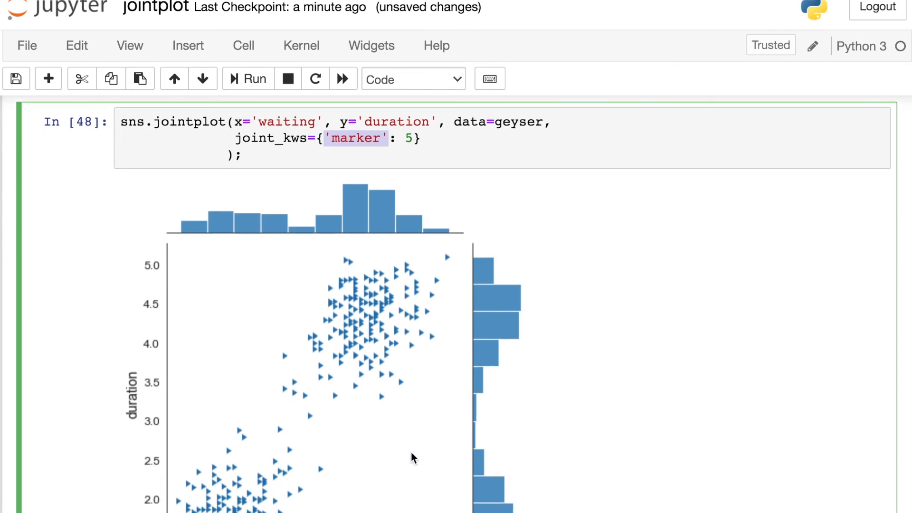
Add an empty joint_kws={} argument to the kind='reg' jointplot cell.
scroll(down, 3)
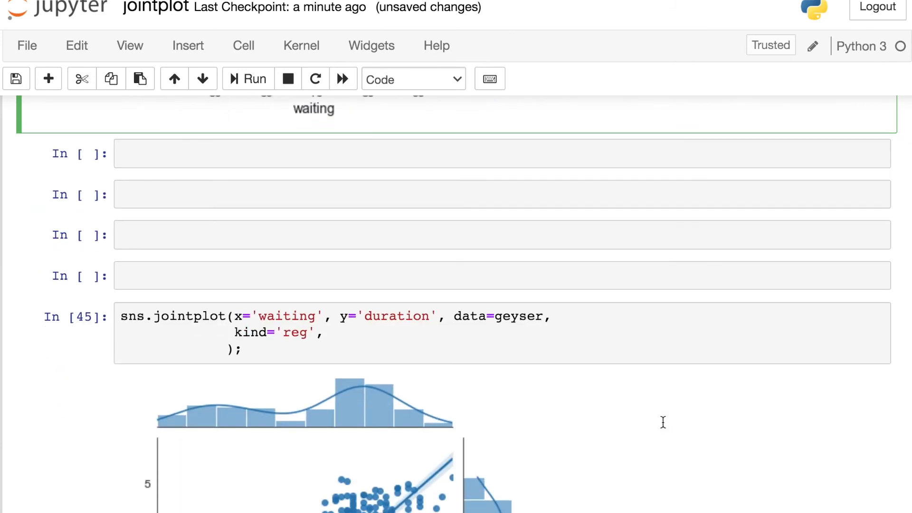
scroll(down, 3)
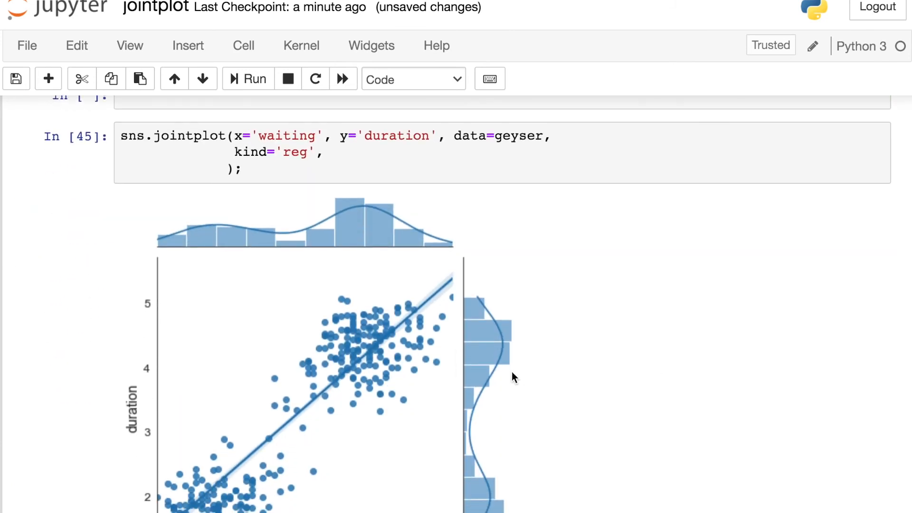
scroll(up, 3)
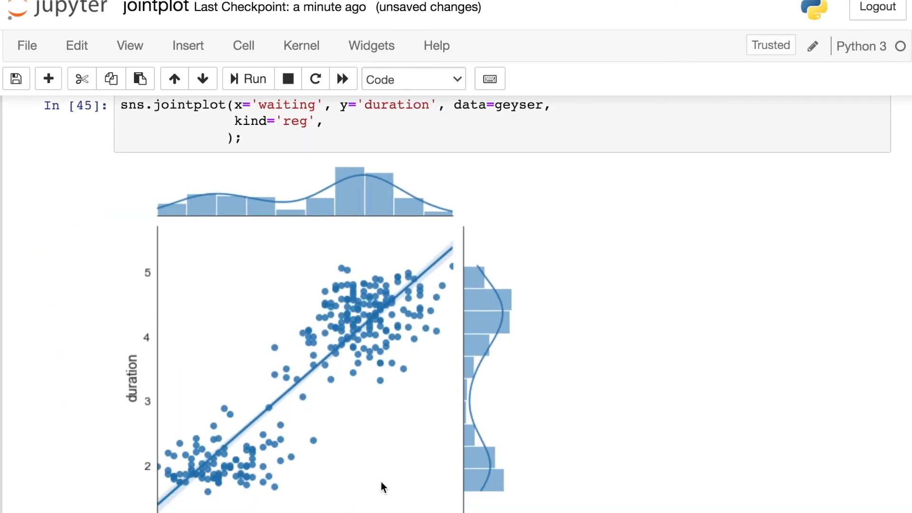
scroll(down, 3)
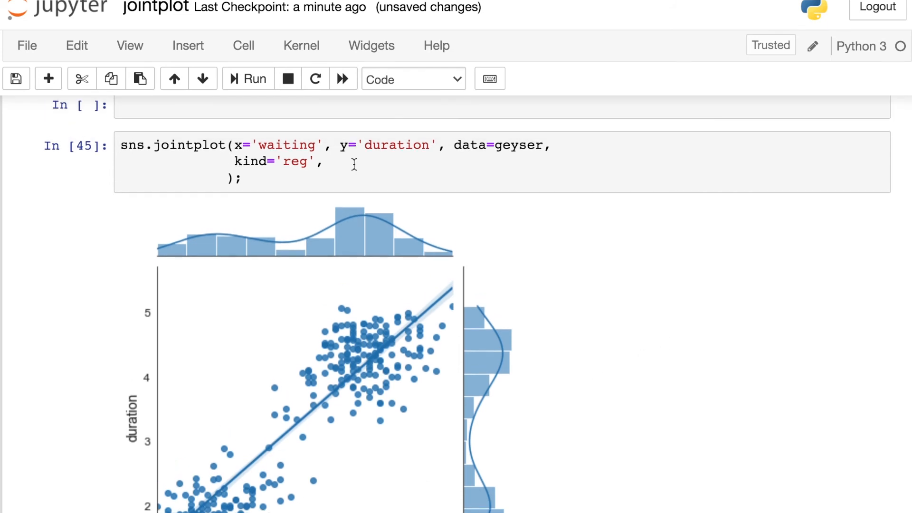
text(joint_kws)
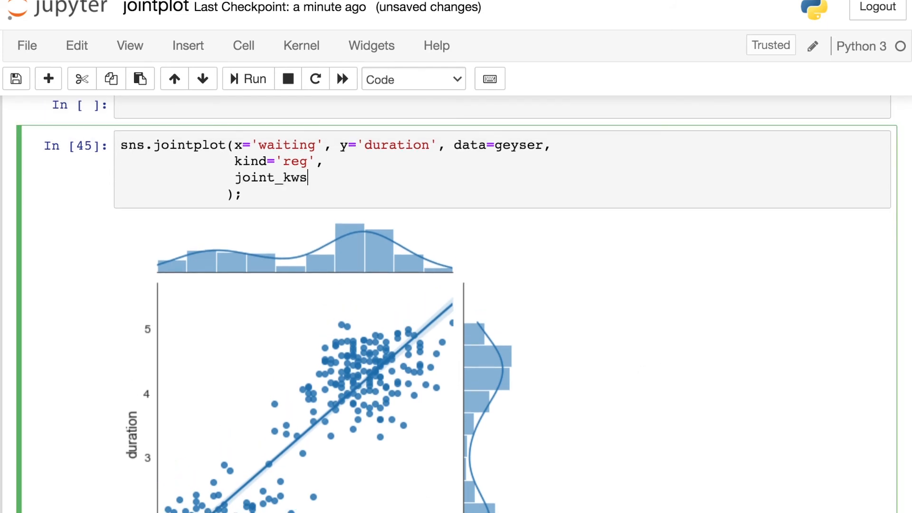
text(={})
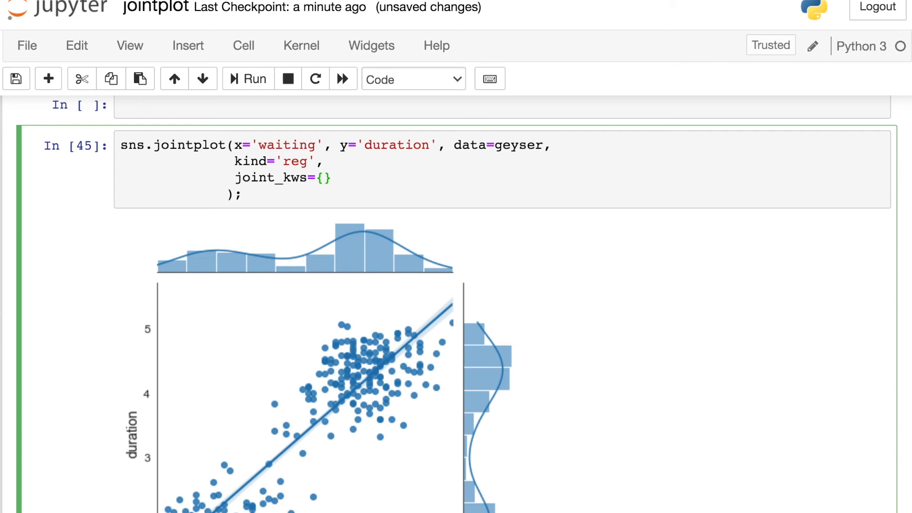
Fill joint_kws with {'ci': None} and run the regression jointplot without a confidence band.
click(323, 177)
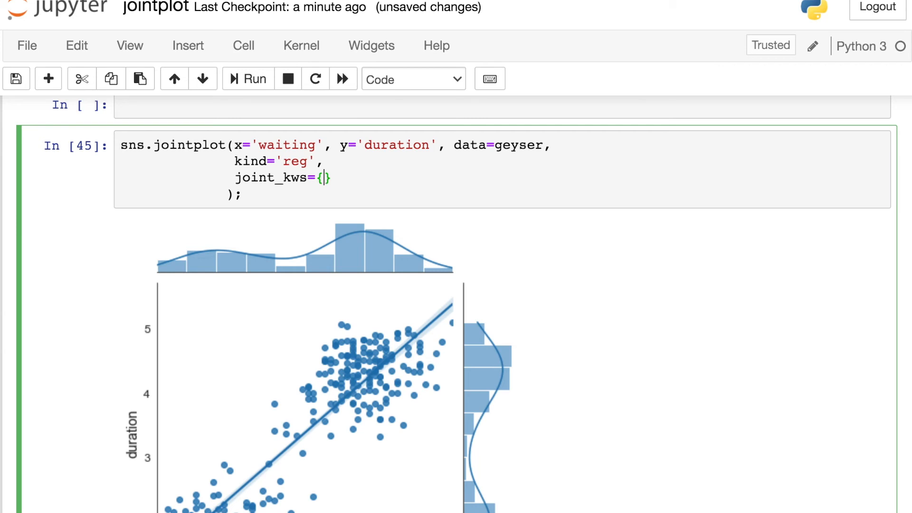
text(')
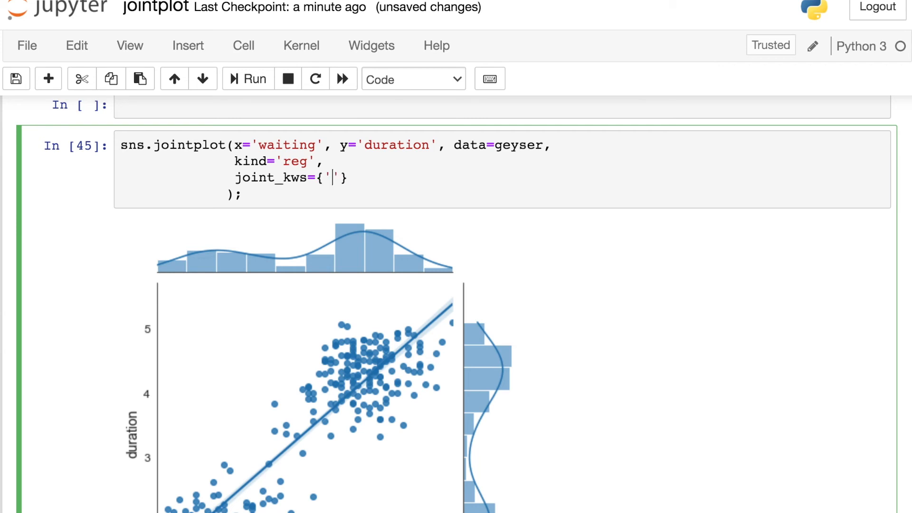
text(ci':)
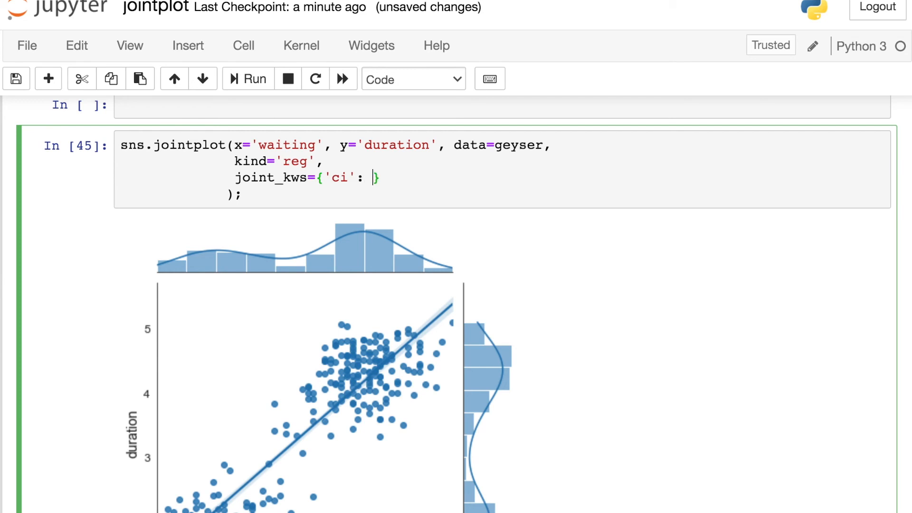
text(None)
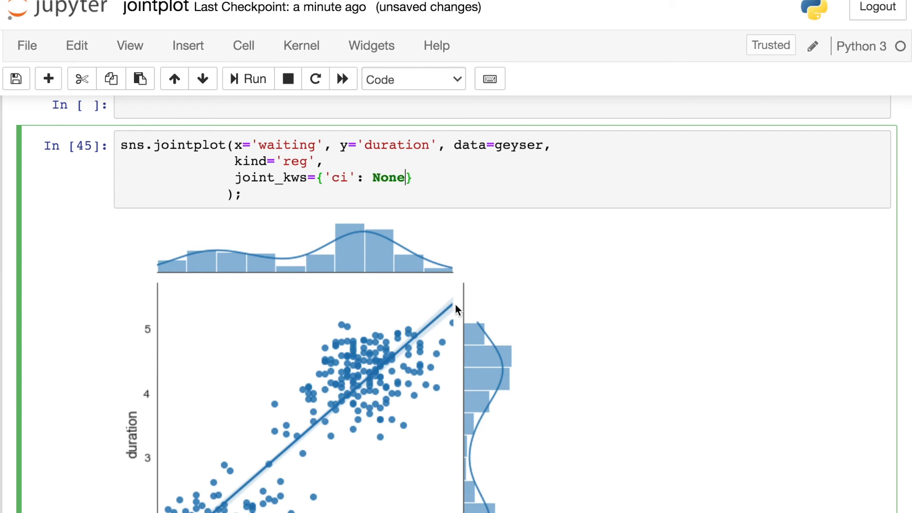
click(247, 79)
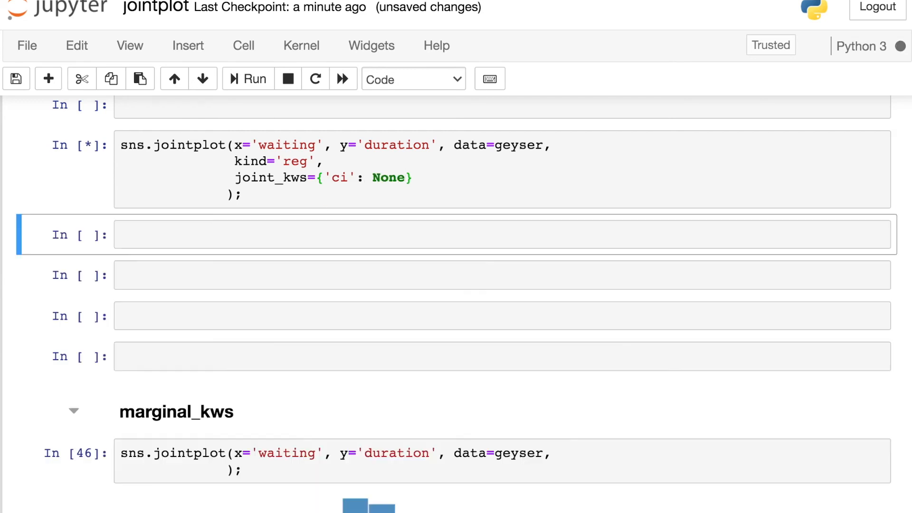
click(247, 79)
text(, )
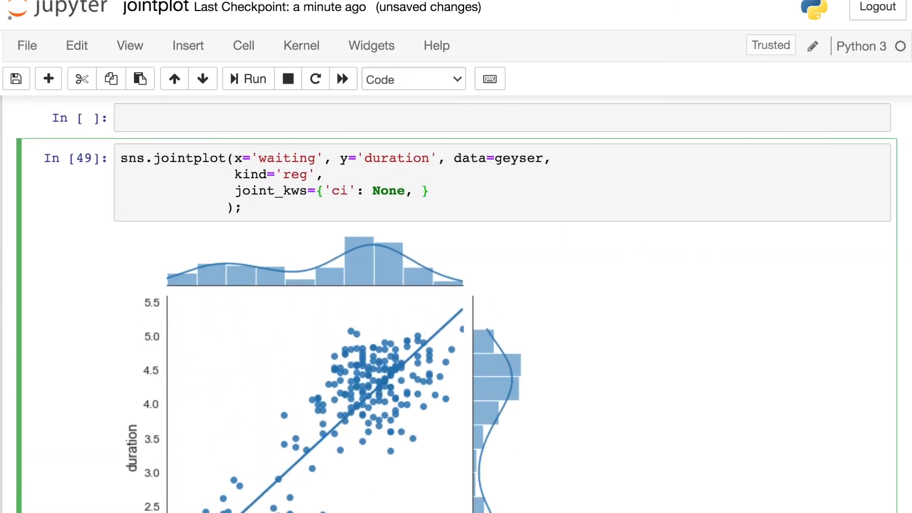
Add an 'order' entry after 'ci': None in joint_kws and view the curved regression fit.
text('o)
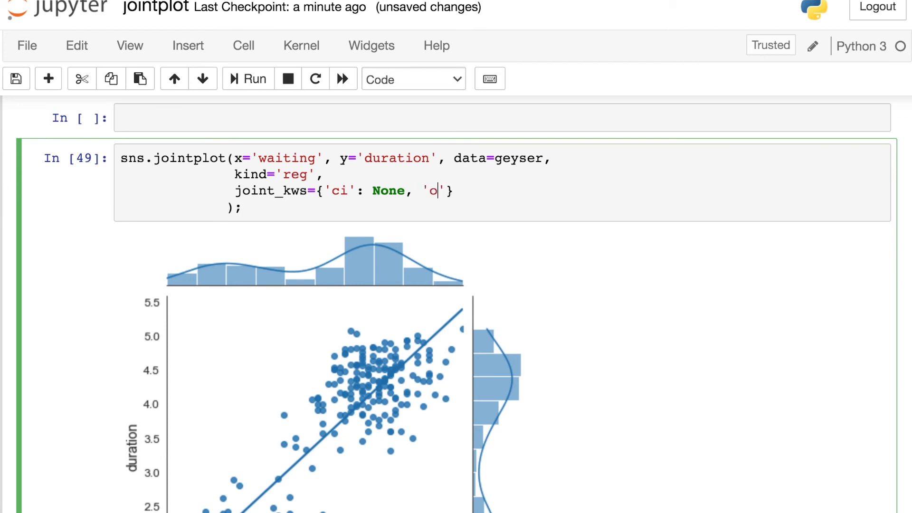
text(rder)
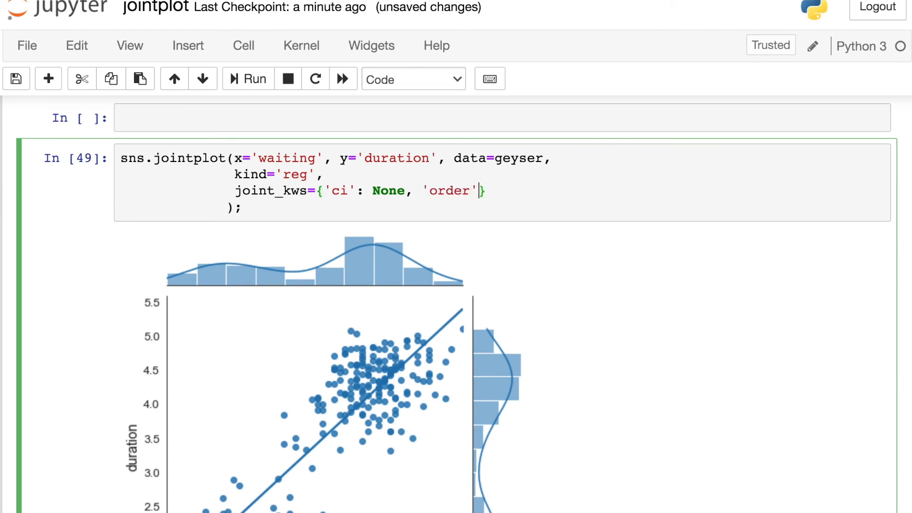
scroll(down, 3)
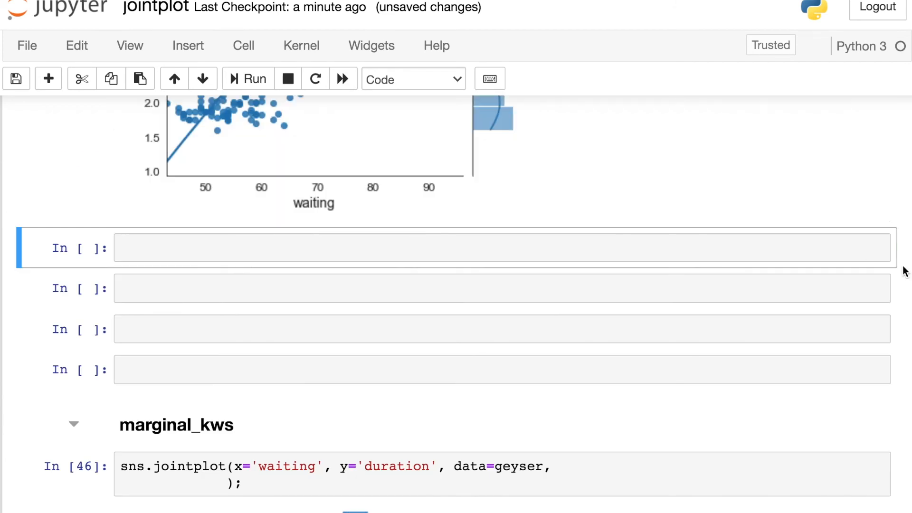
scroll(up, 3)
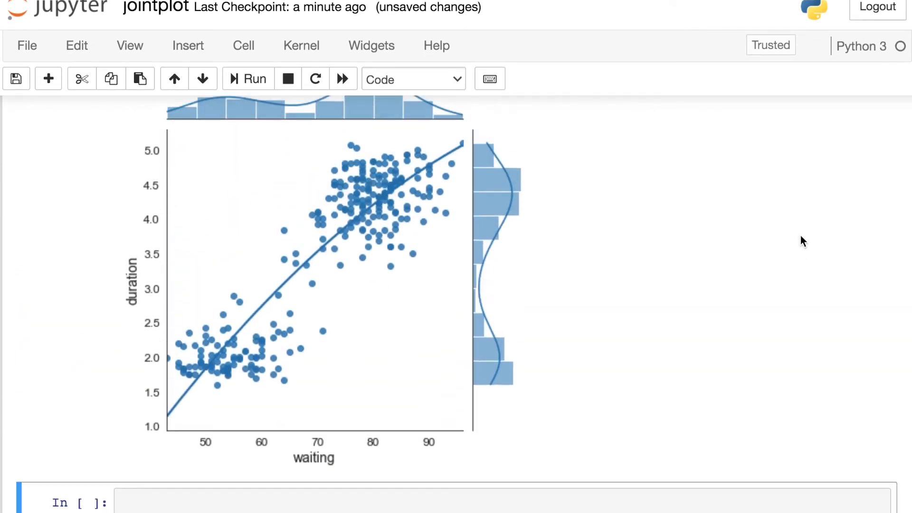
mouse_move(430, 455)
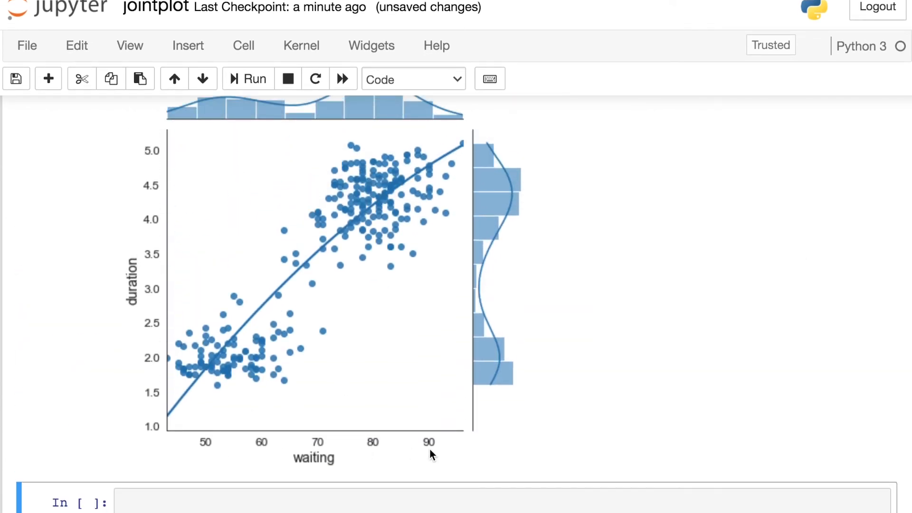
mouse_move(607, 429)
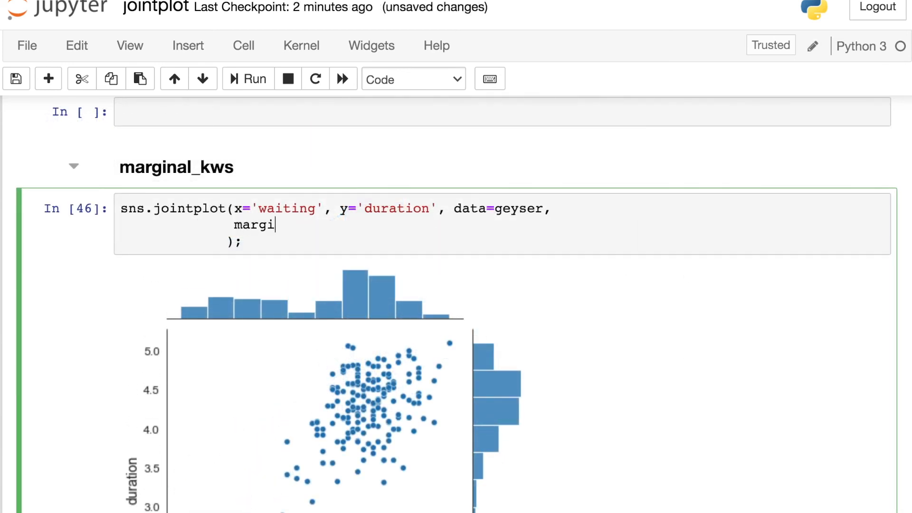
Pass marginal_kws={'color': 'xkcd:golden'} so the scatter jointplot's marginal histograms turn golden.
text(nal_kws={})
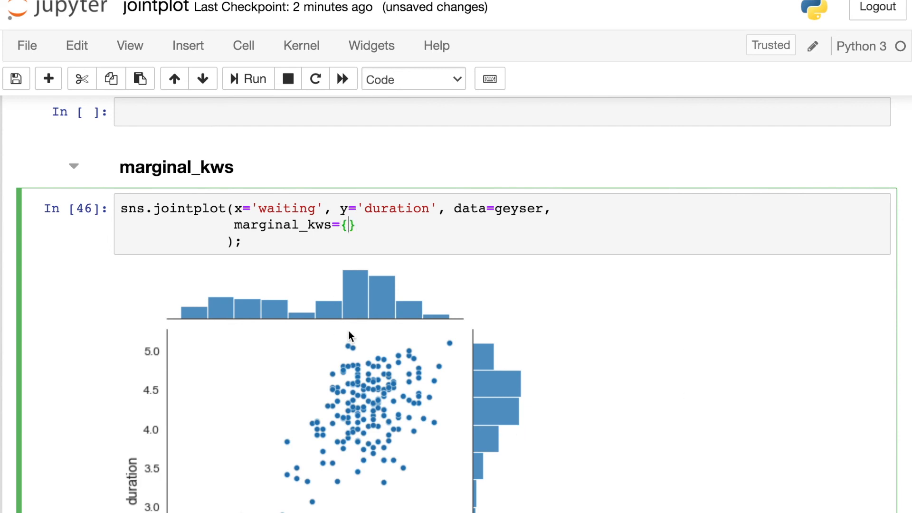
mouse_move(684, 239)
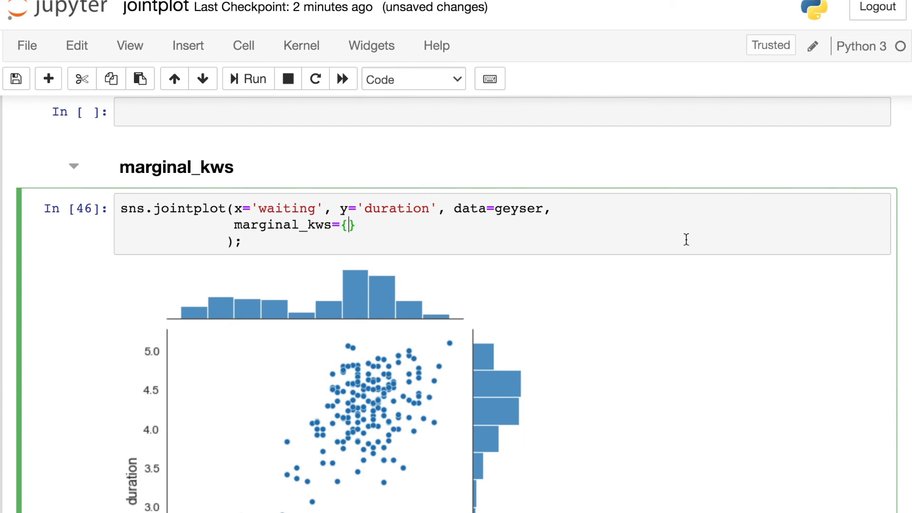
text('color')
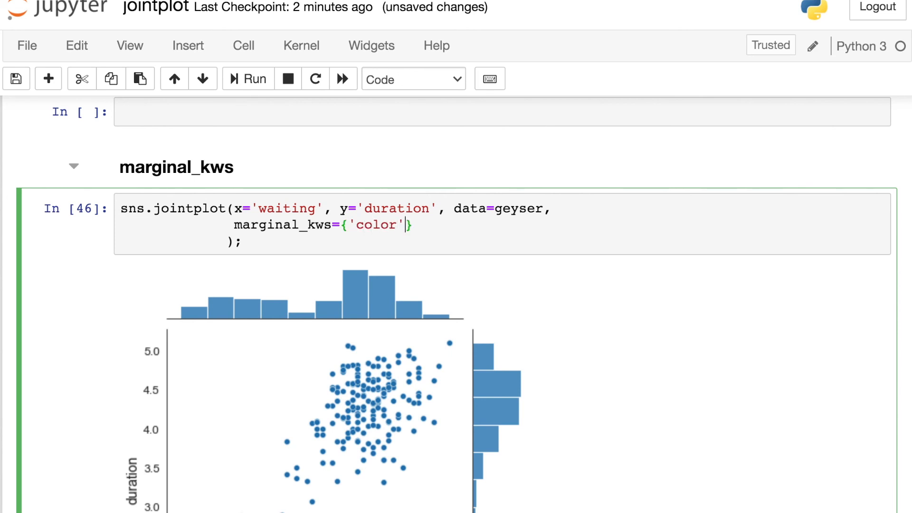
text(: 'xkcd:golde)
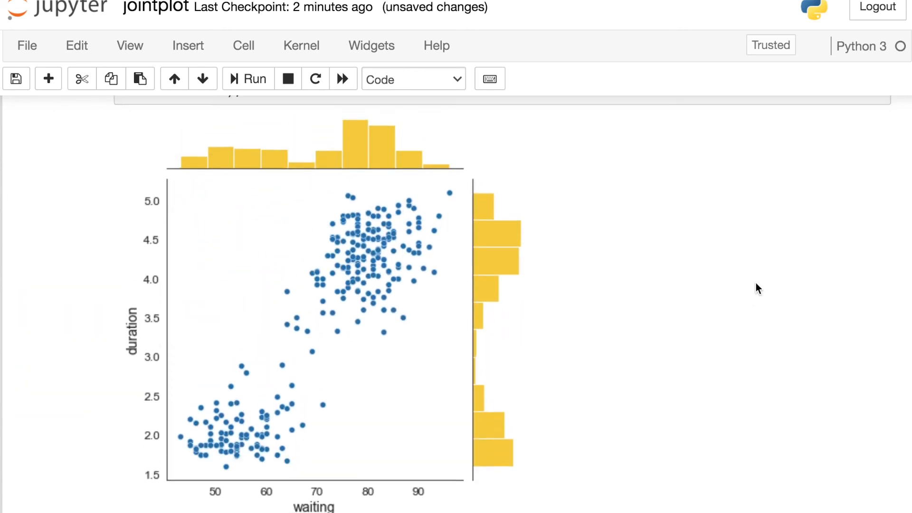
scroll(up, 3)
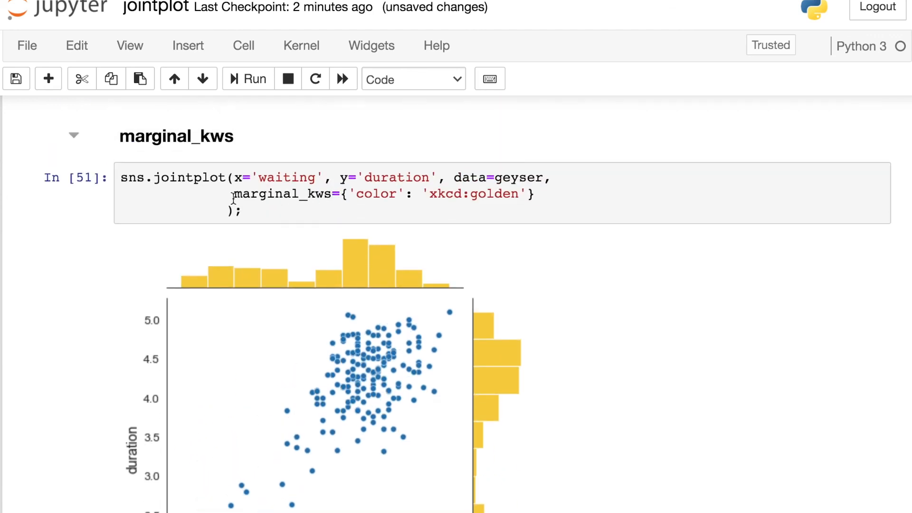
mouse_move(502, 358)
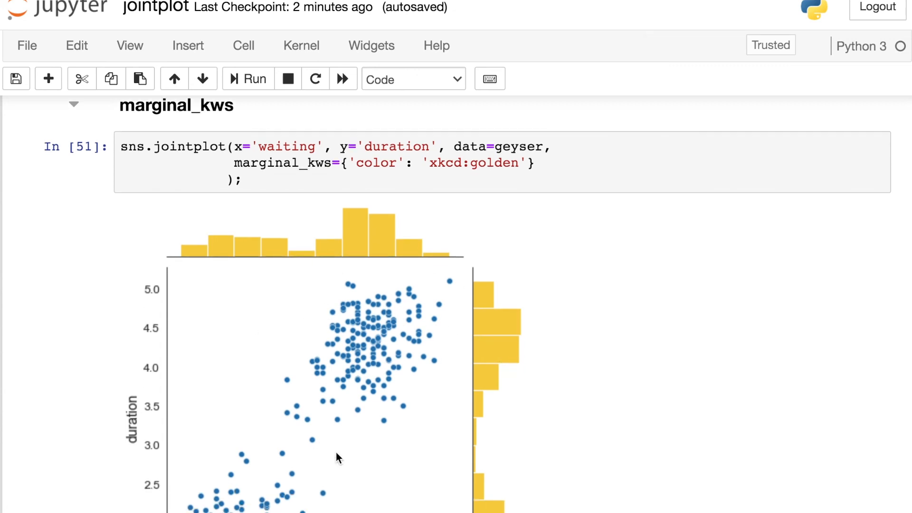
mouse_move(376, 455)
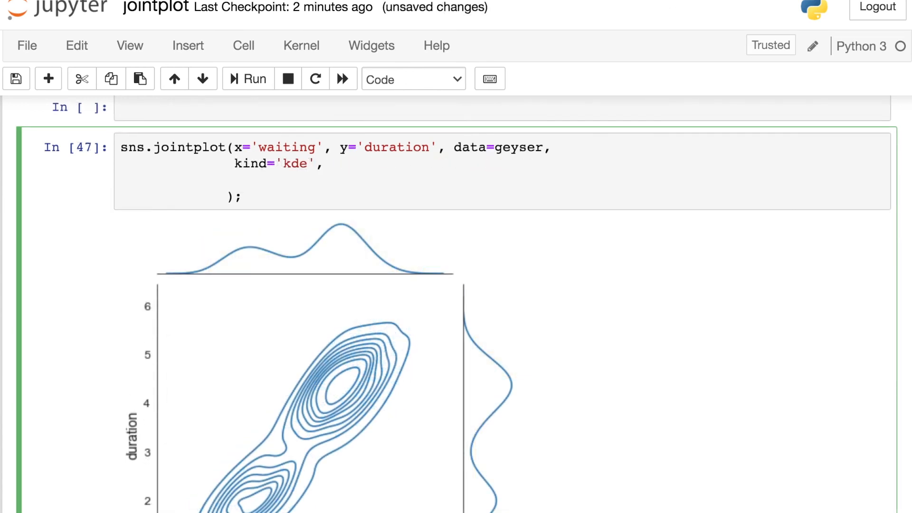
Pass marginal_kws={'lw': 4} to the kde jointplot for thicker marginal density curves.
text(marginal_)
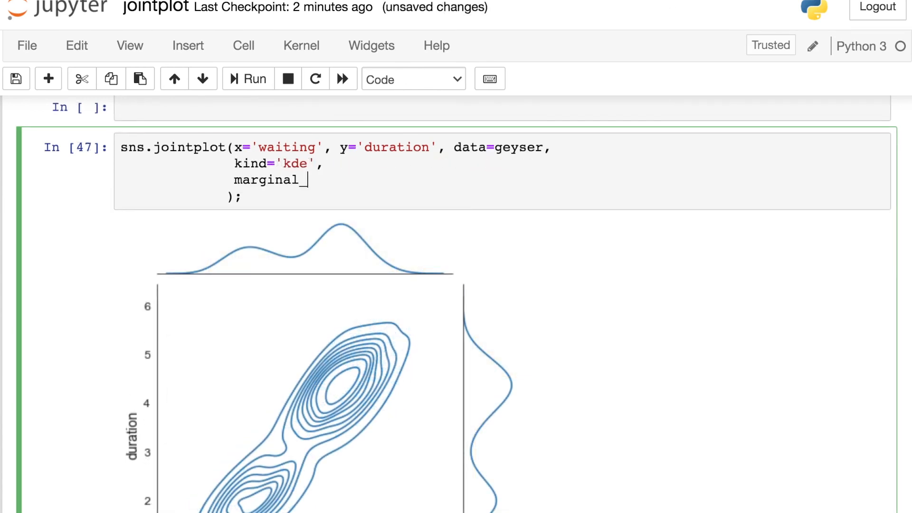
text(kws=)
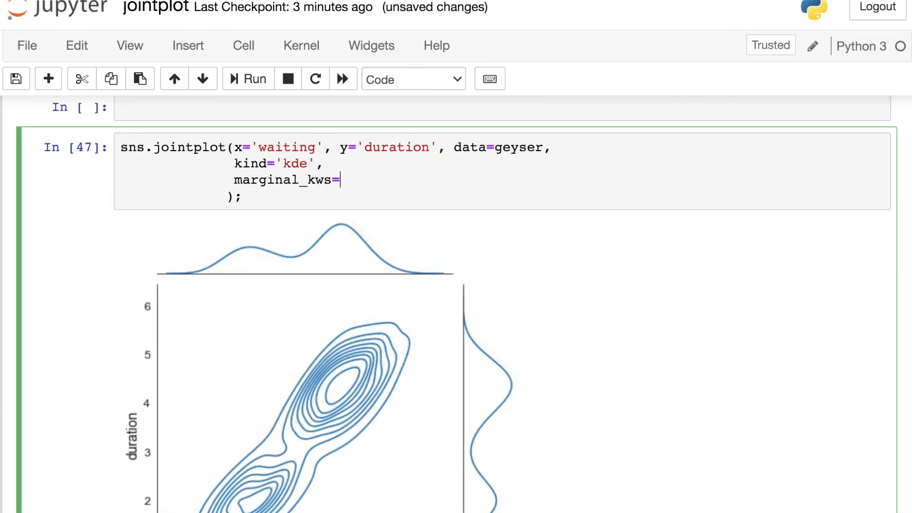
text({})
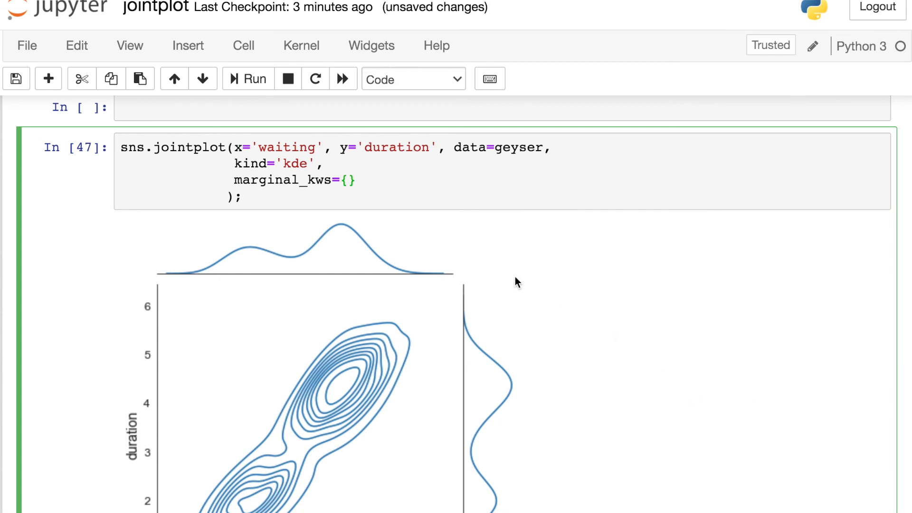
mouse_move(639, 424)
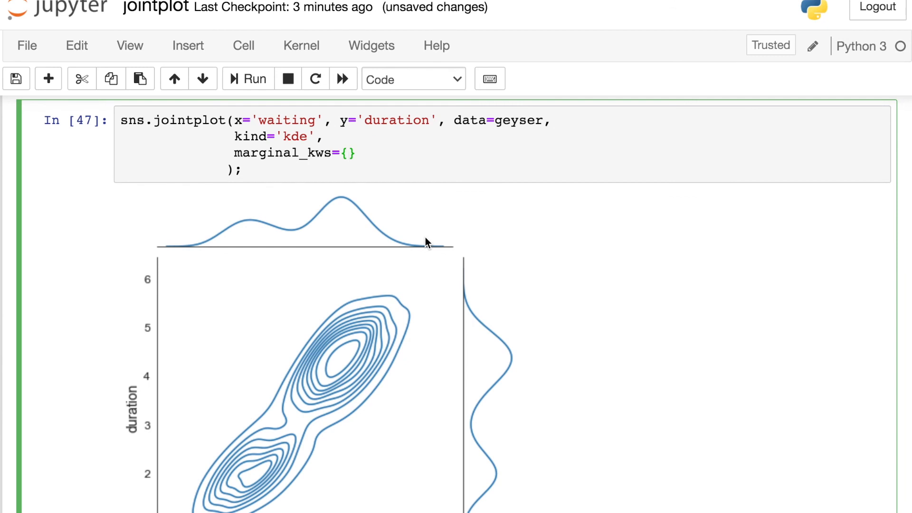
click(347, 153)
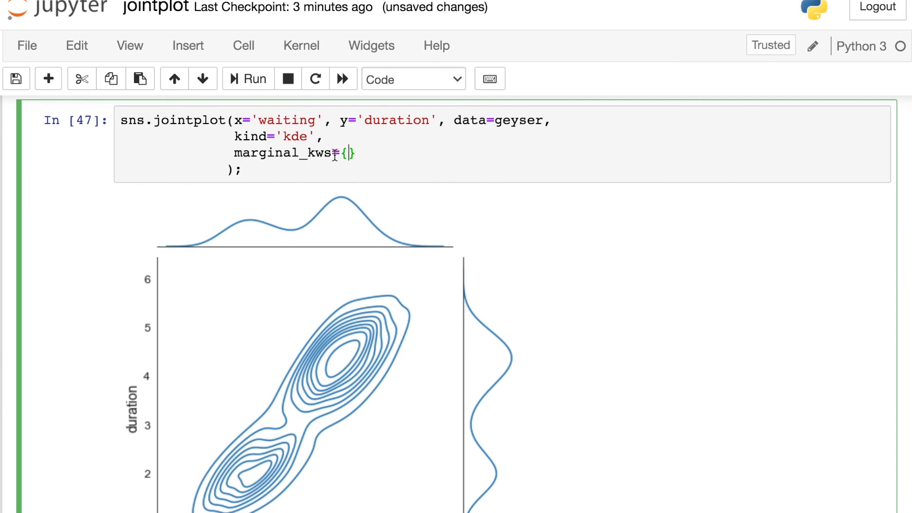
mouse_move(615, 214)
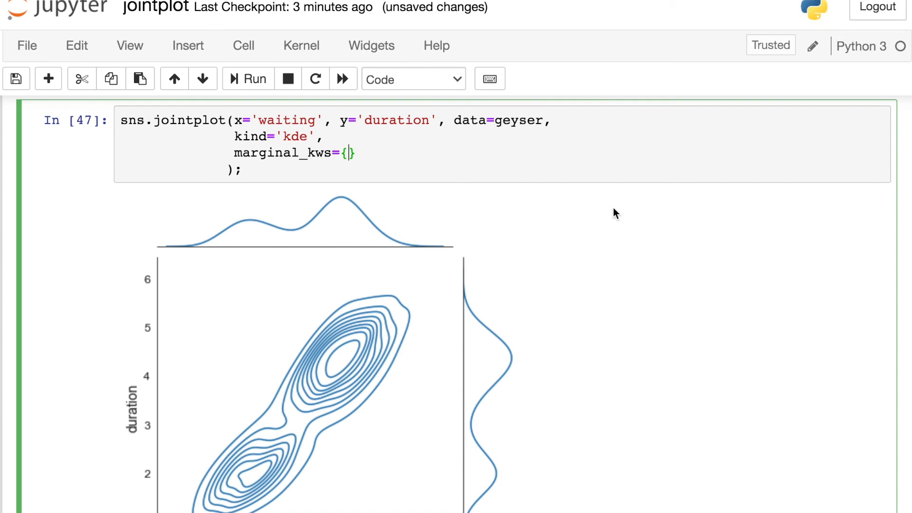
mouse_move(358, 242)
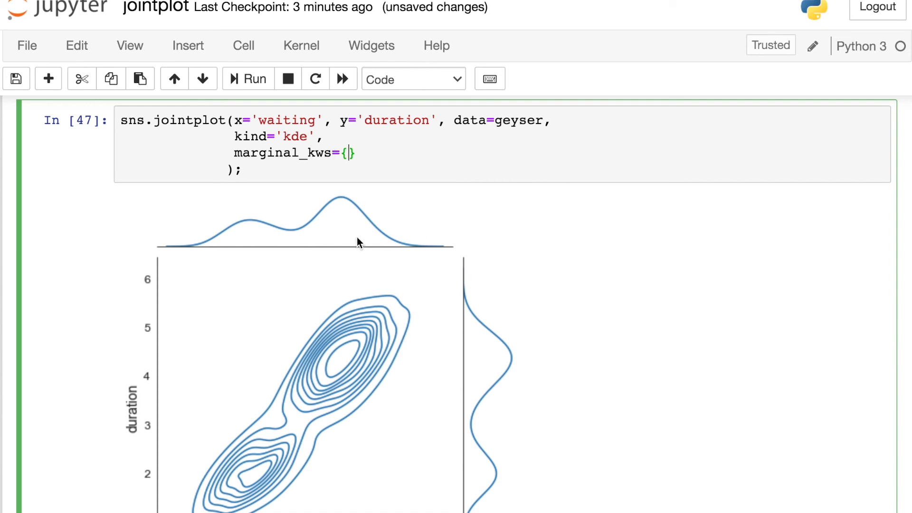
text(')
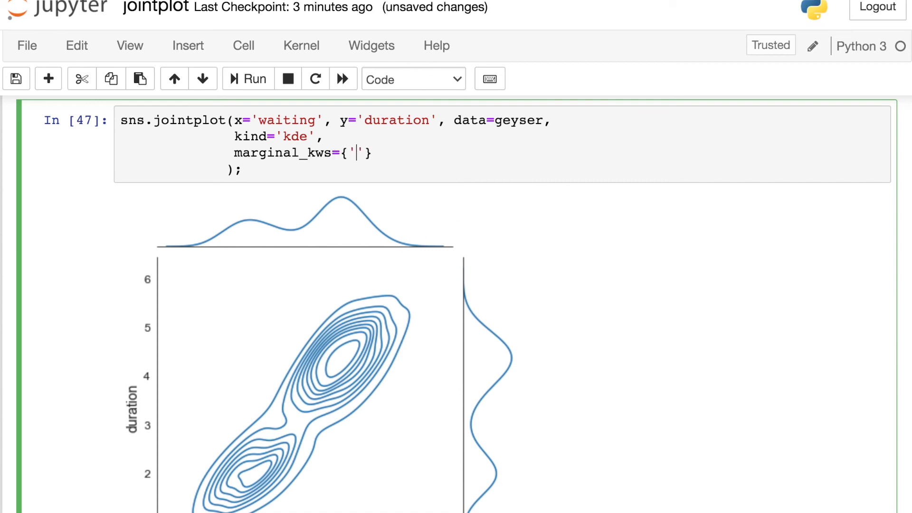
text(lw': 4)
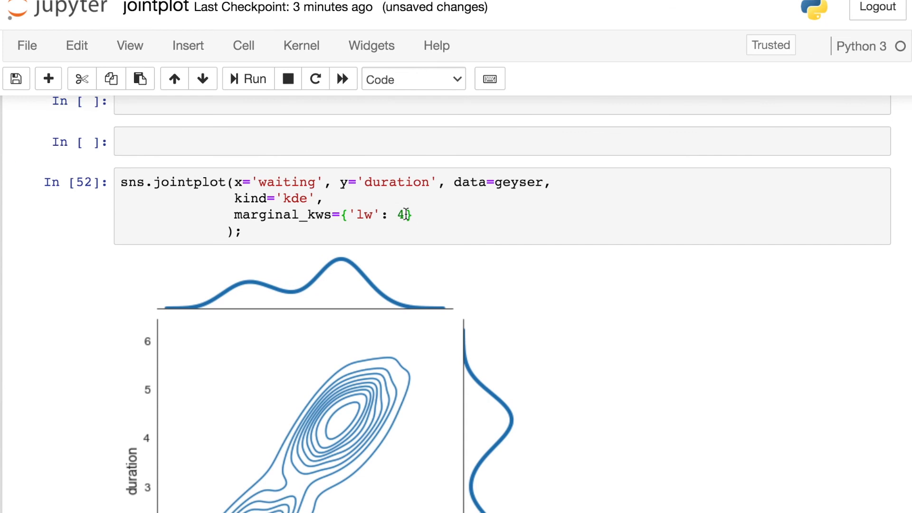
Add 'shade': True to marginal_kws beside 'lw': 4 and rerun for filled marginal curves.
text(, ')
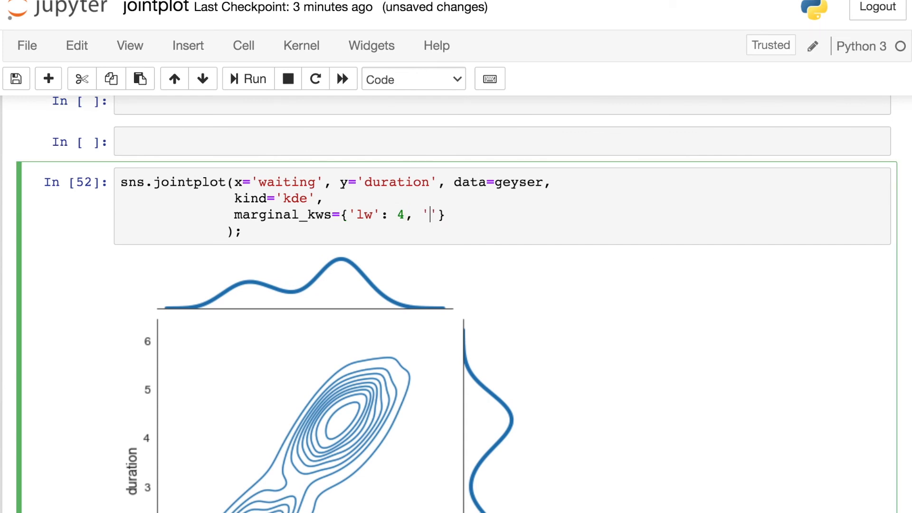
text(shade)
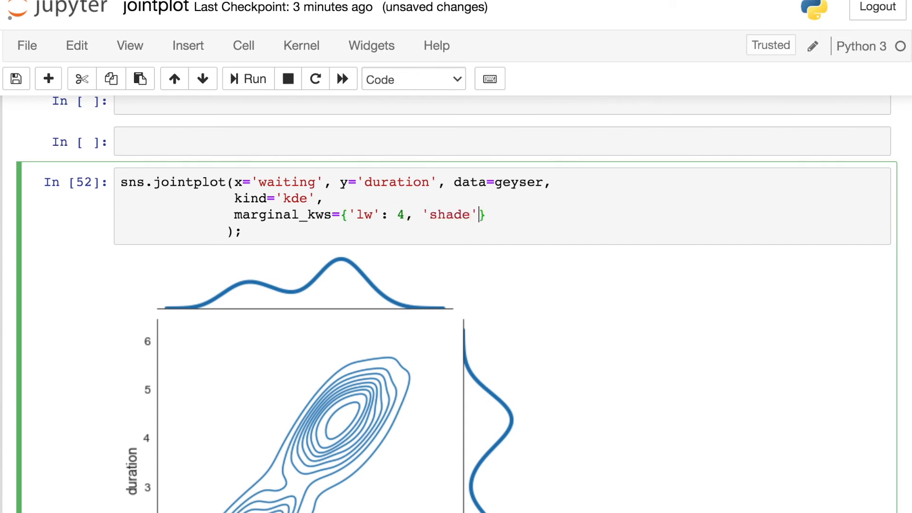
text(: True)
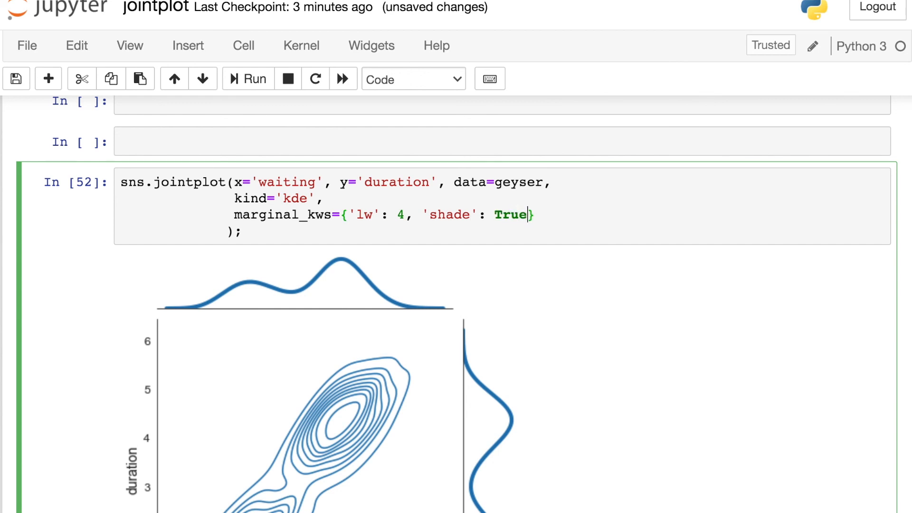
click(247, 79)
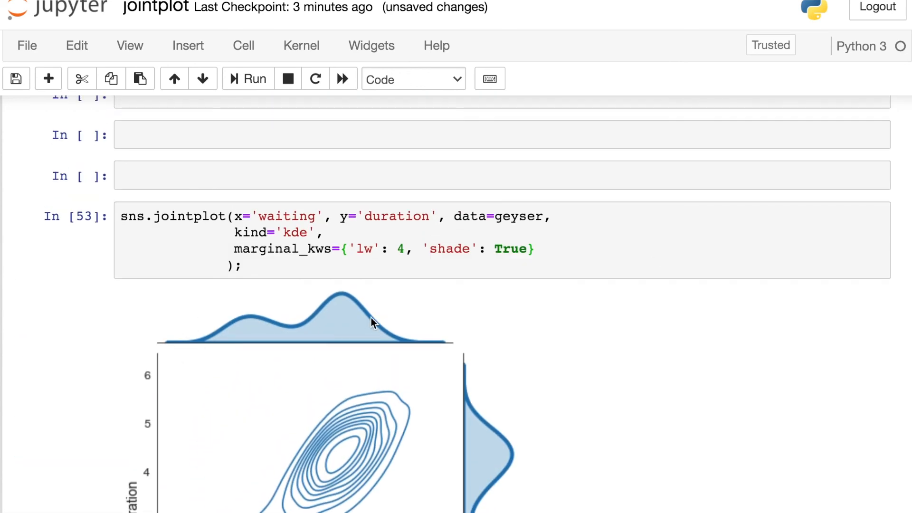